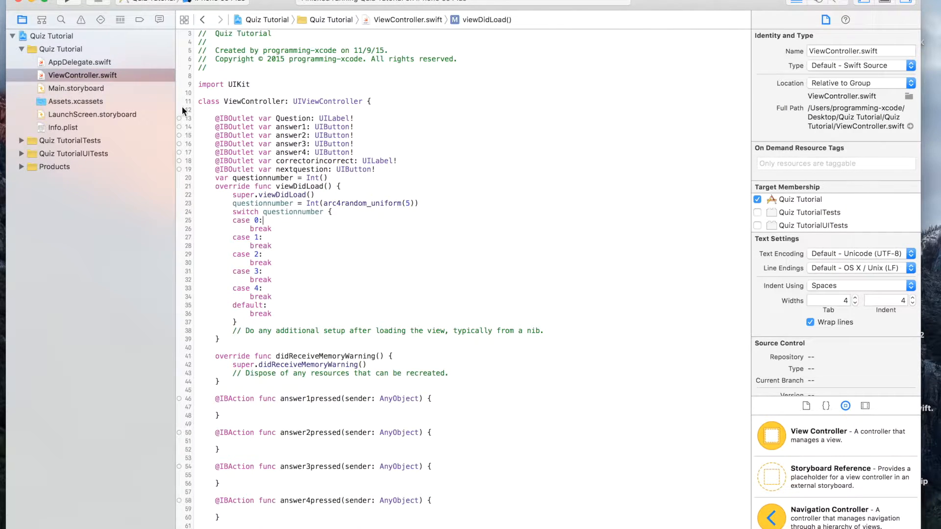
Step: Add a line under case 0 setting Question.text to "9 + 10 = "
key("Return")
type("Que")
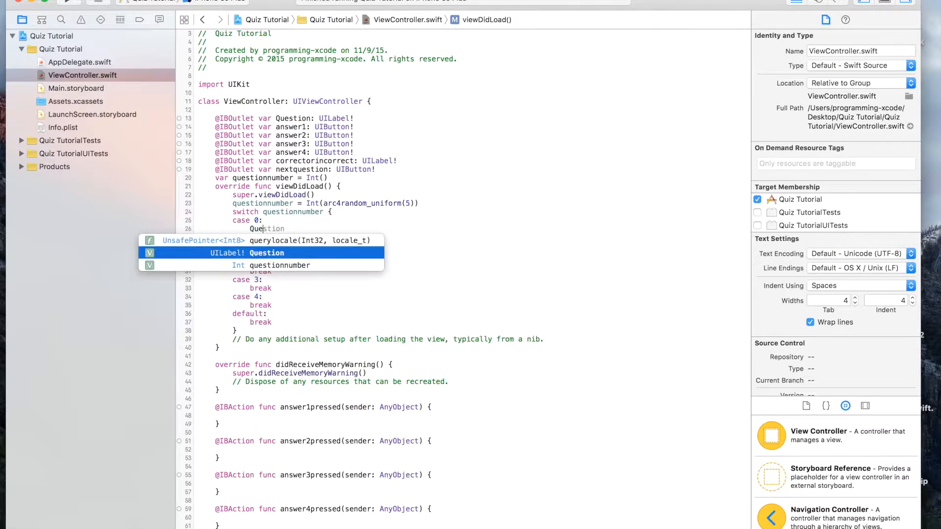
type(".text")
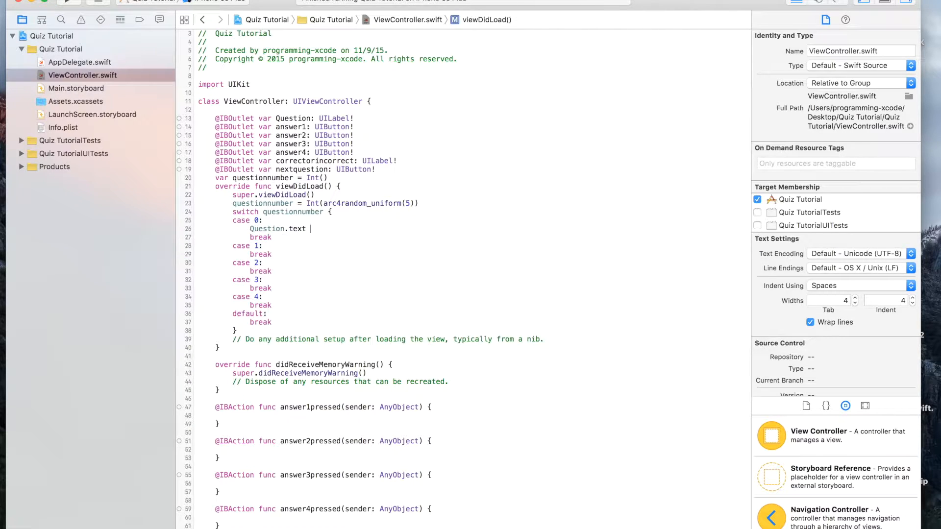
type("= \"\"")
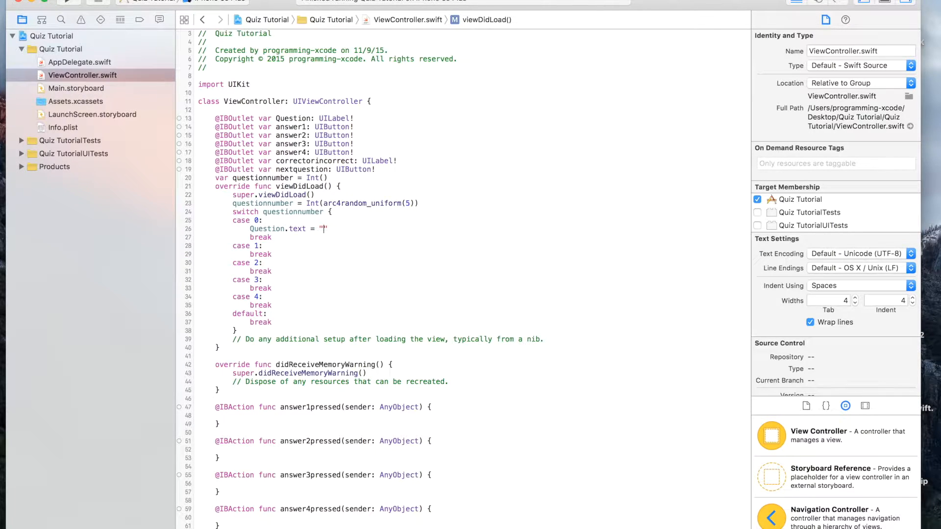
type("9 =")
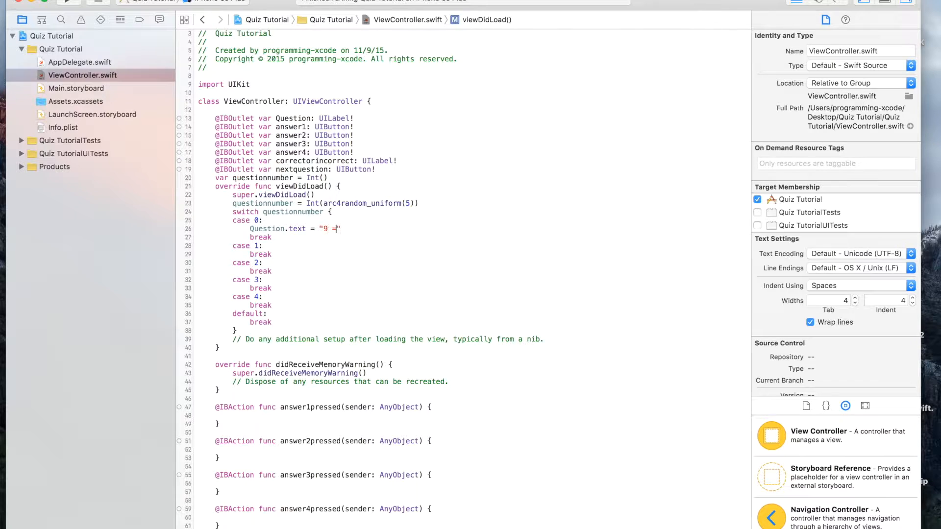
type("+ 10")
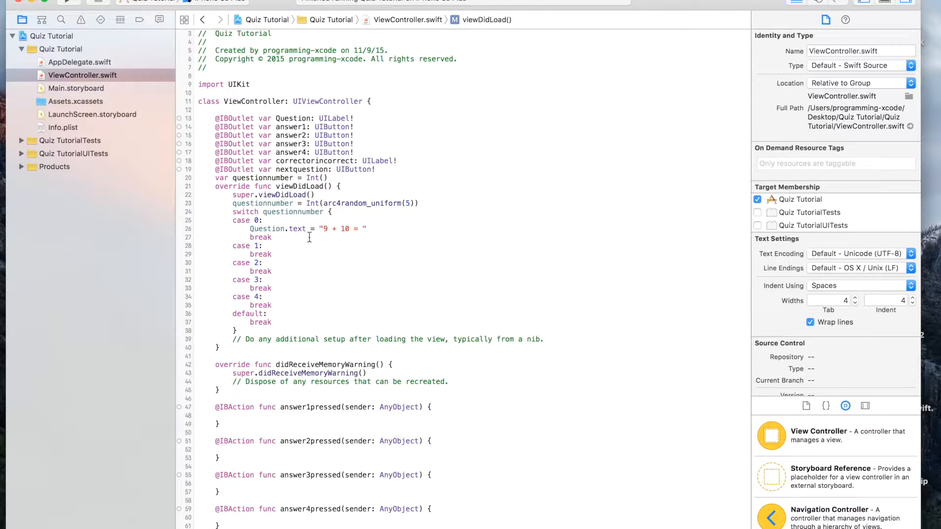
Step: Add a line under it setting answer1's title to "21" for UIControlState.Normal
key("Return")
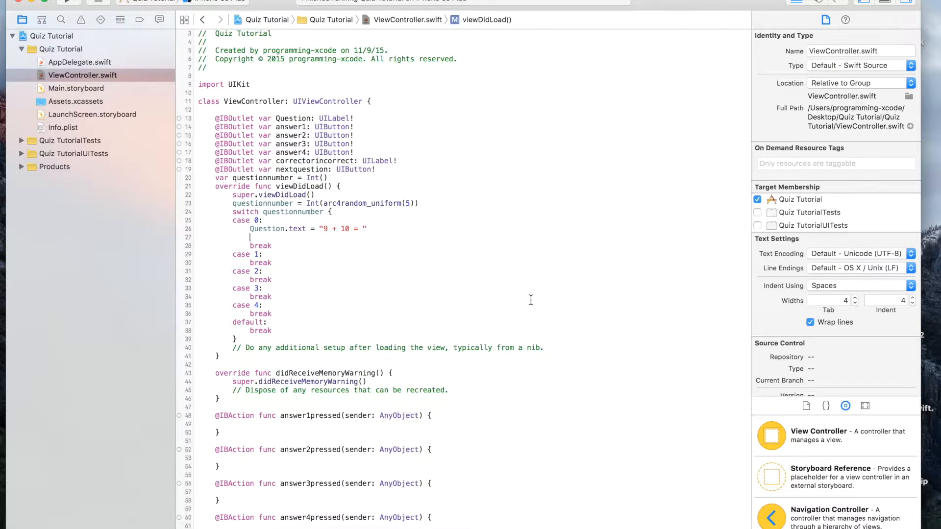
type("answer4")
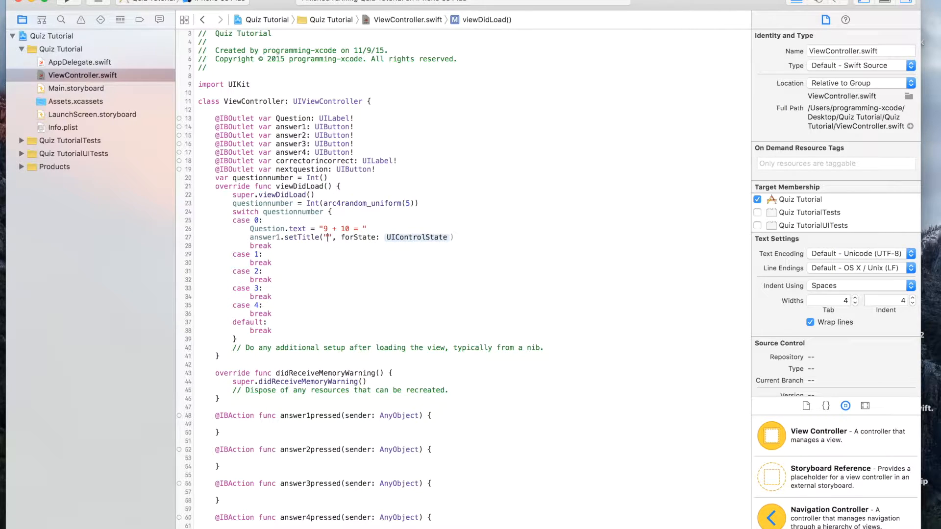
type("21")
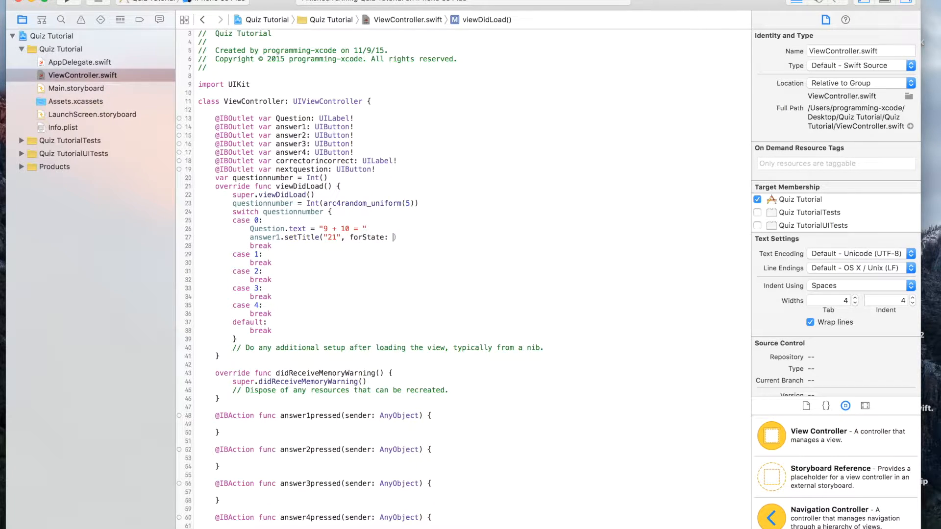
type("UIControlState.Normal")
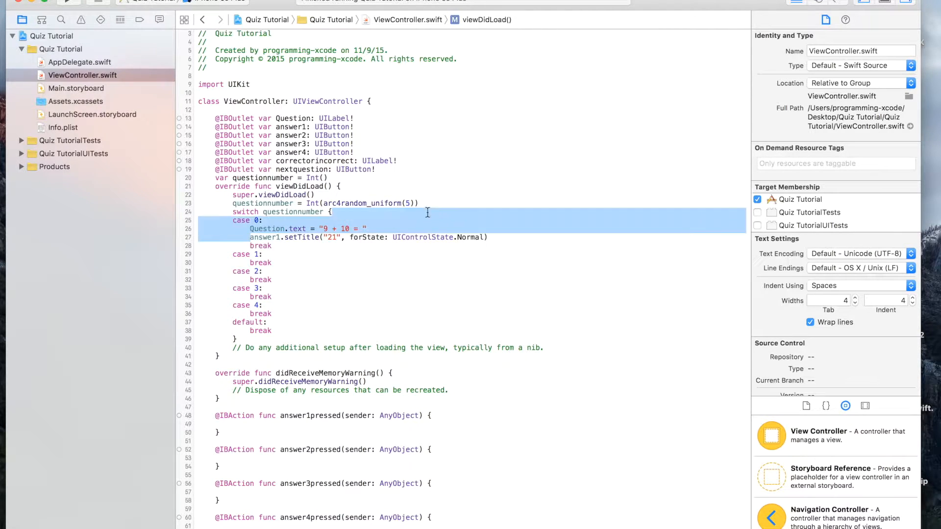
Step: Copy the answer1 line for answer2–answer4, and paste case 0's block into cases 1–4
left_click(519, 237)
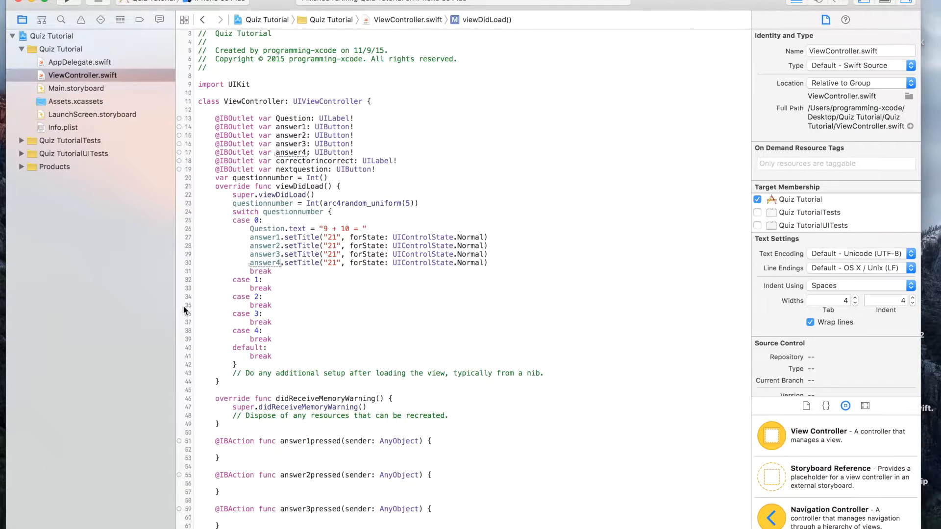
left_click_drag(250, 229, 515, 271)
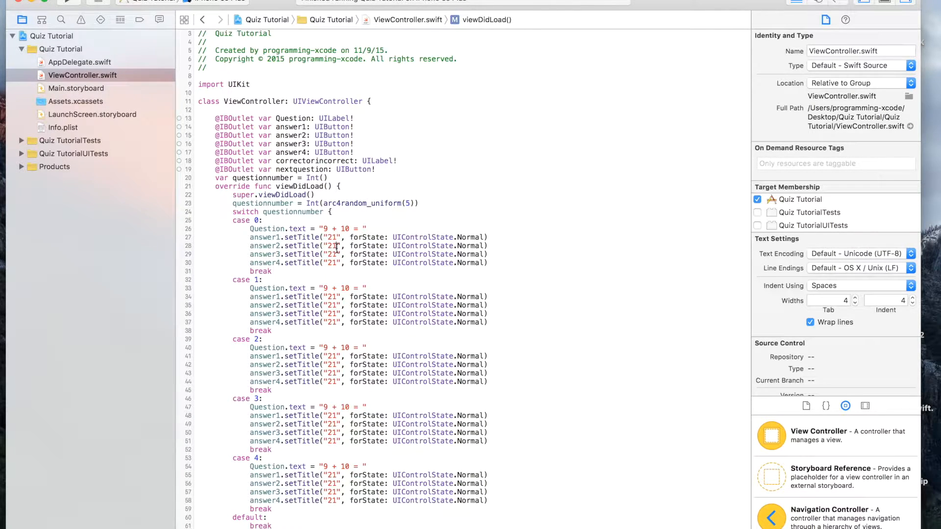
Step: Change case 0's answer2, answer3 and answer4 titles to "19", "0" and "1"
type("19")
type("0")
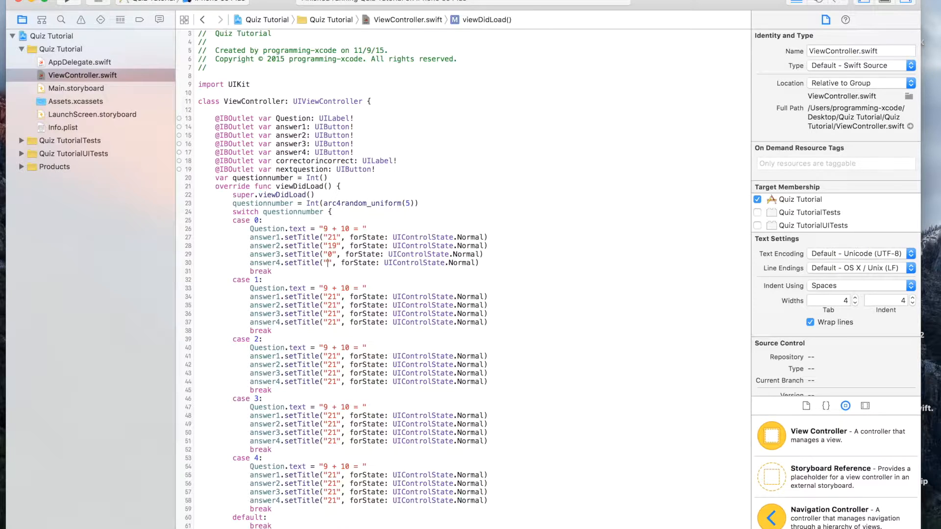
type("1")
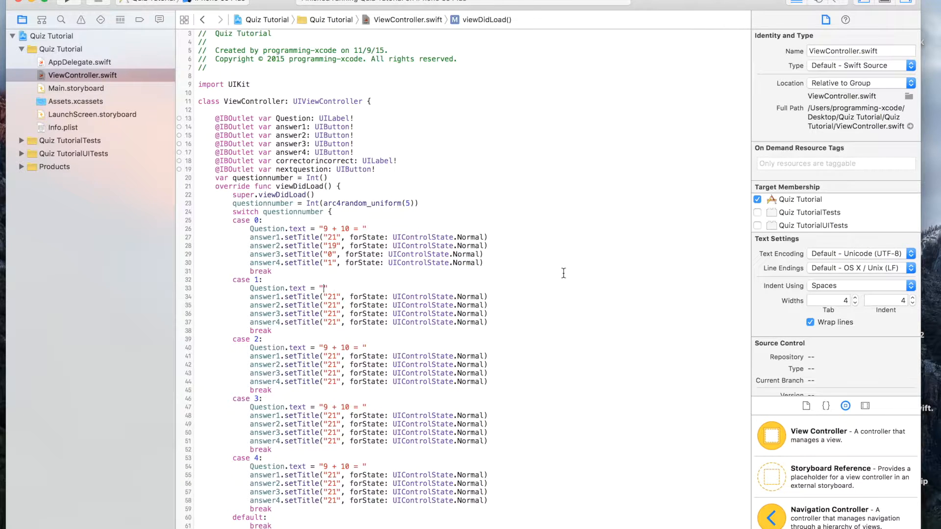
Step: Rewrite case 1's question to ask who the current (2015) president is
type("What is")
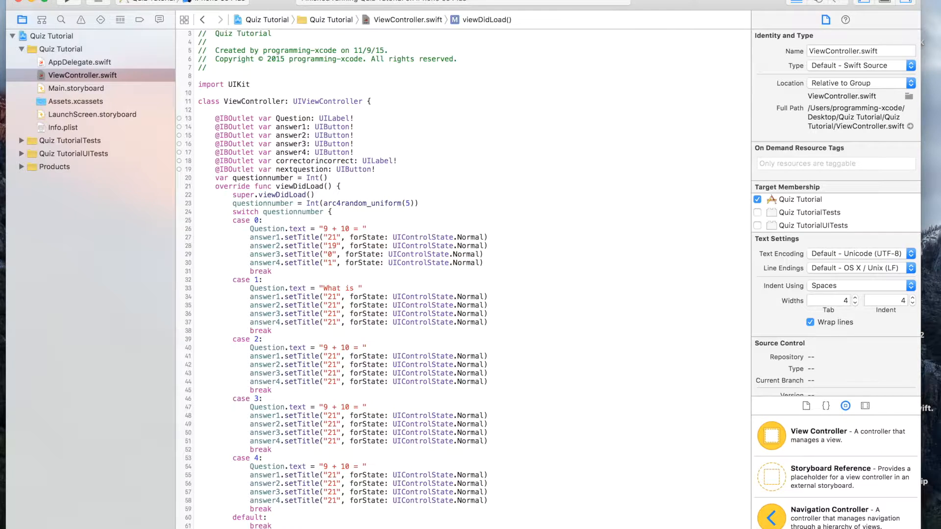
type("the")
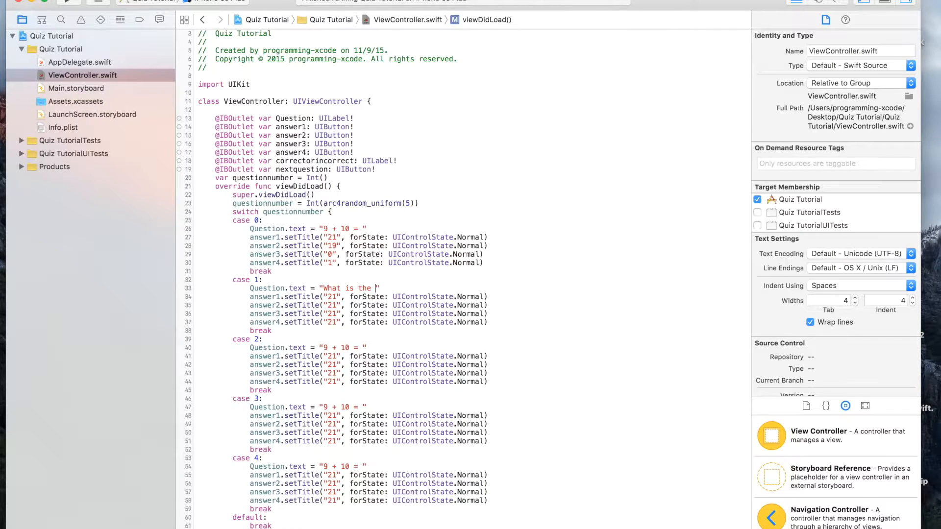
type("fir")
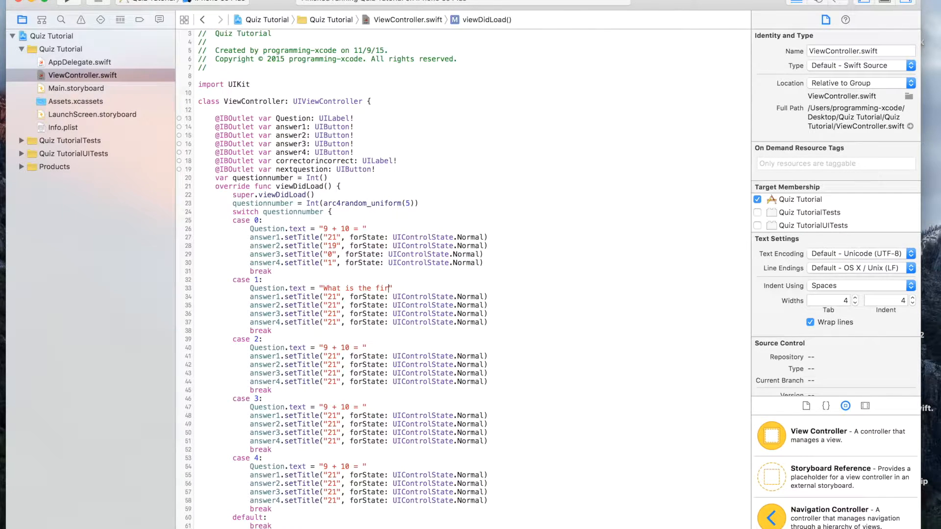
key("Backspace")
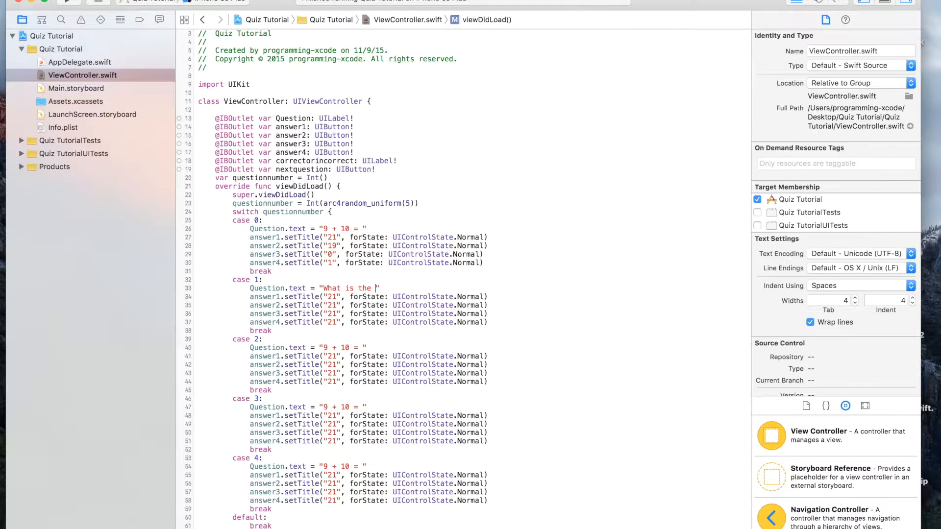
type("curren")
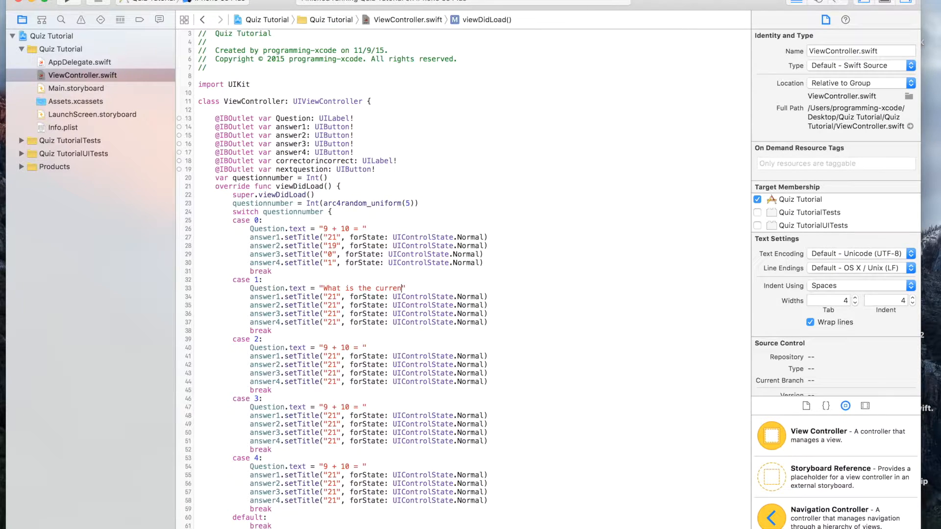
type("(")
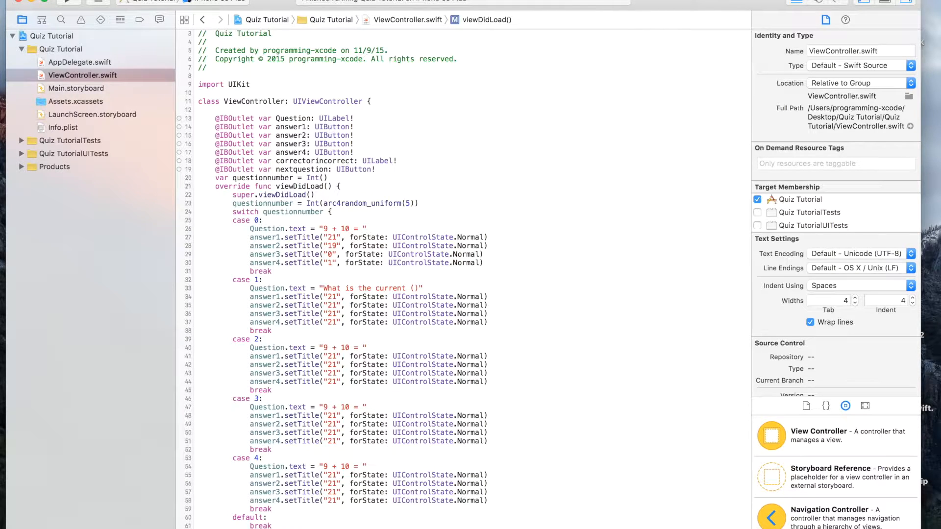
type("2015")
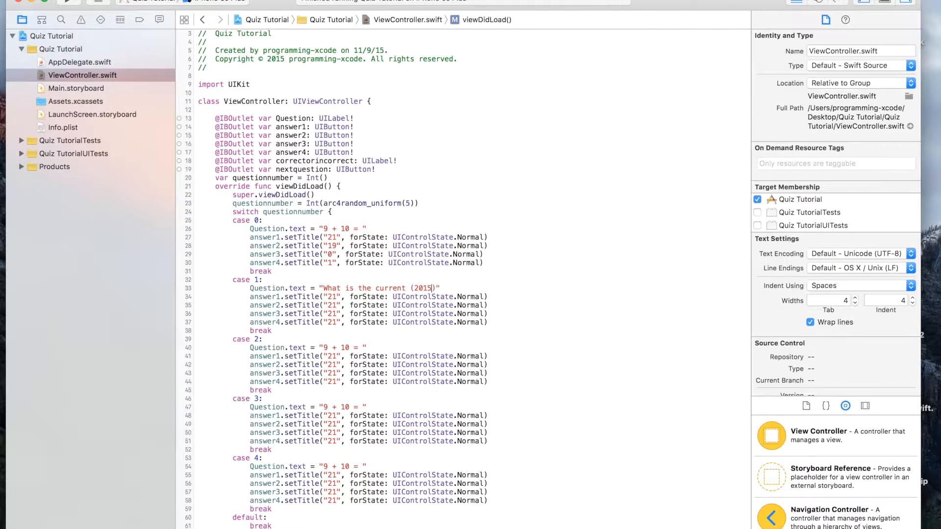
type("\" \"")
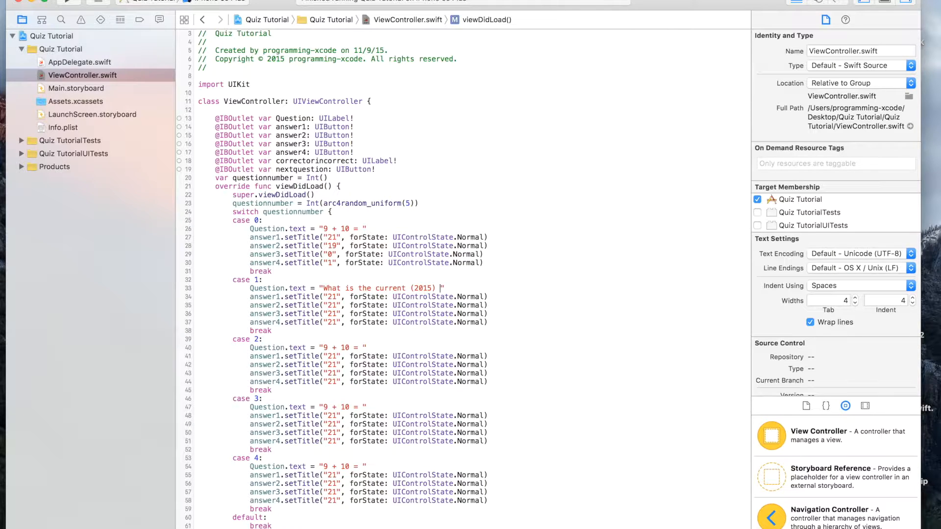
type("pres")
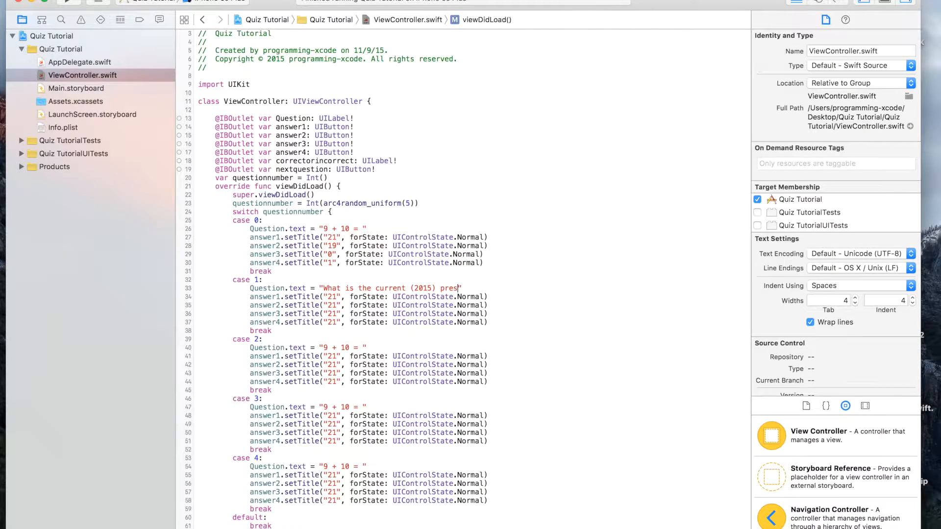
type("ident?")
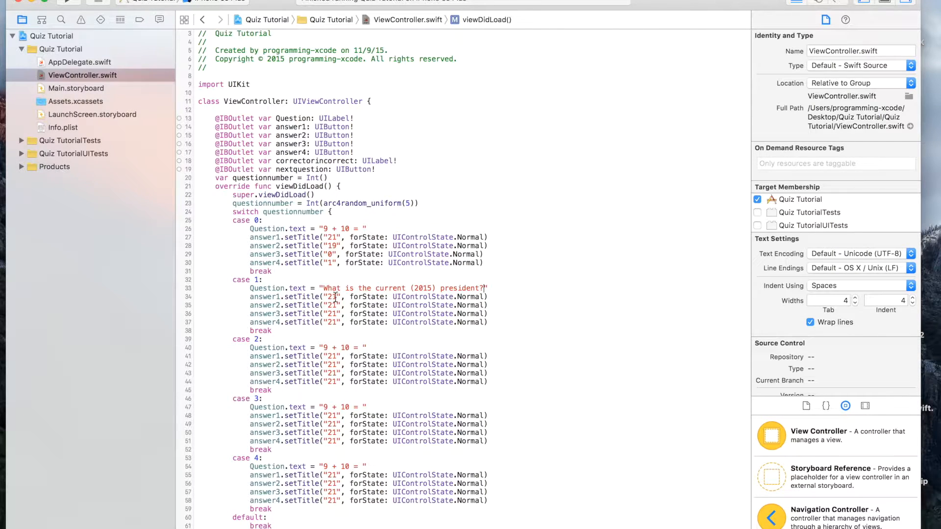
Step: Title case 1's answers Barack Obama, George Washington, Ronald Reagan and none of the above
type("Ba")
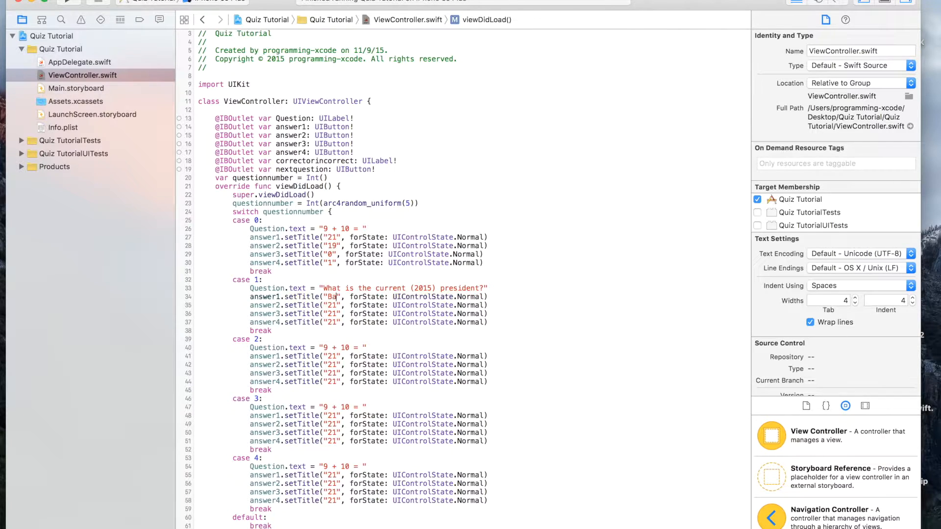
type("rck")
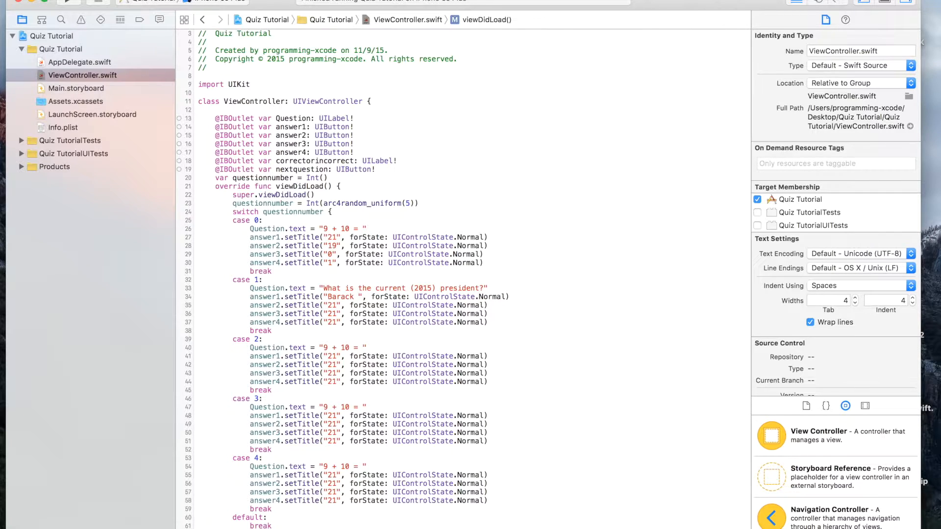
type("Obama")
type("George Wa")
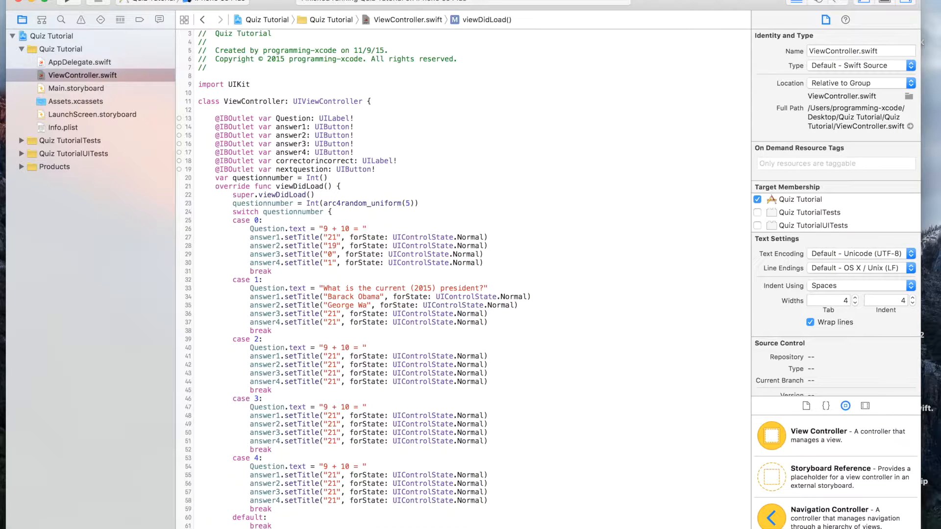
type("hington")
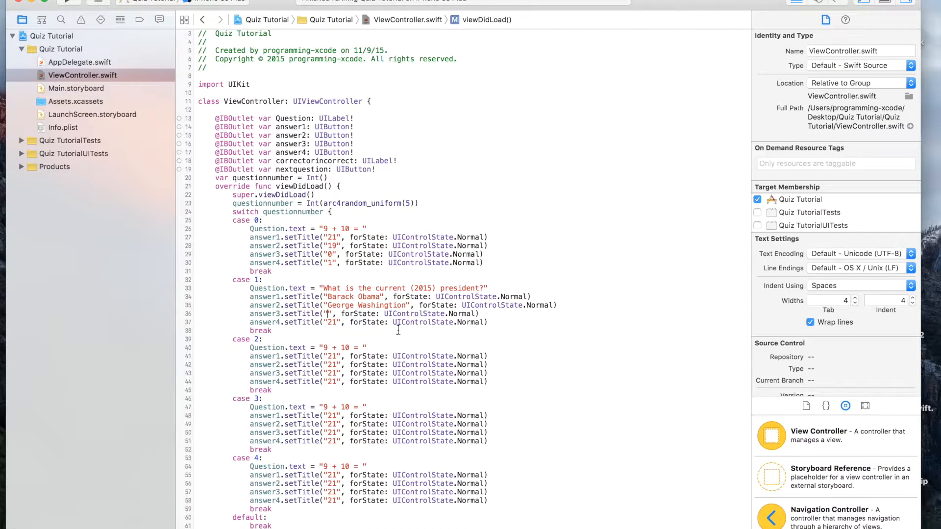
type("R")
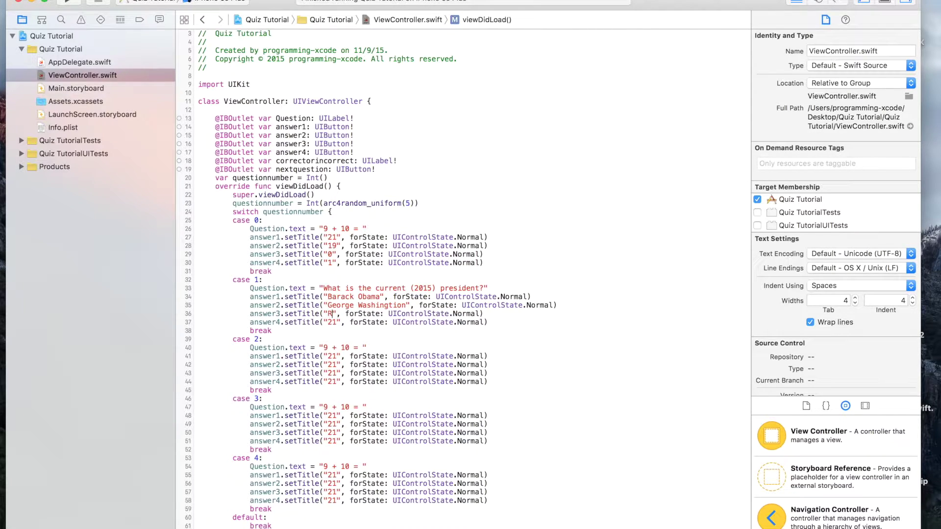
type("onald")
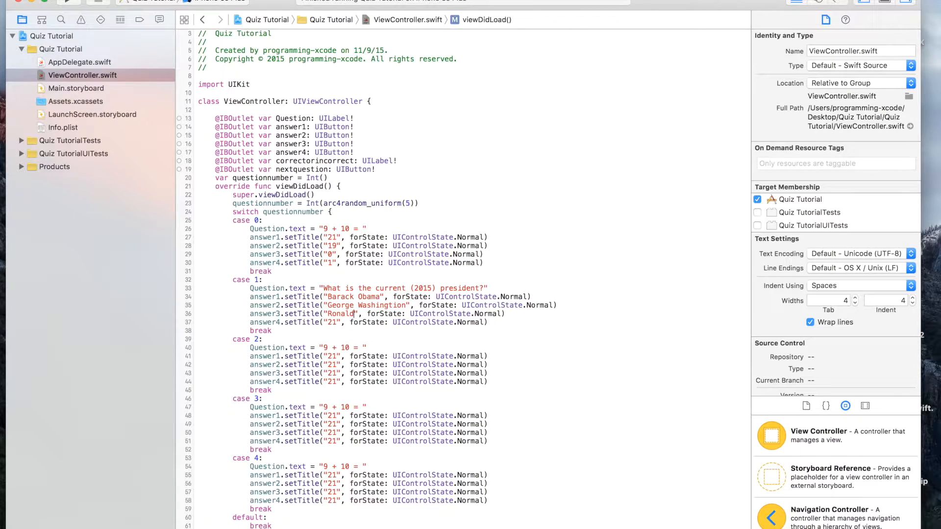
type("Regan")
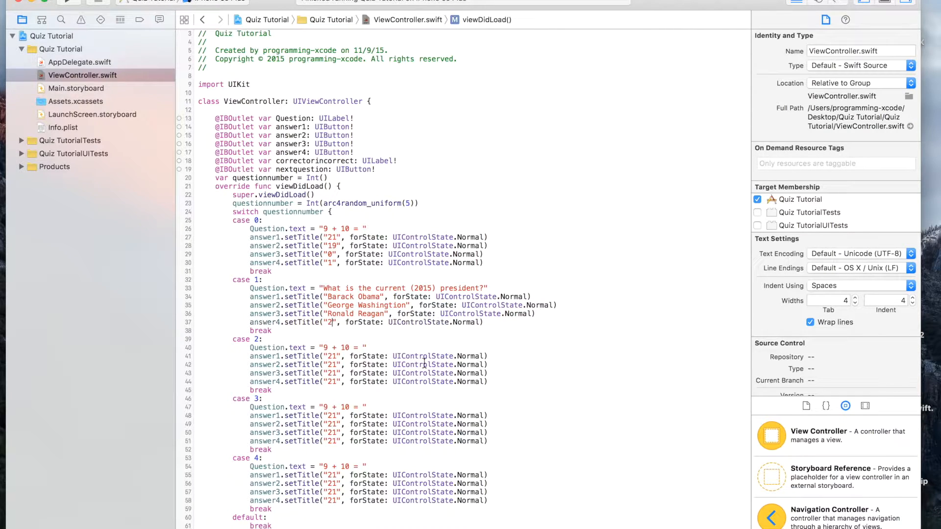
type("none of the a")
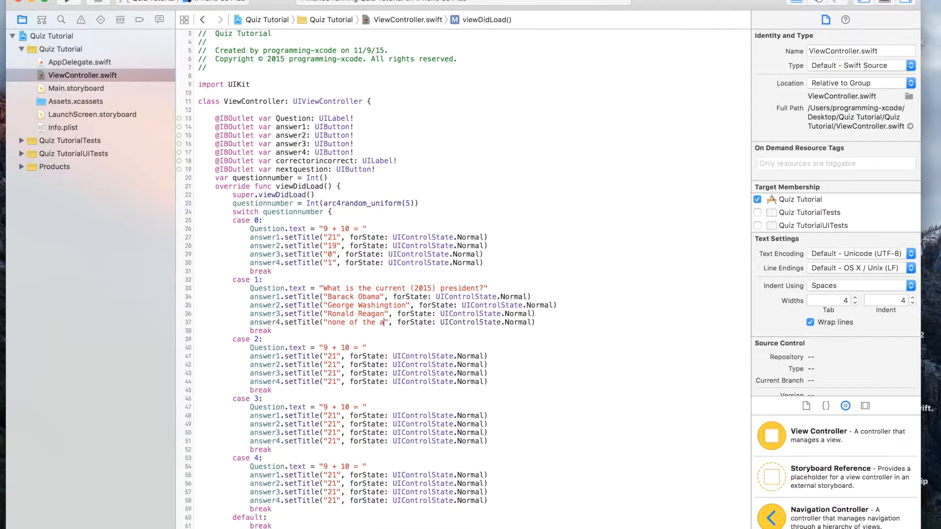
type("bove")
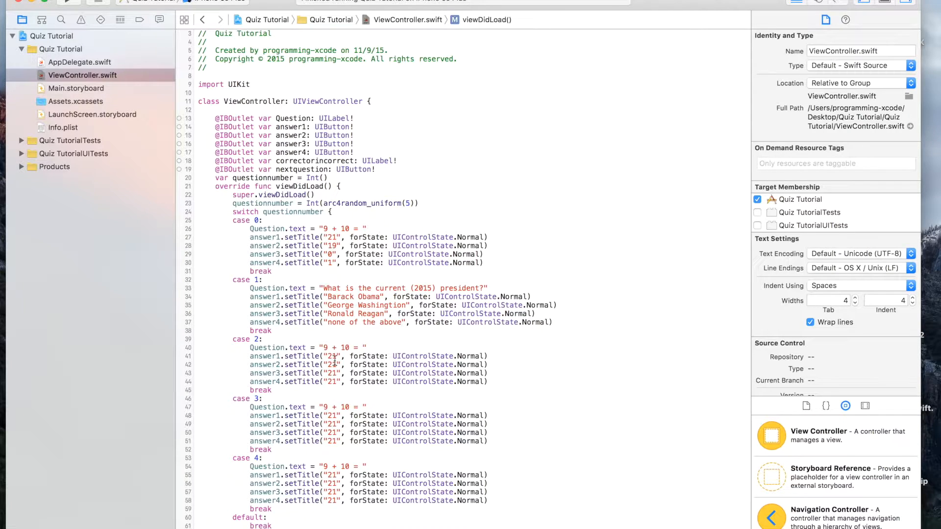
Step: Replace case 2's question with "21 * 12 = " and empty its answer1 title string
double_click(342, 347)
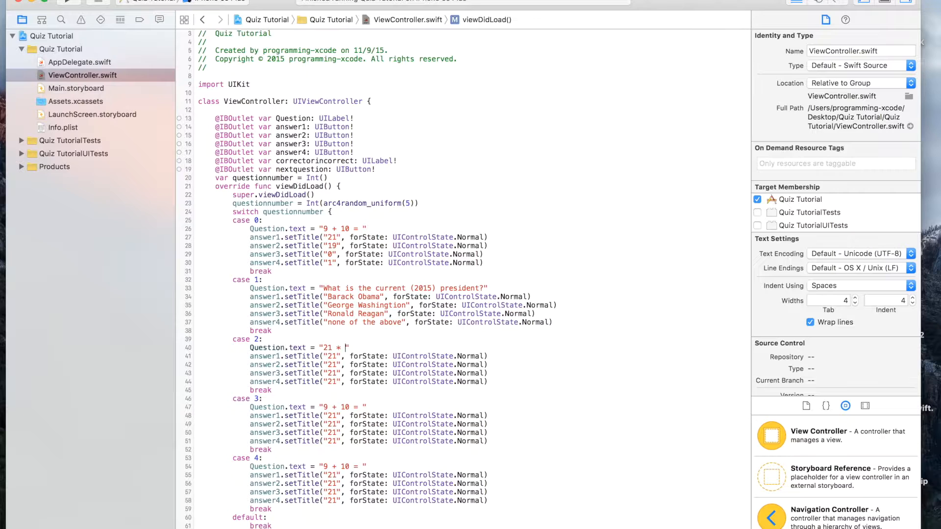
type("12 =")
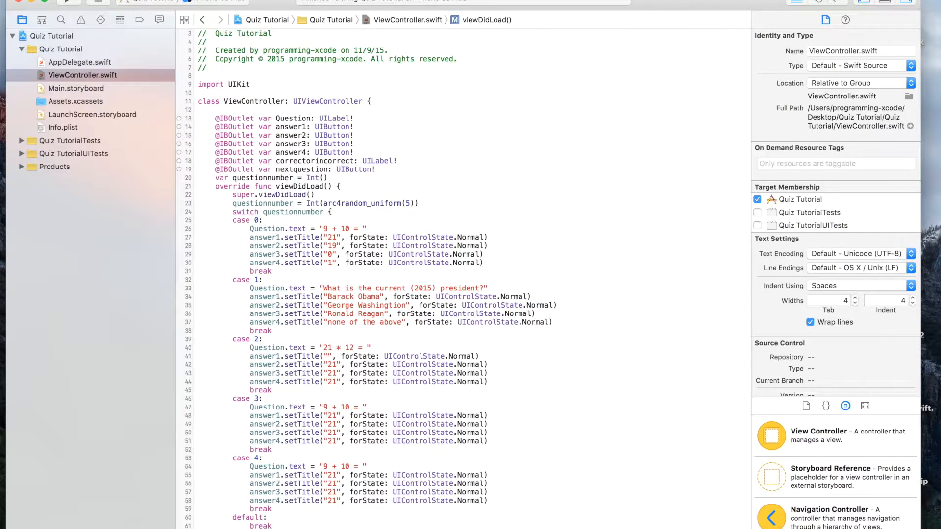
type("C")
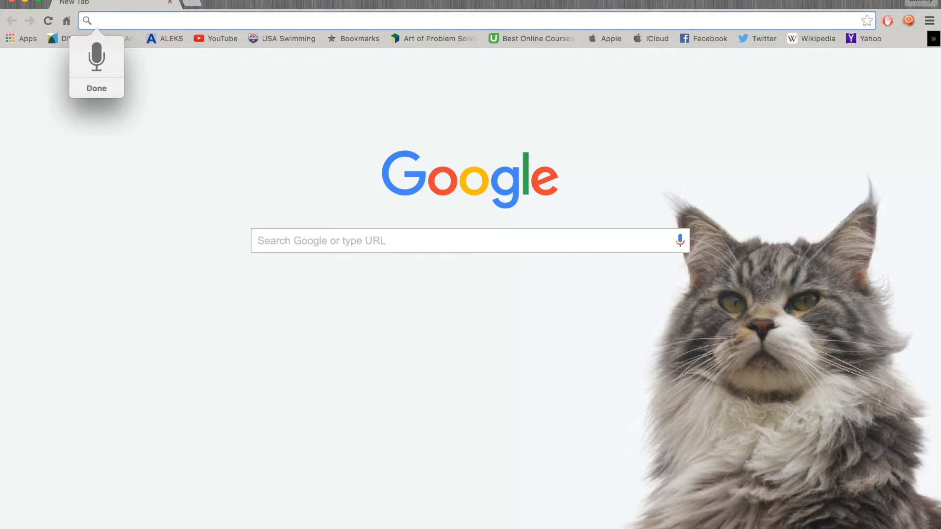
Step: Search Google for "calculator" in a new Chrome tab and use the calculator widget
type("culc")
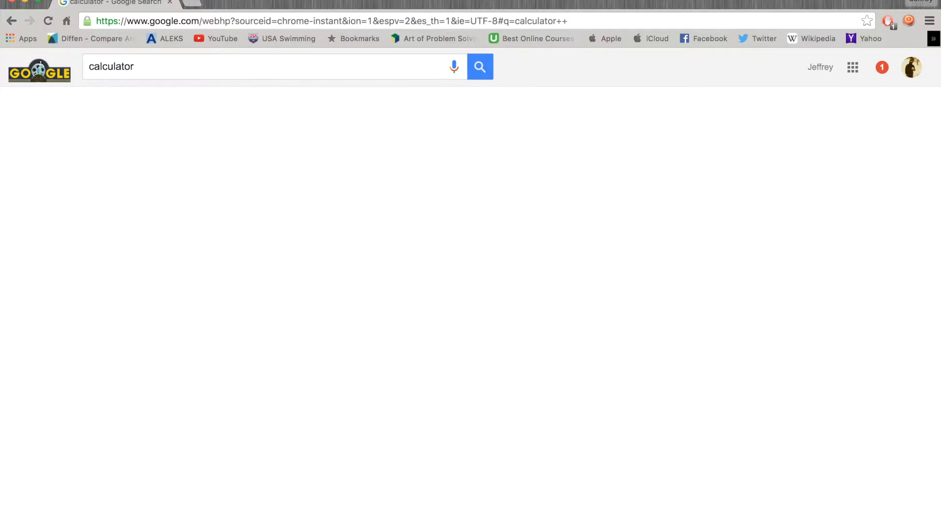
left_click(479, 67)
type("21")
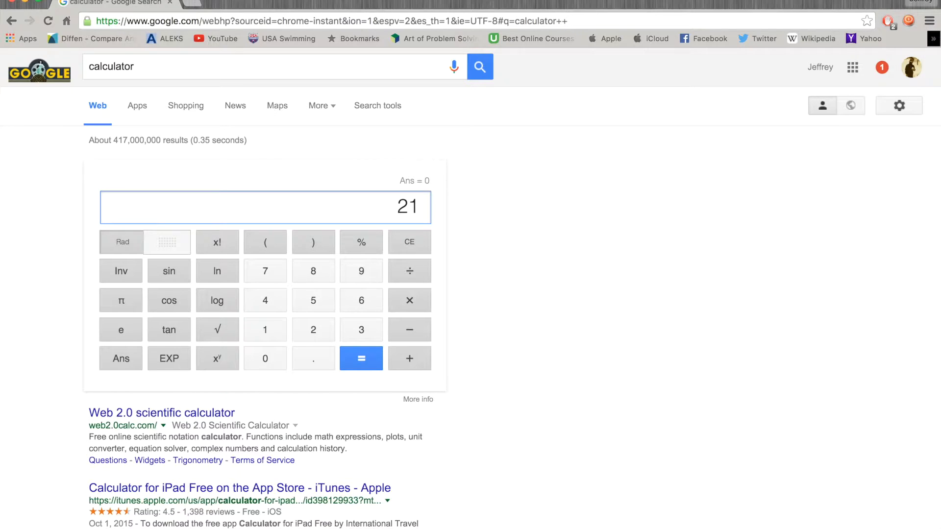
left_click(361, 358)
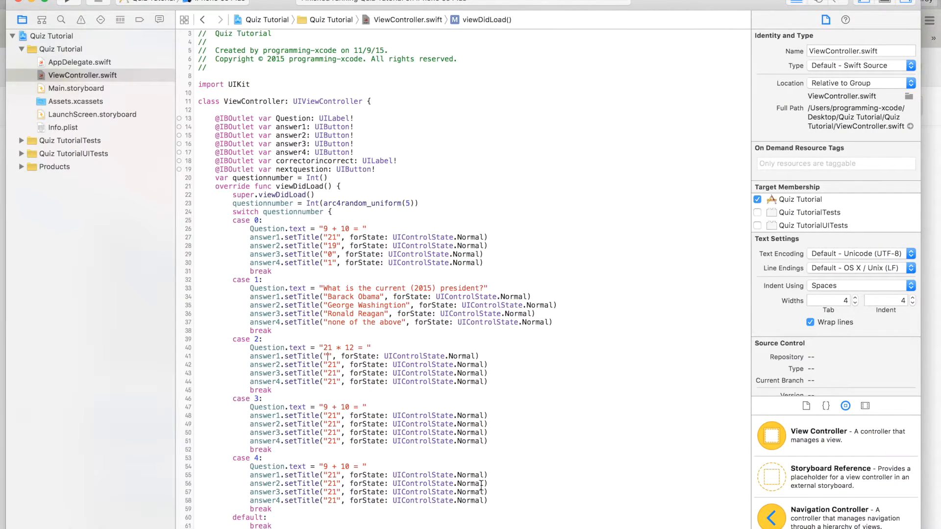
Step: Set case 2's answer titles to 250, 150, 252 and 100
type("250")
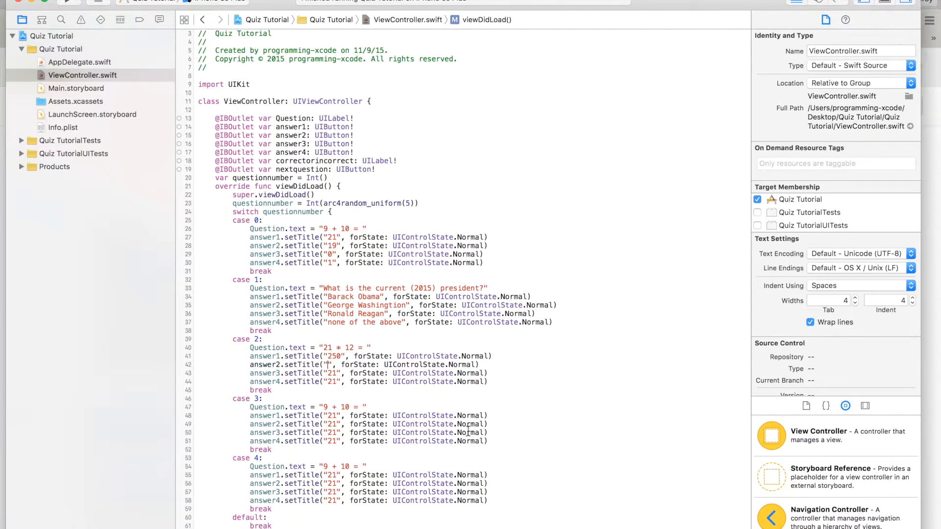
type("150")
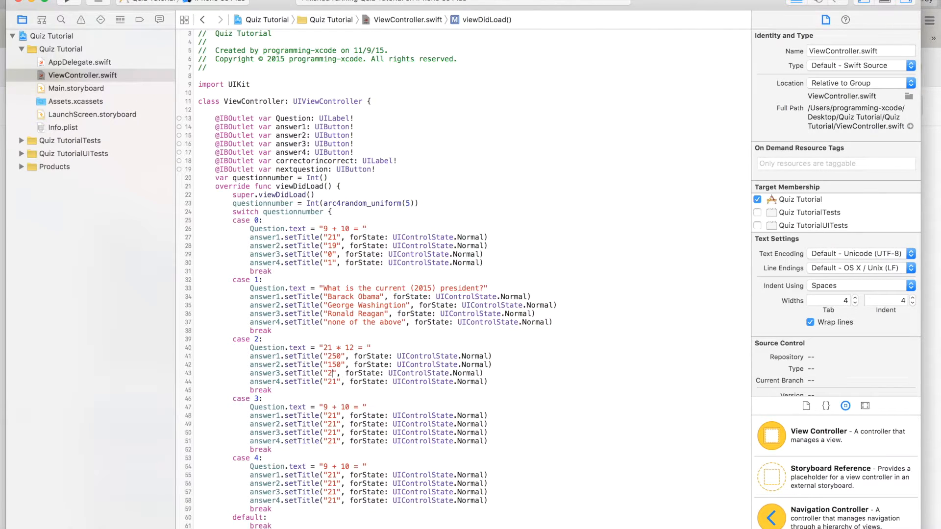
type("52")
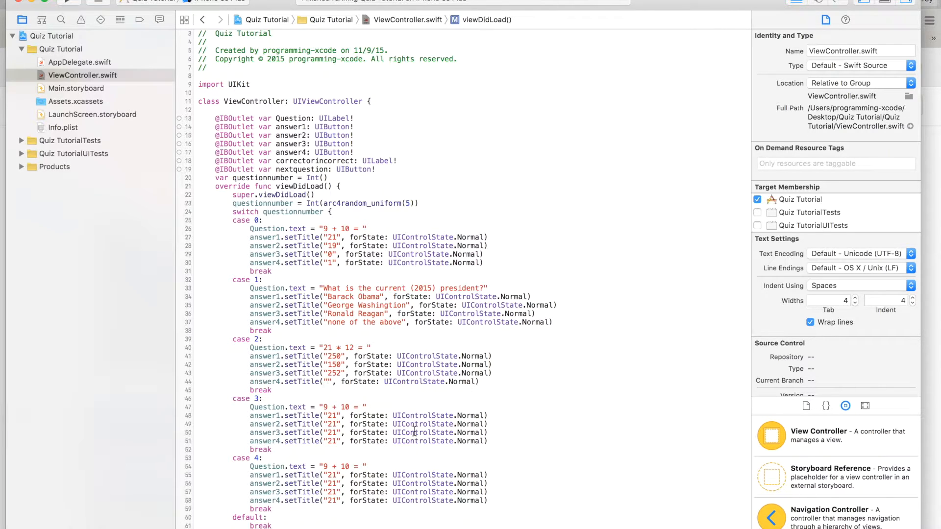
type("100")
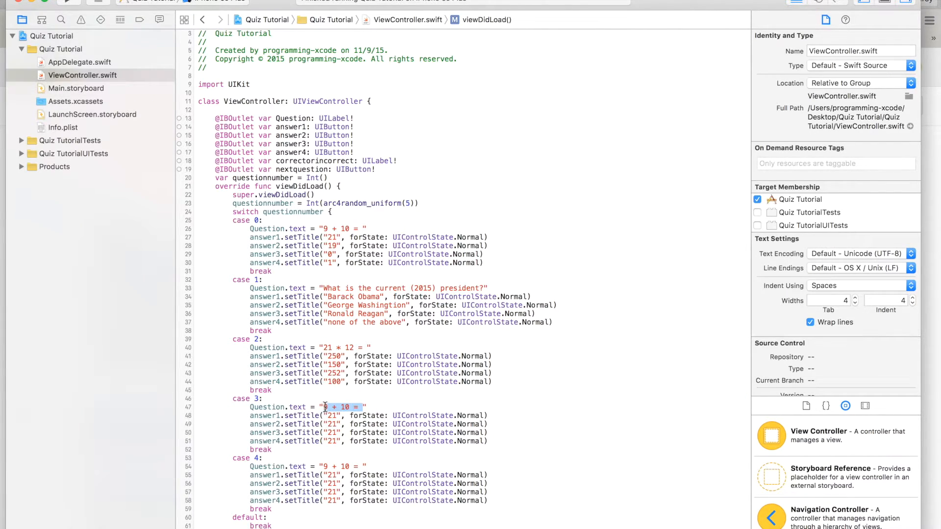
Step: Replace case 3's question with "10 - 9 = " and answers 1, 2, 3, 4
key("Delete")
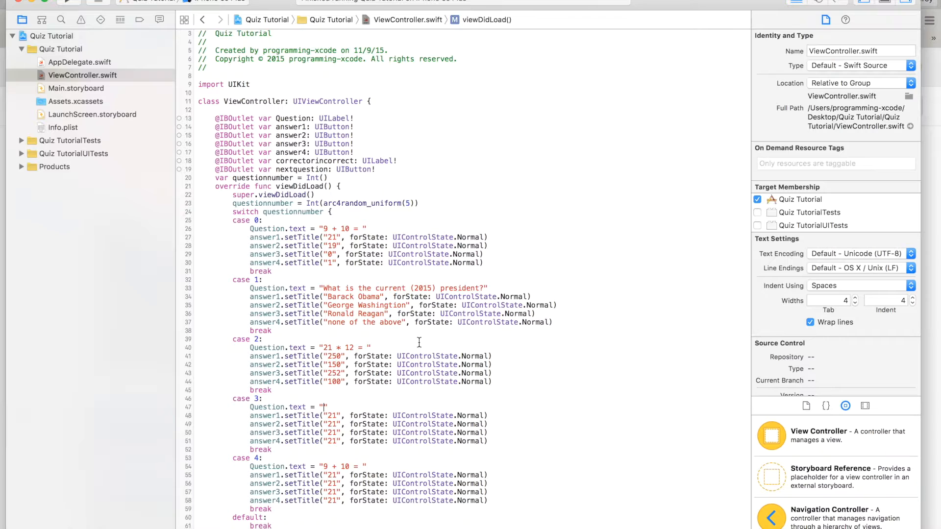
type("10 -")
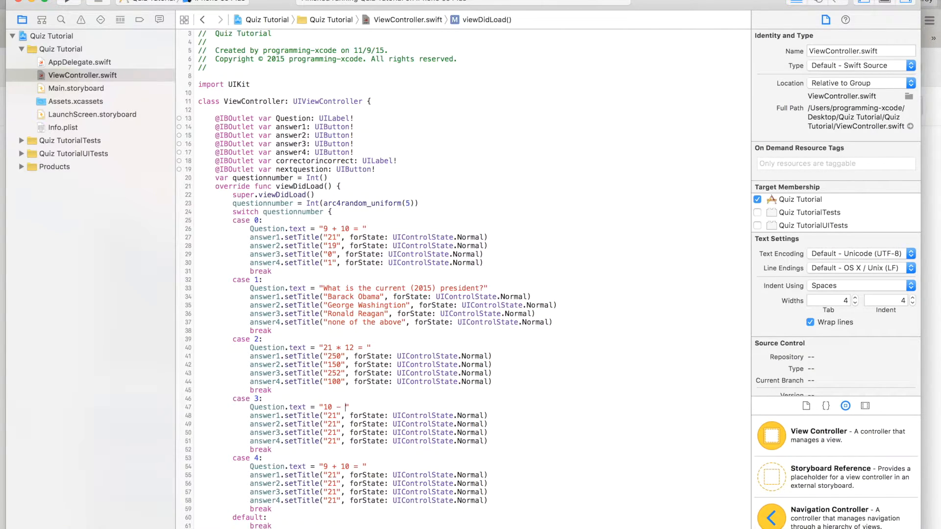
type("9 =")
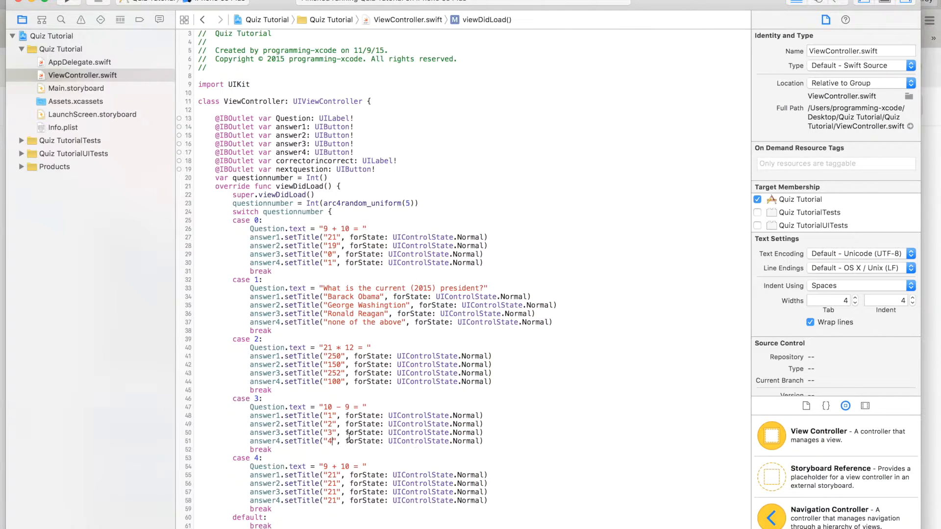
scroll("down", 3)
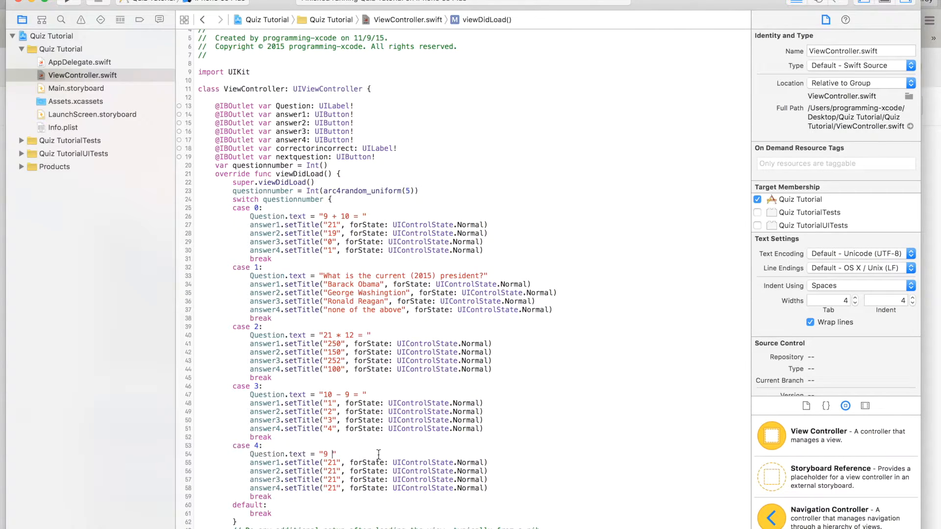
Step: Set case 4's question to "215/5 = " with answers 40, 20, 43, none of the above
key("Backspace")
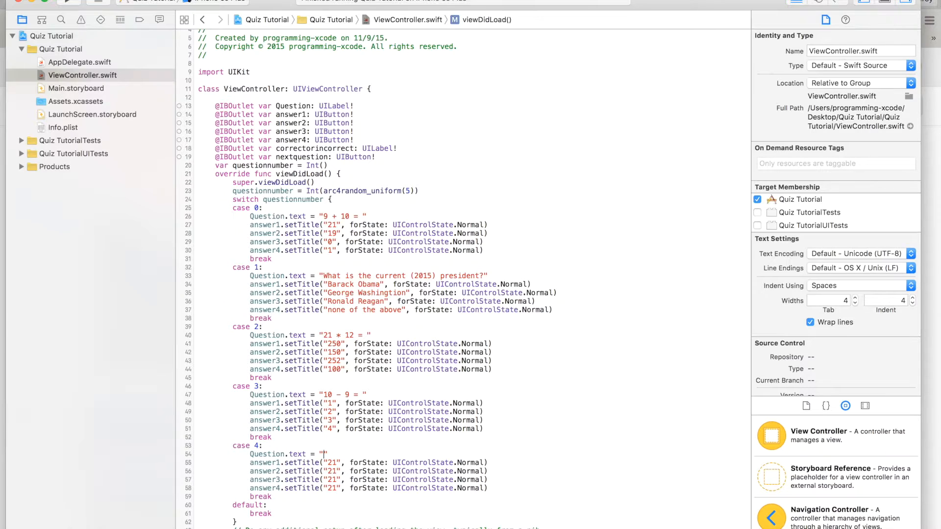
type("215")
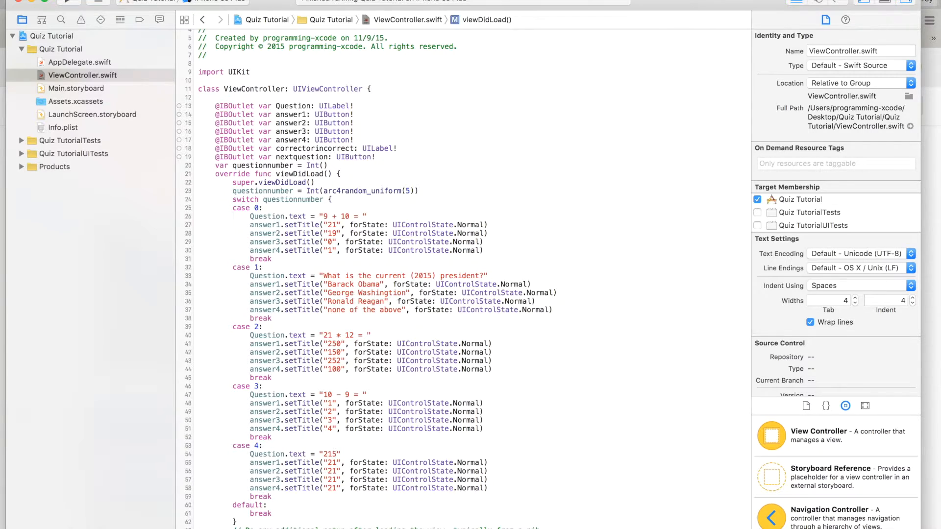
type("/5 =")
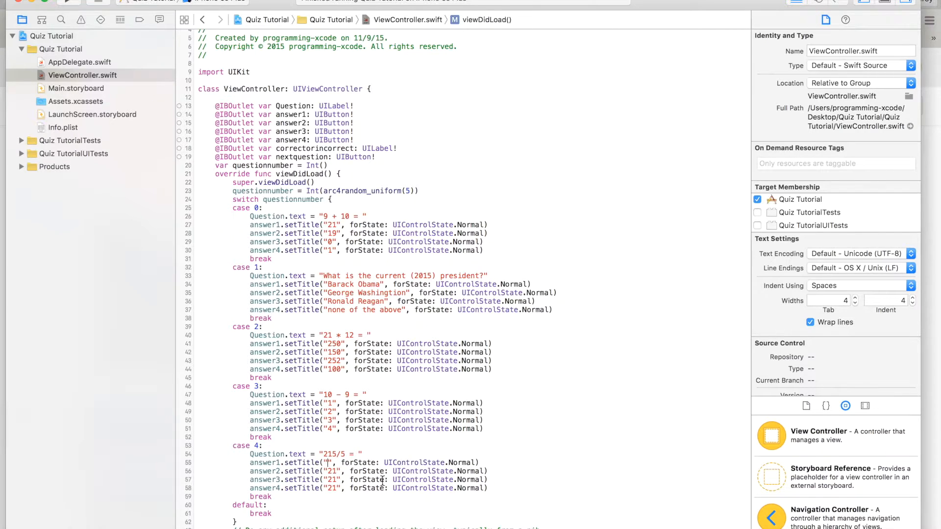
type("40")
left_click(368, 480)
type("43")
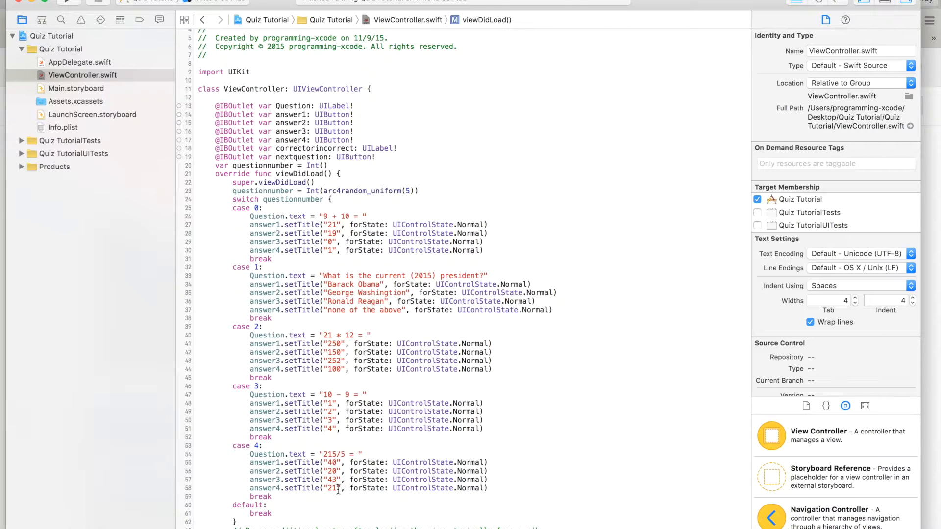
type("none of the above")
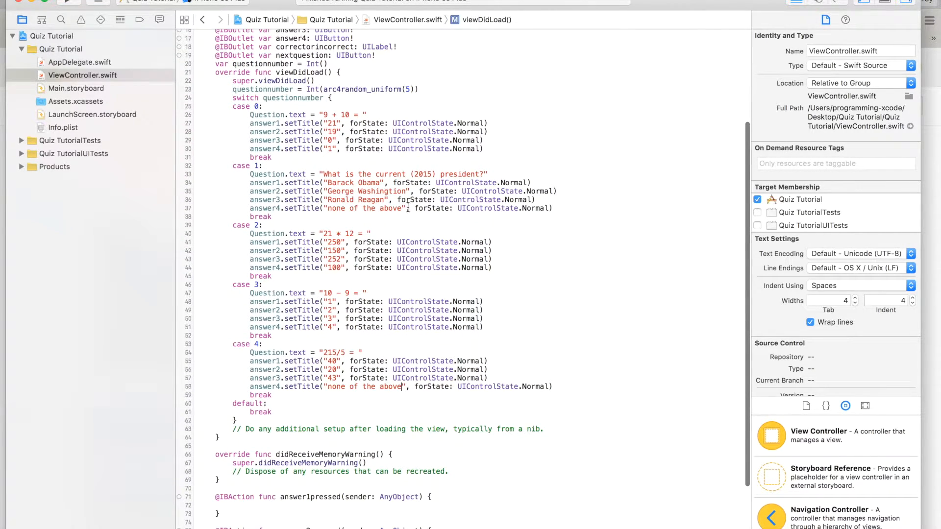
Step: In answer1pressed, when questionnumber == 0, show "Incorrect!" and set nextquestion.hidden = false
scroll("down", 3)
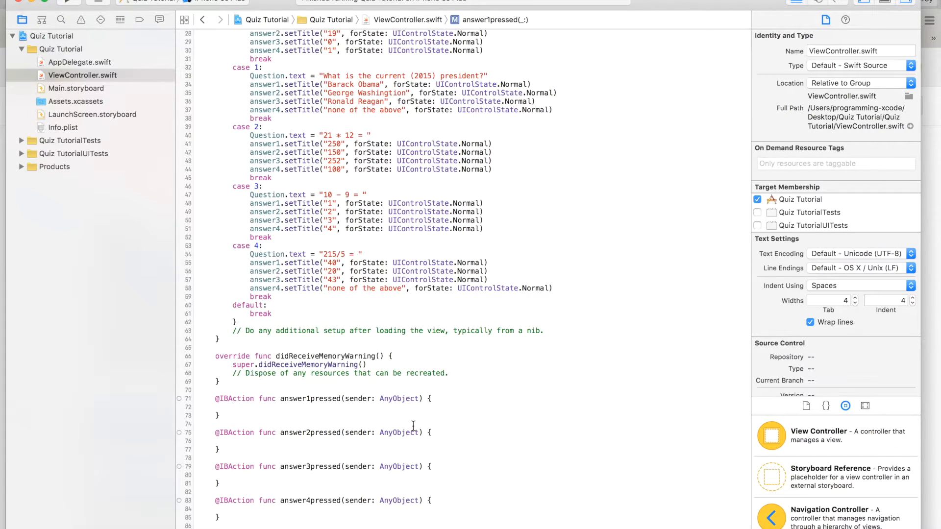
type("if questionnumber ==")
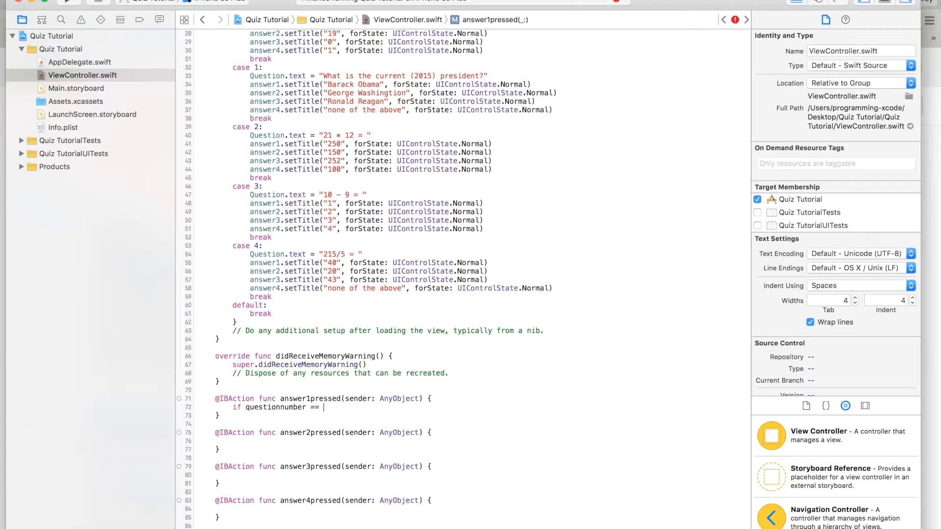
type("0 {")
type("c")
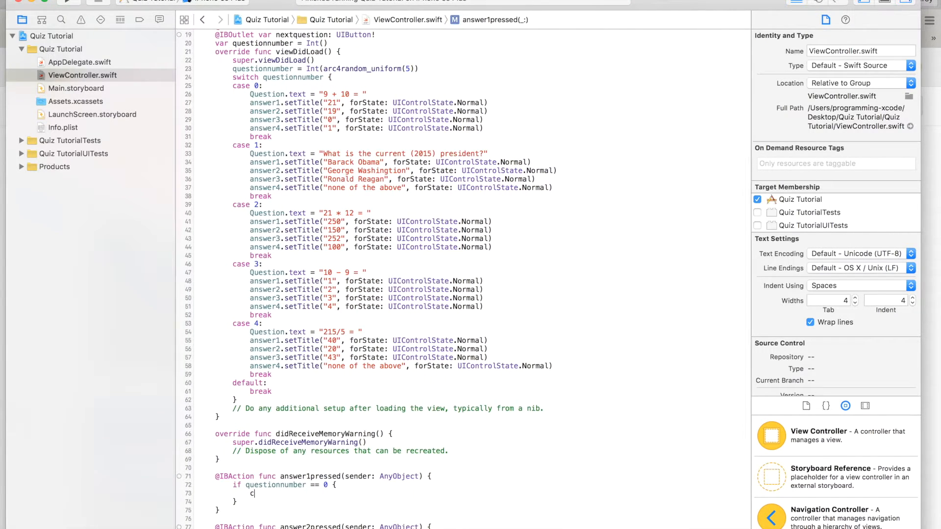
type("orrectorincorrect.text")
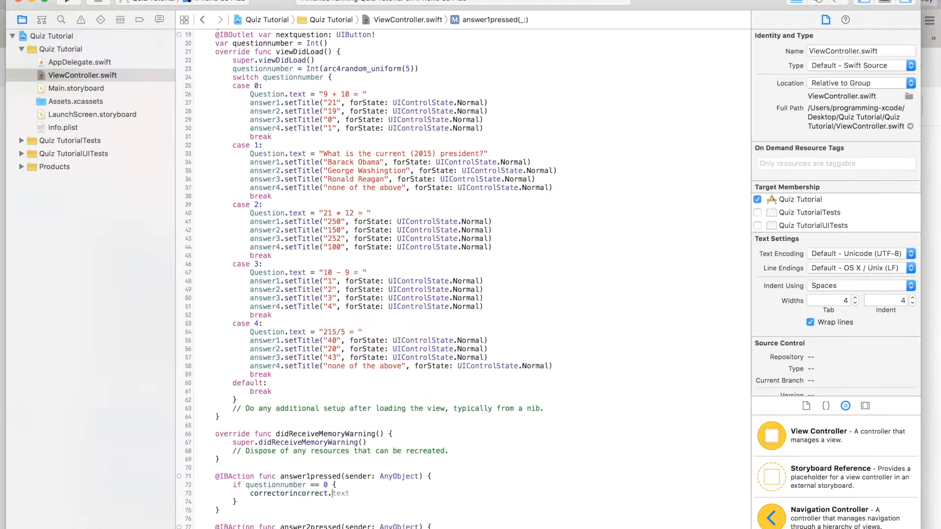
type("= \"")
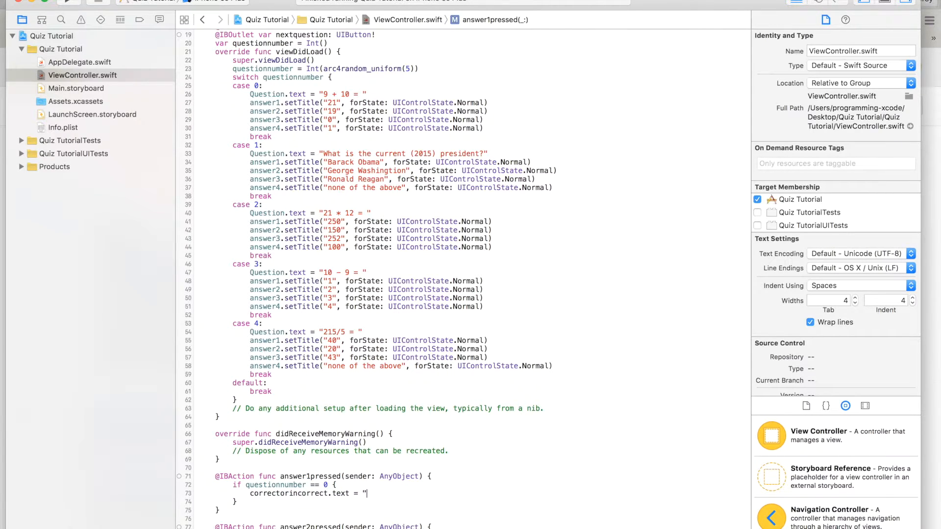
type("In")
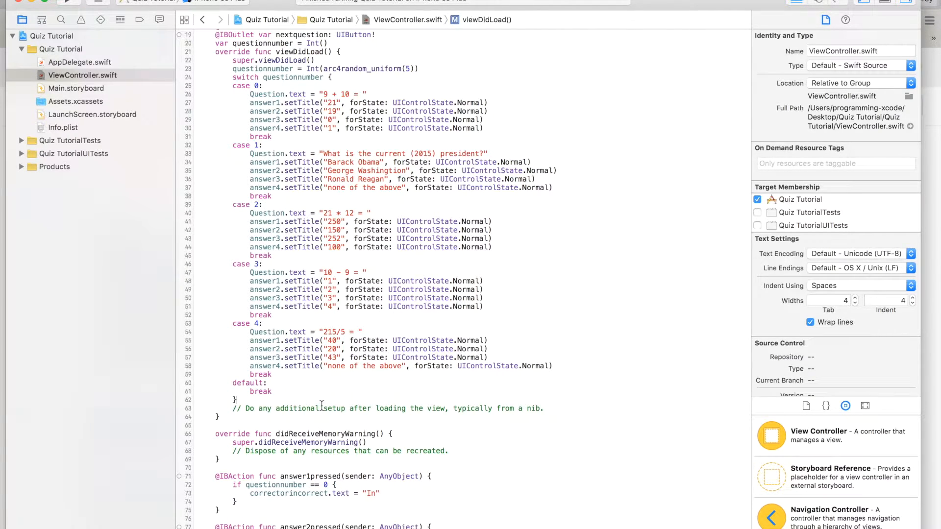
type("corre")
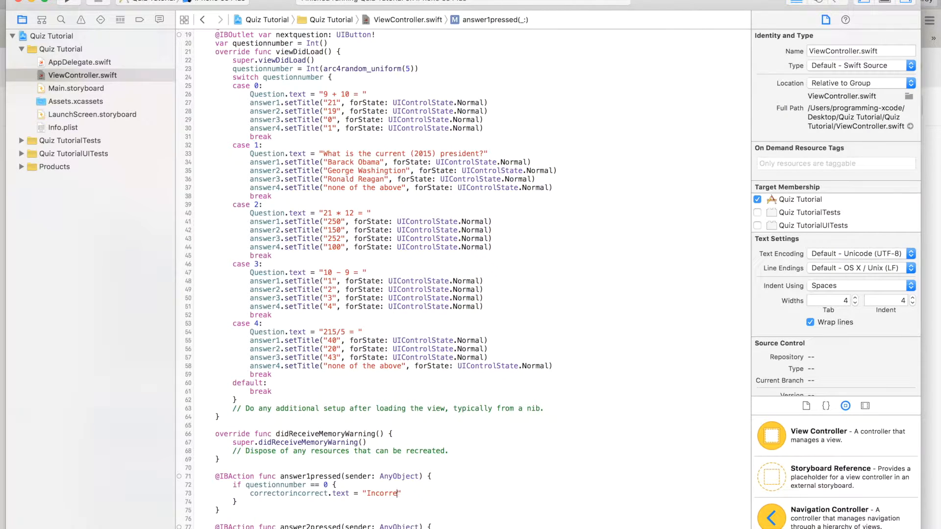
type("ct!")
type("nextquestion.hidden =")
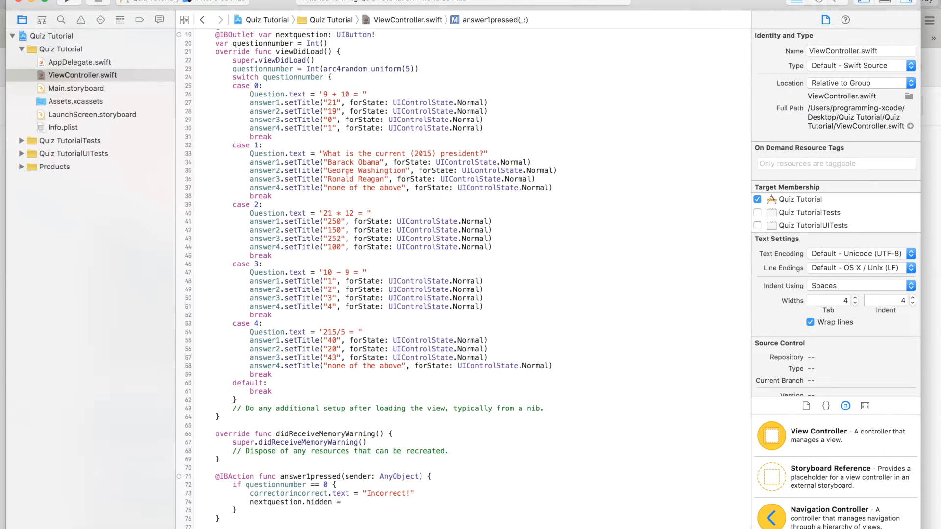
type("false")
type("nextquestion.")
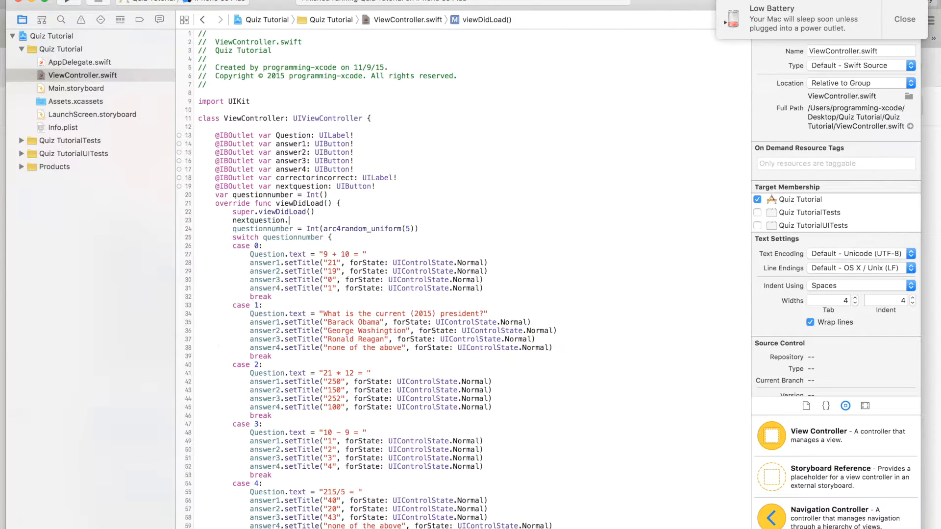
Step: In viewDidLoad, hide the next-question button and clear the correctorincorrect label
type("hidden = true")
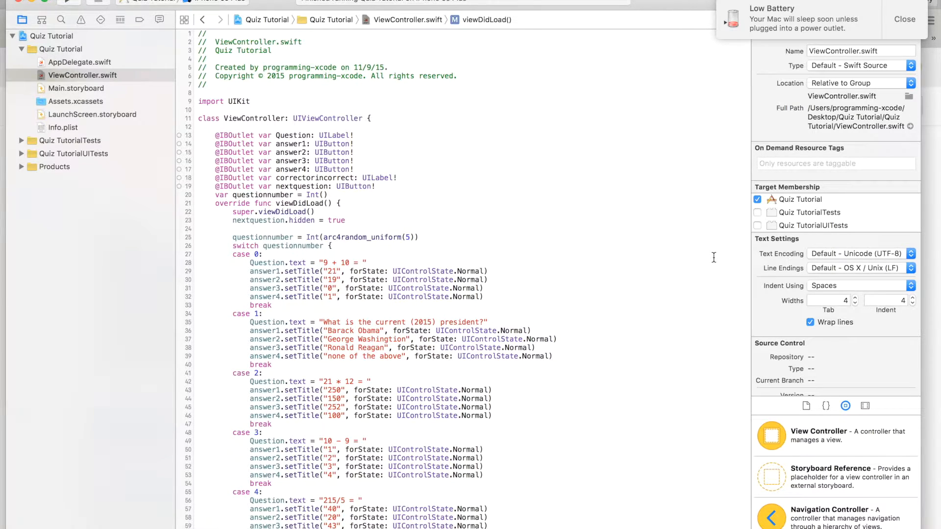
type("correctorincorrect.text = \"\"")
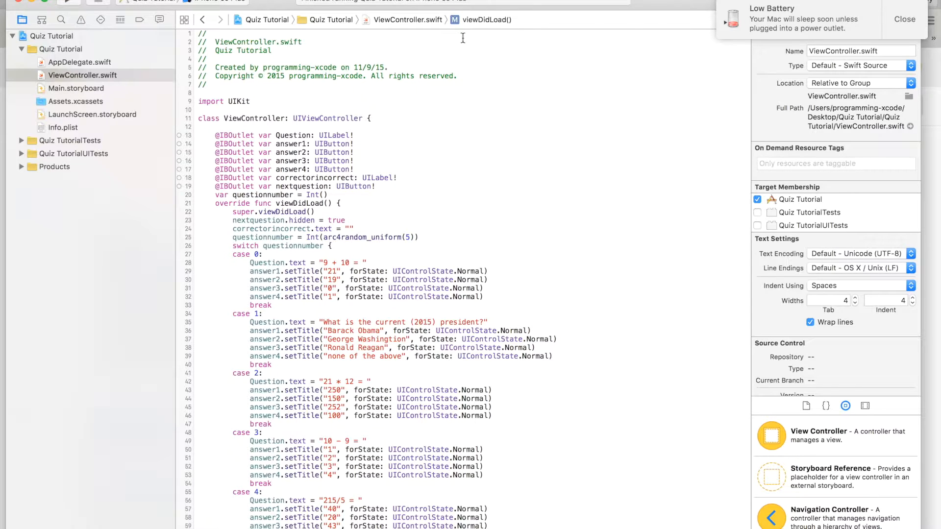
scroll("down", 3)
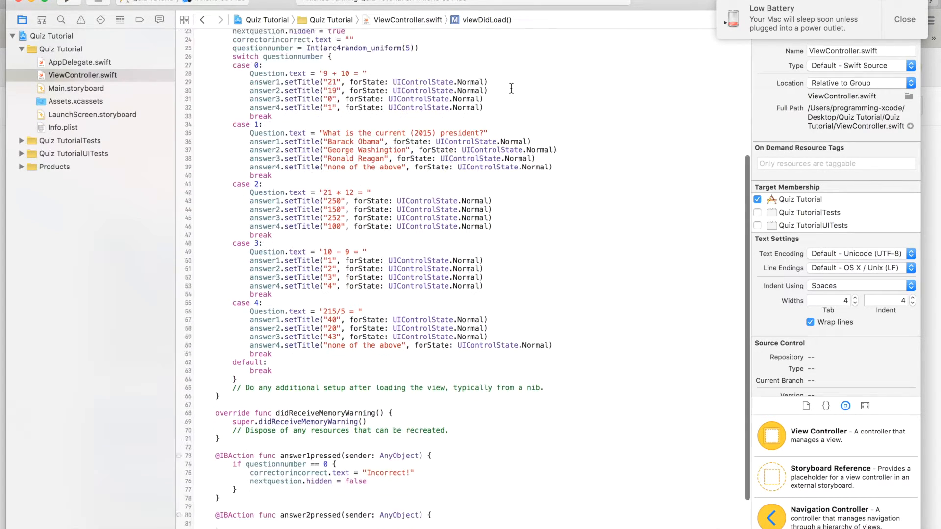
Step: In answer1pressed, add else-if branches for questions 1–4 that set the label to 'Correct!'
scroll("down", 3)
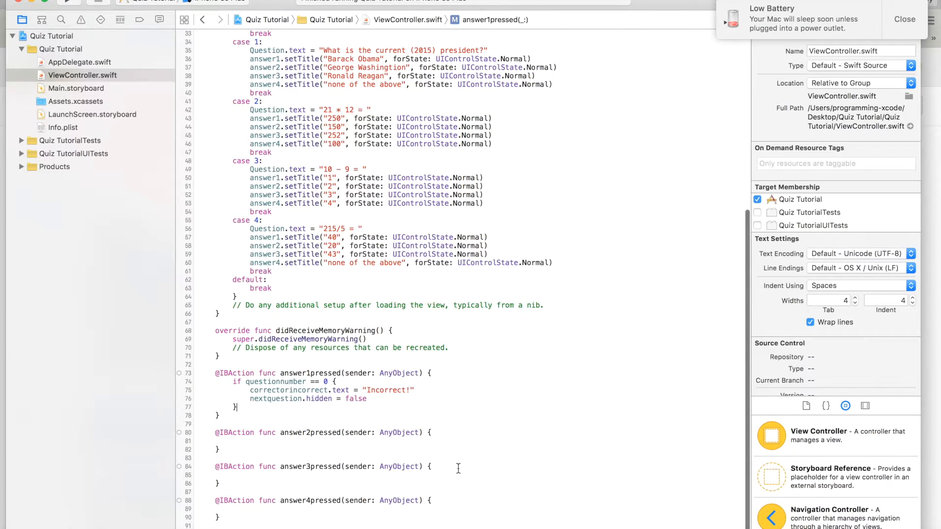
type("else if qus")
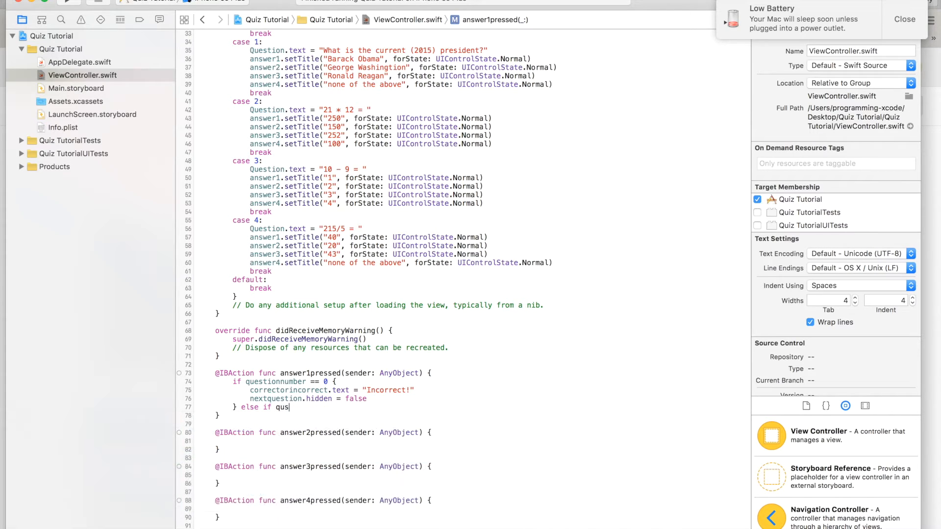
type("tionnumber ==")
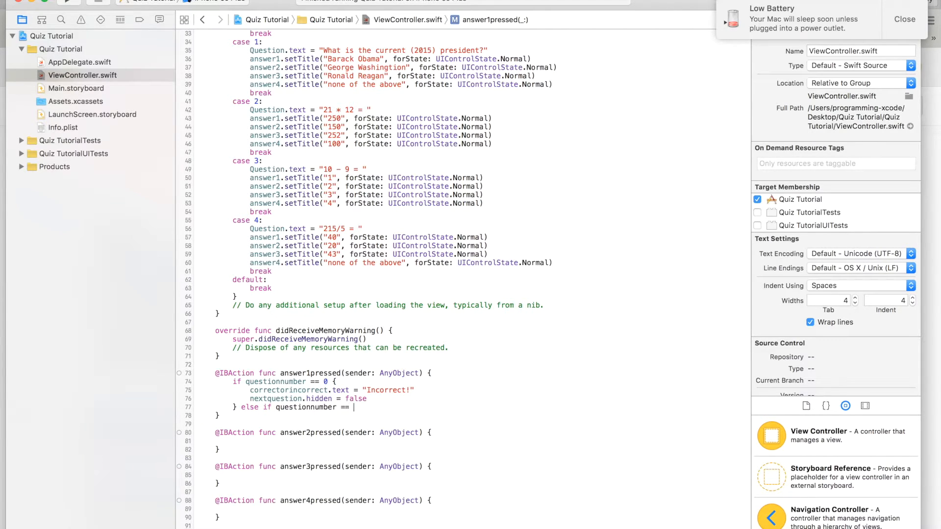
type("1 {")
type("correctorincorrect.text = \"")
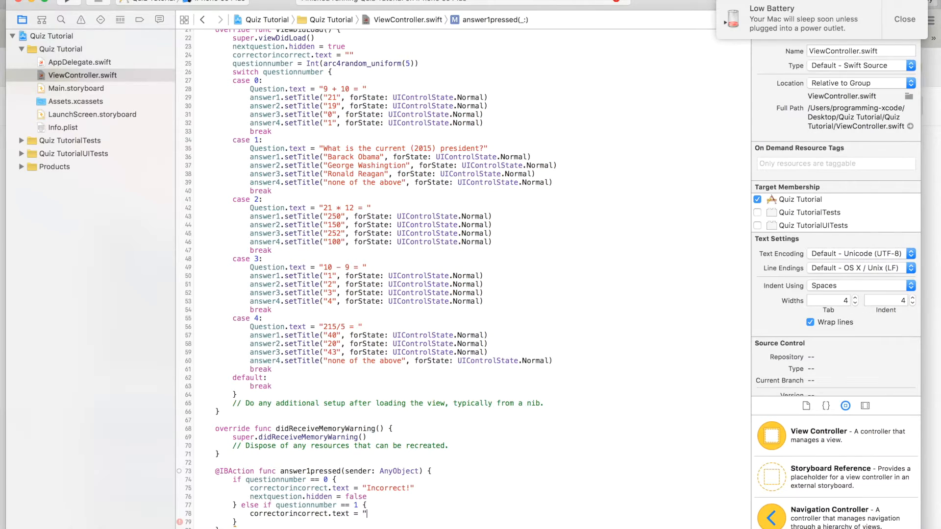
type("Co\"")
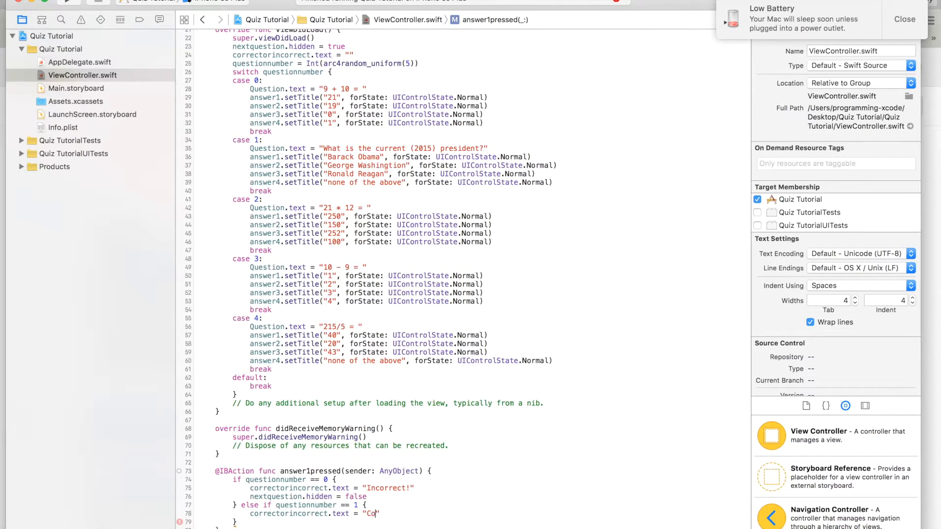
type("rrect!")
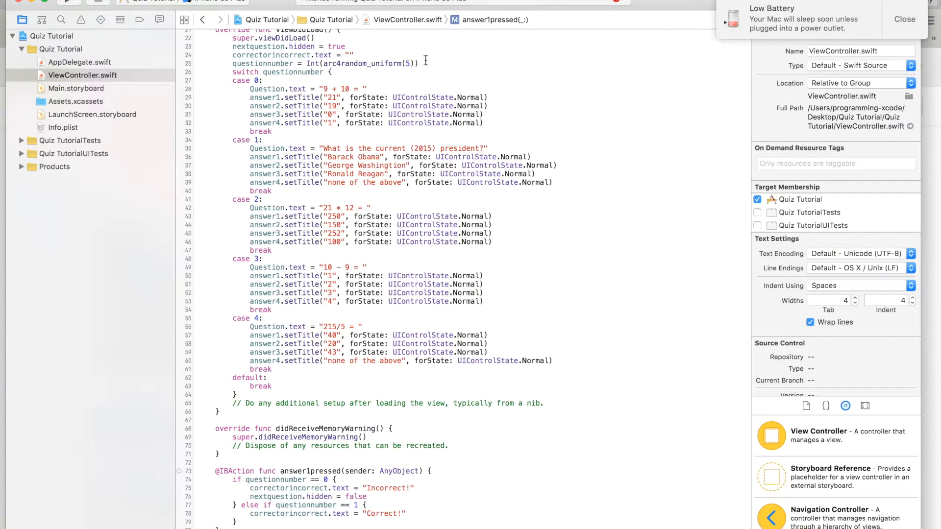
scroll("down", 3)
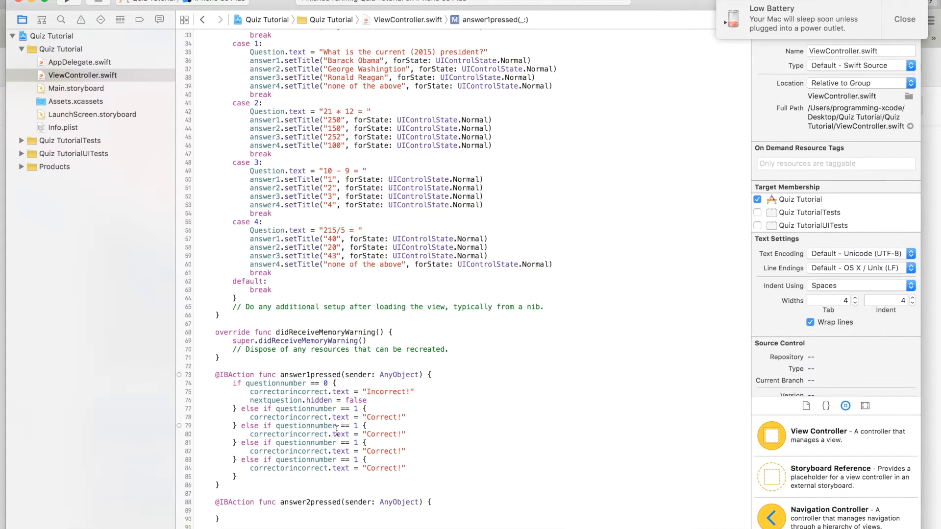
type("2")
type("3")
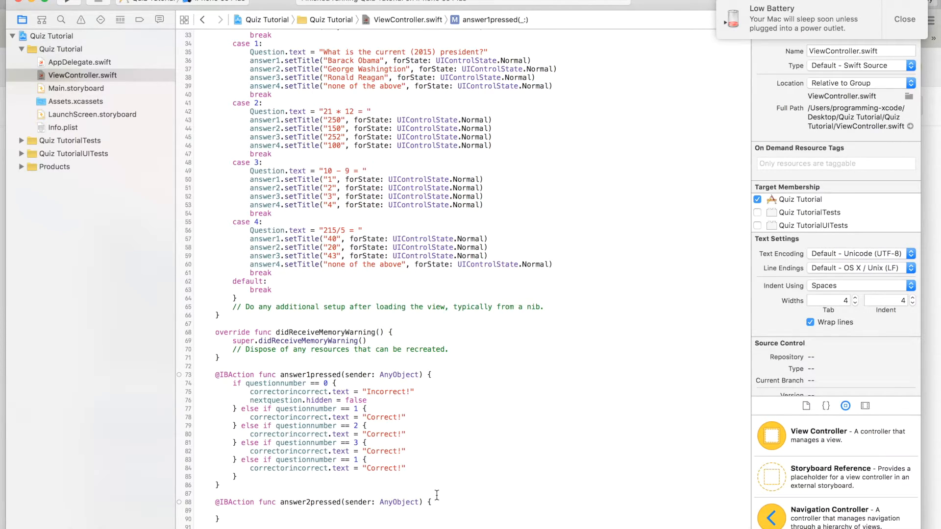
type("4")
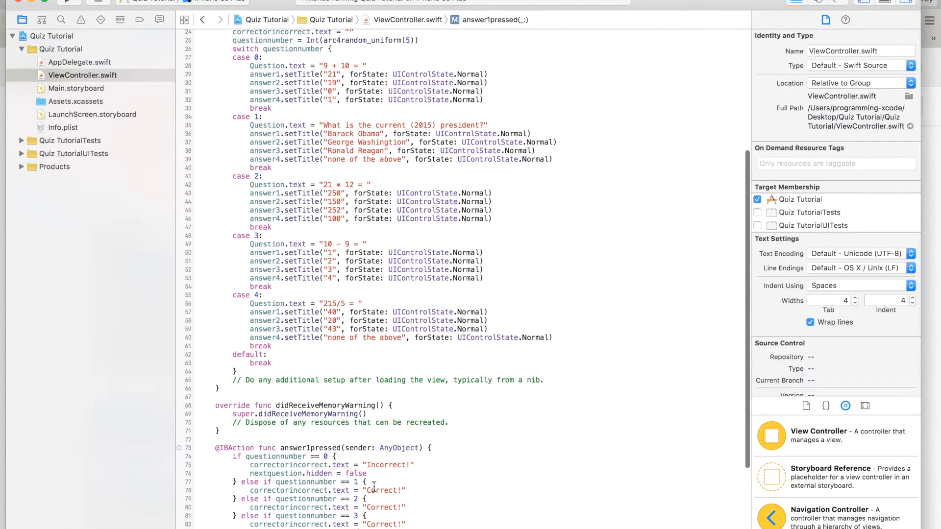
Step: Copy the question-checking if/else-if chain into the answer2pressed, answer3pressed and answer4pressed handlers
scroll("down", 3)
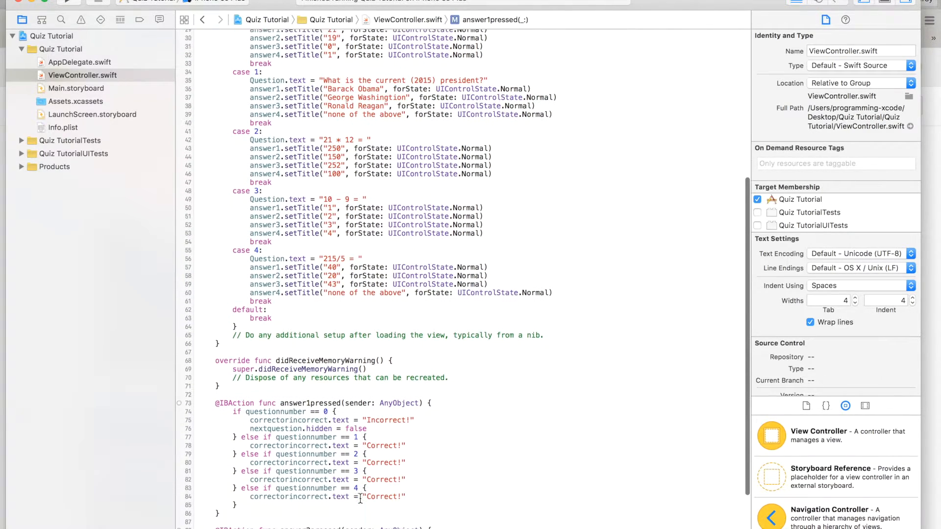
scroll("down", 3)
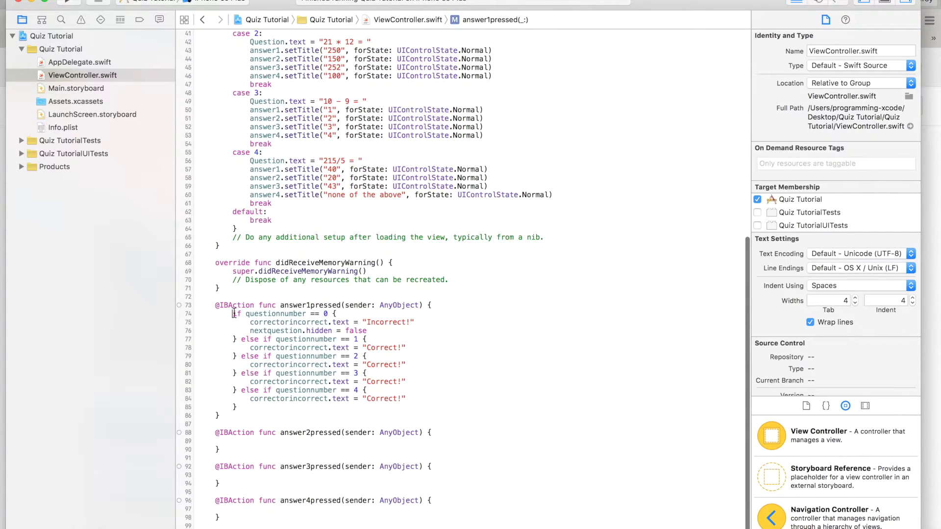
left_click_drag(233, 313, 236, 414)
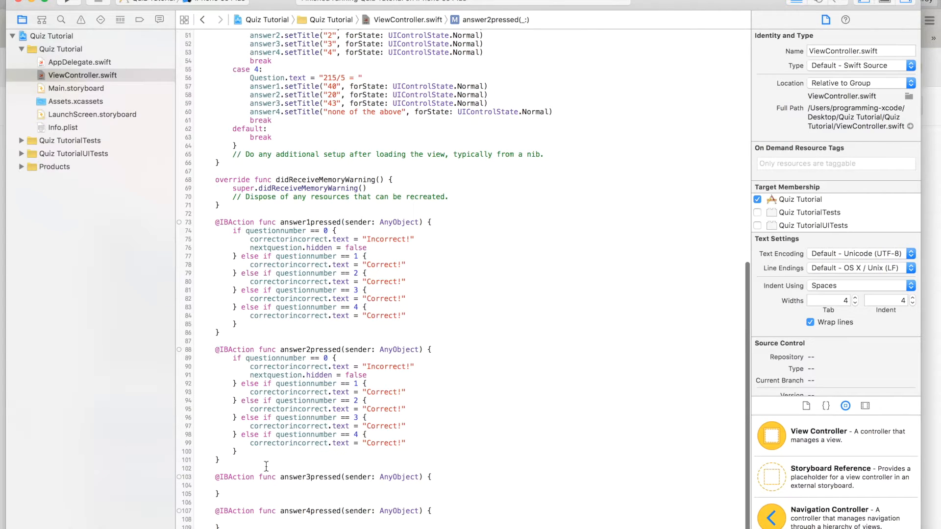
left_click(232, 485)
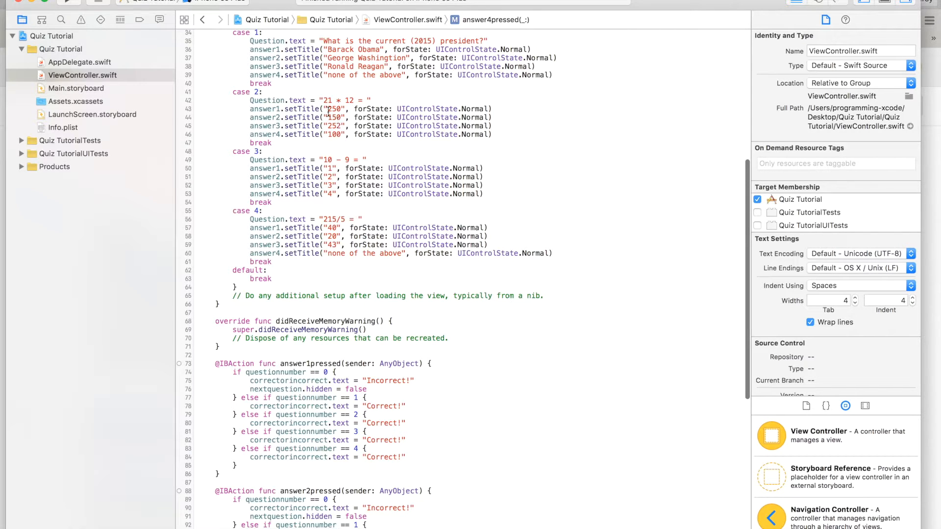
Step: Change question 2's message to 'Incorrect!' in answers one, two and four
scroll("down", 3)
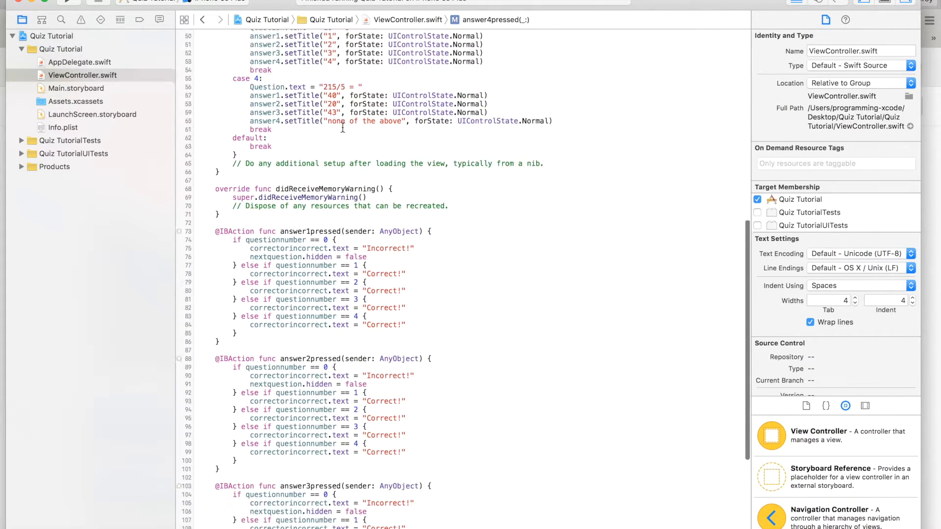
scroll("down", 3)
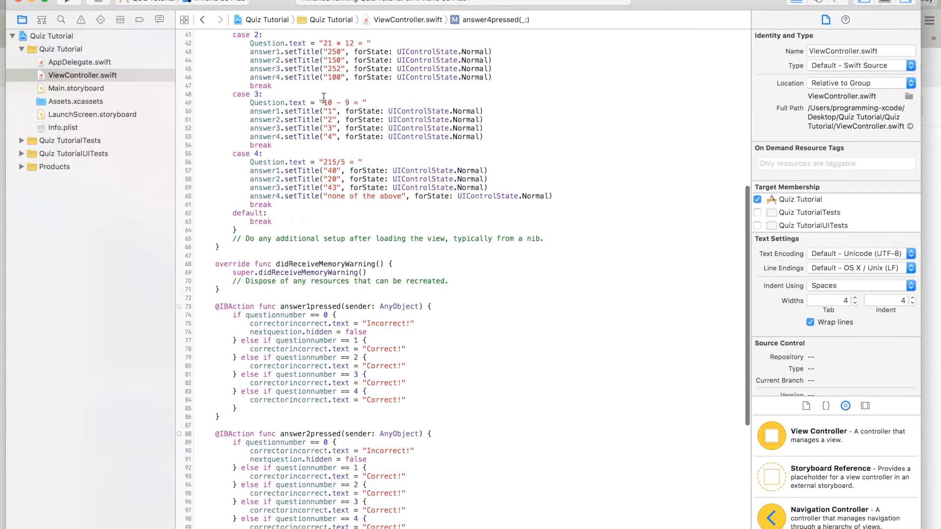
scroll("down", 3)
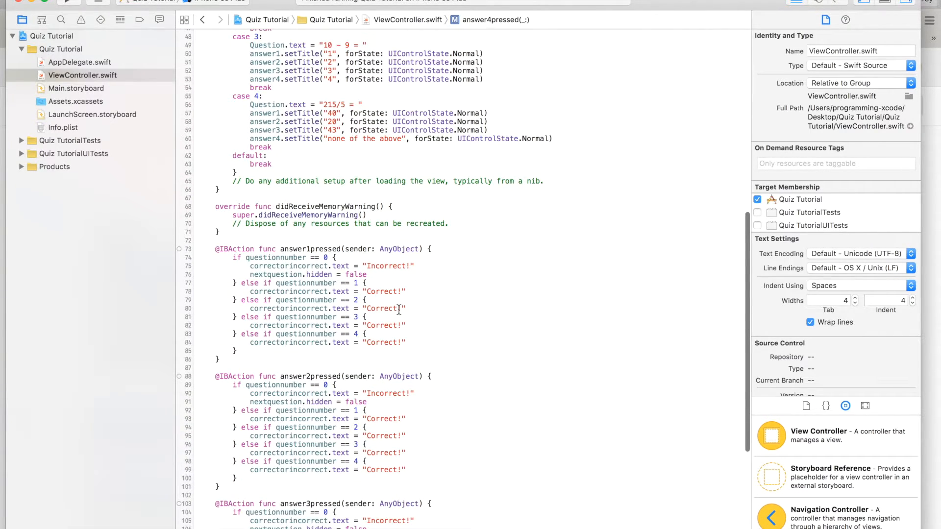
mouse_move(365, 326)
type("In")
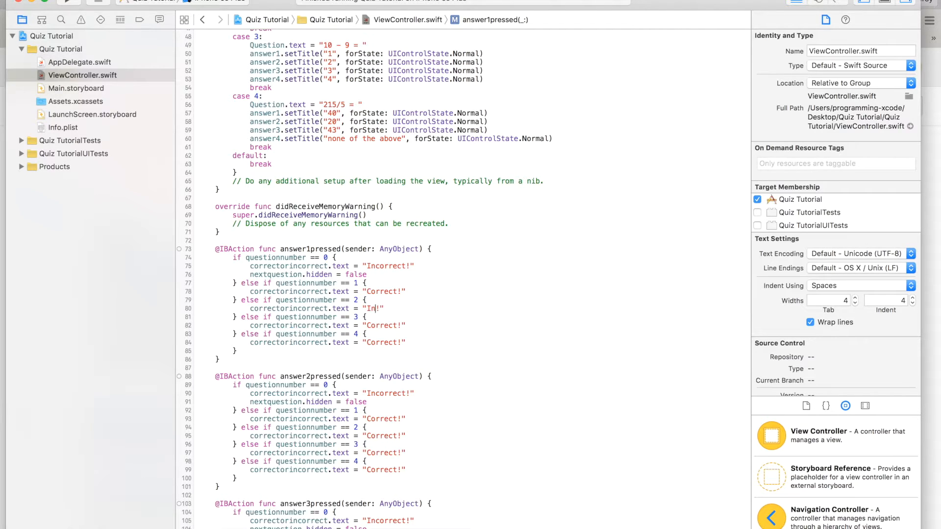
type("correct")
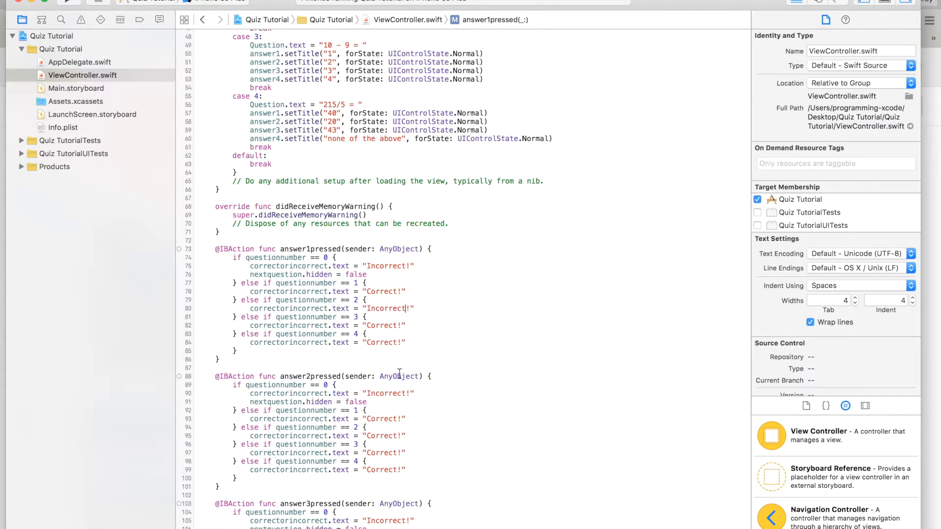
scroll("down", 3)
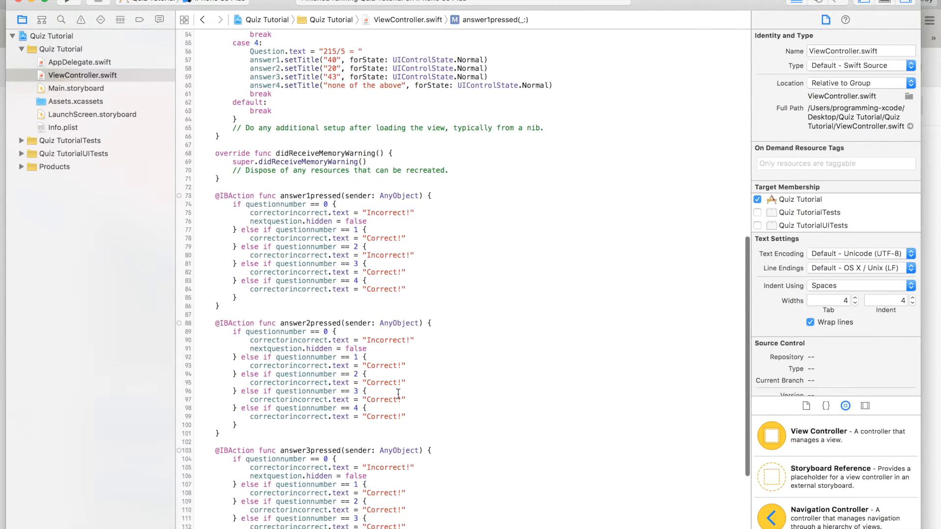
double_click(382, 383)
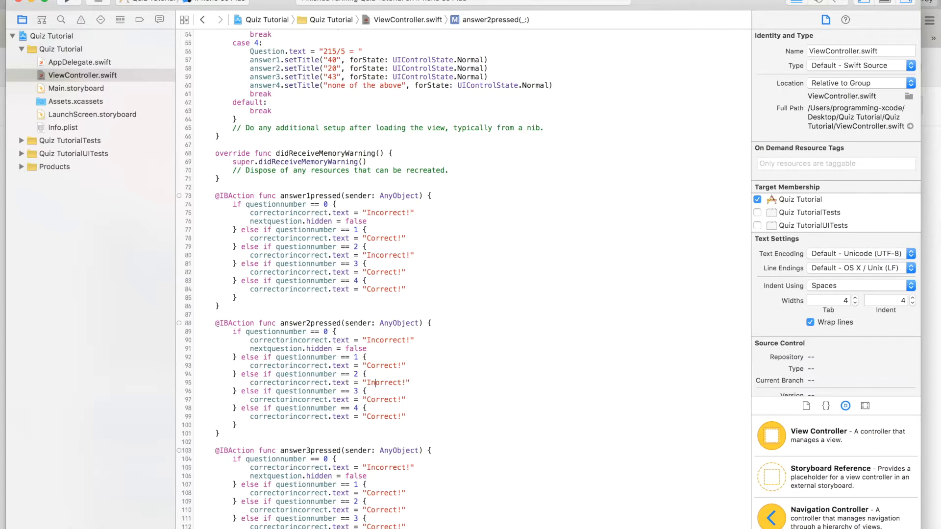
scroll("down", 3)
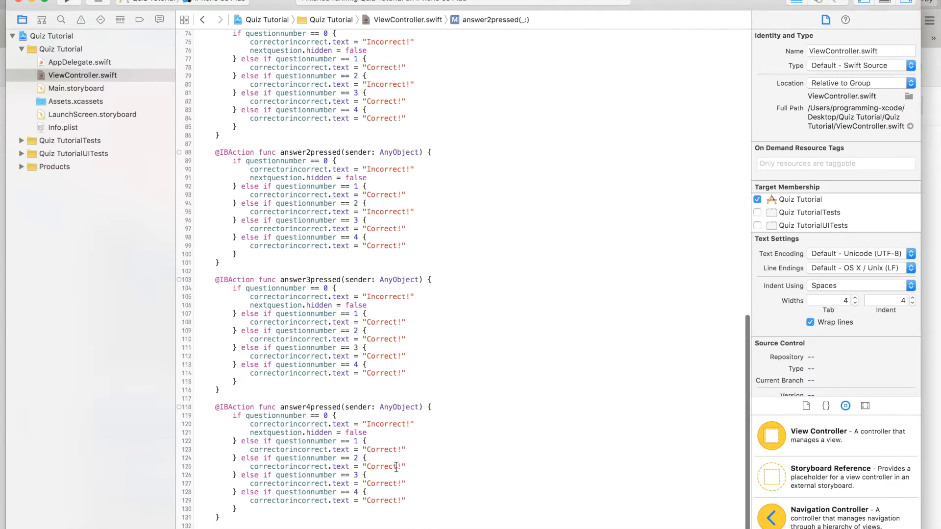
left_click(397, 467)
type("Inc")
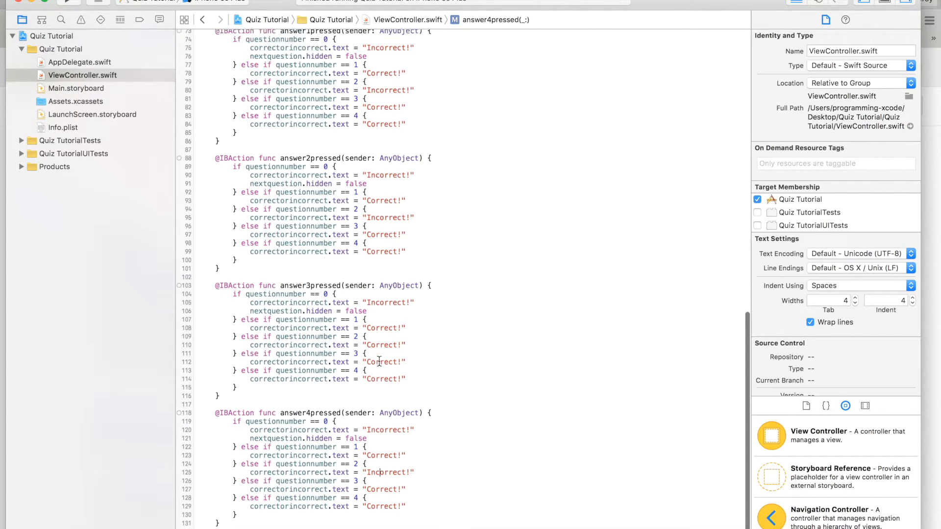
Step: Rewrite question 4's message as 'Incorrect!' in answer4pressed, answer2pressed and answer1pressed
scroll("up", 3)
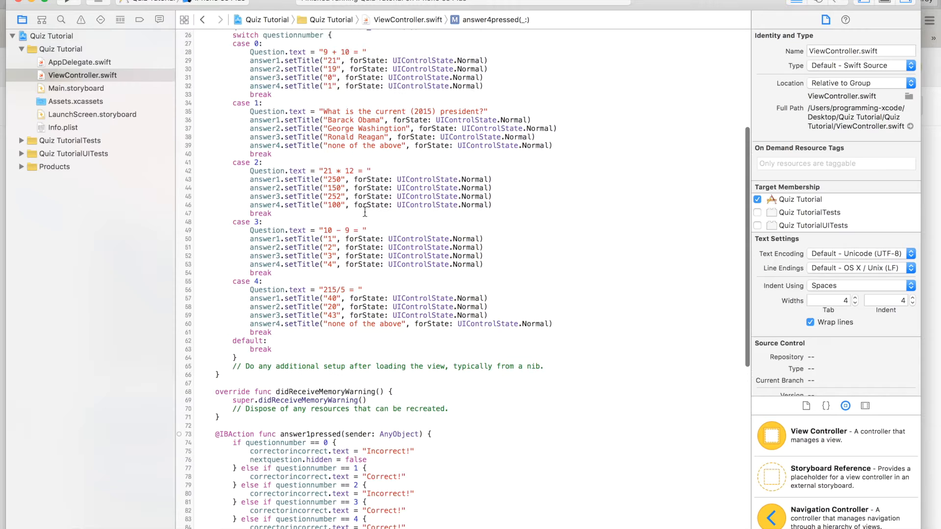
scroll("down", 3)
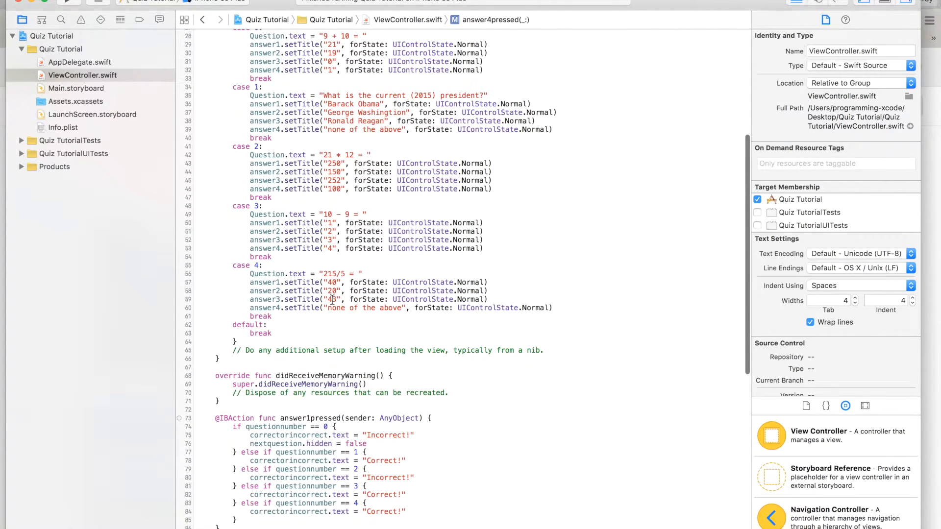
scroll("down", 3)
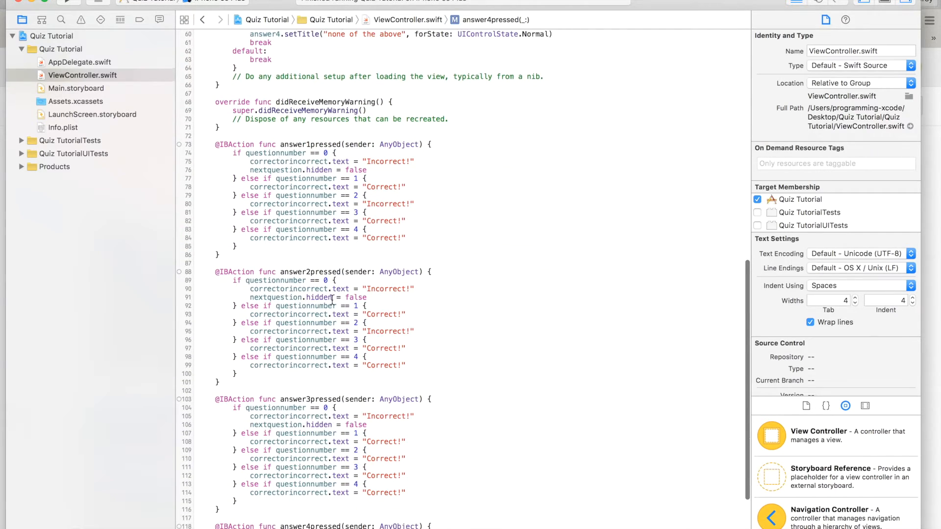
scroll("up", 3)
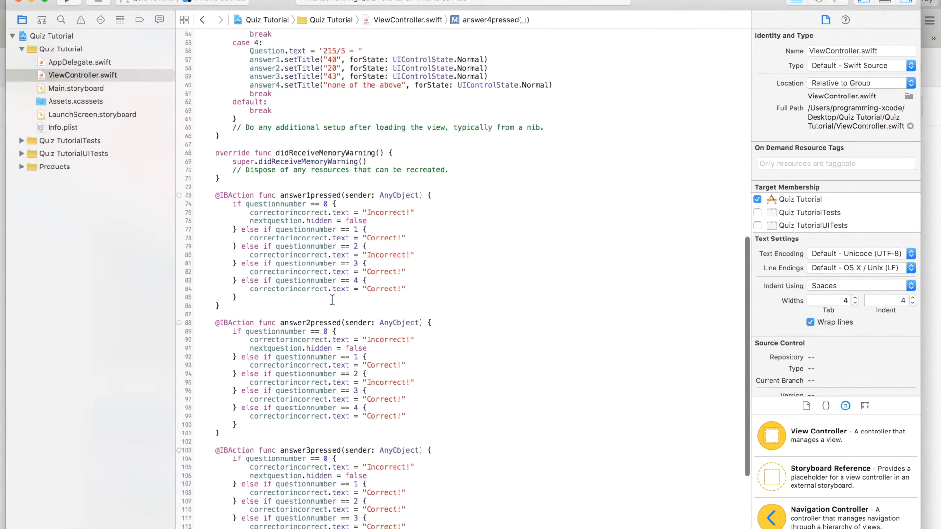
scroll("down", 3)
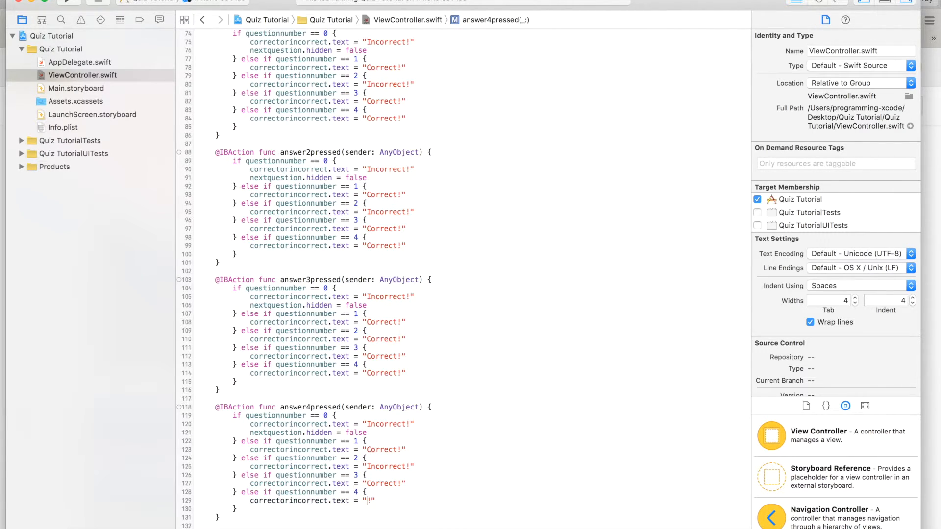
type("Incorr")
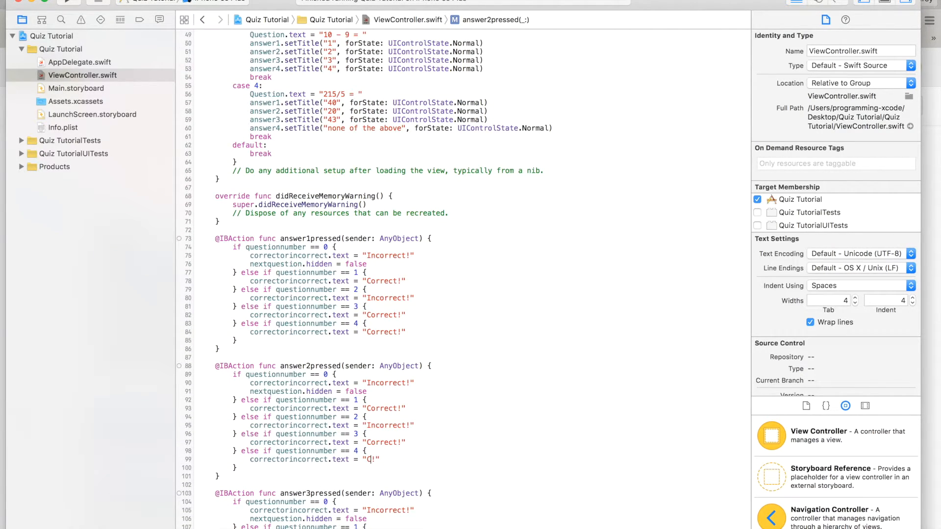
type("Incorrect")
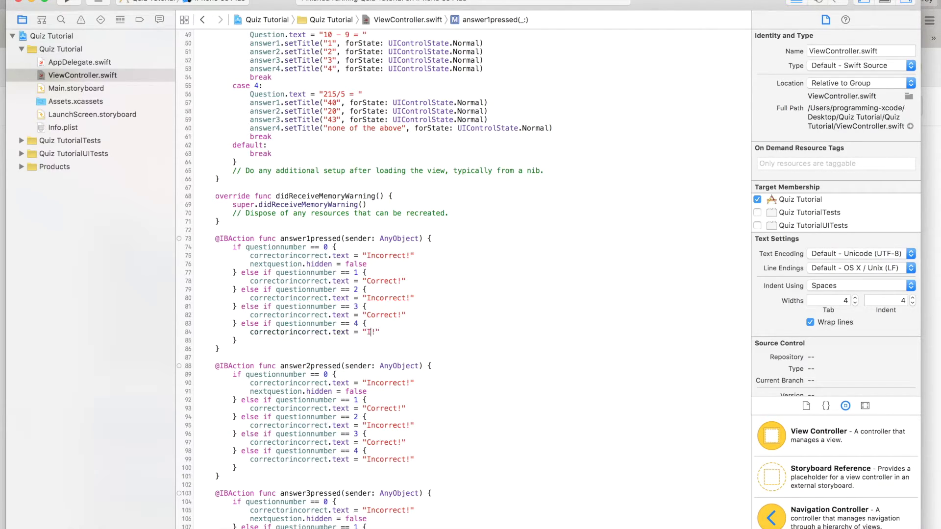
type("Incorre")
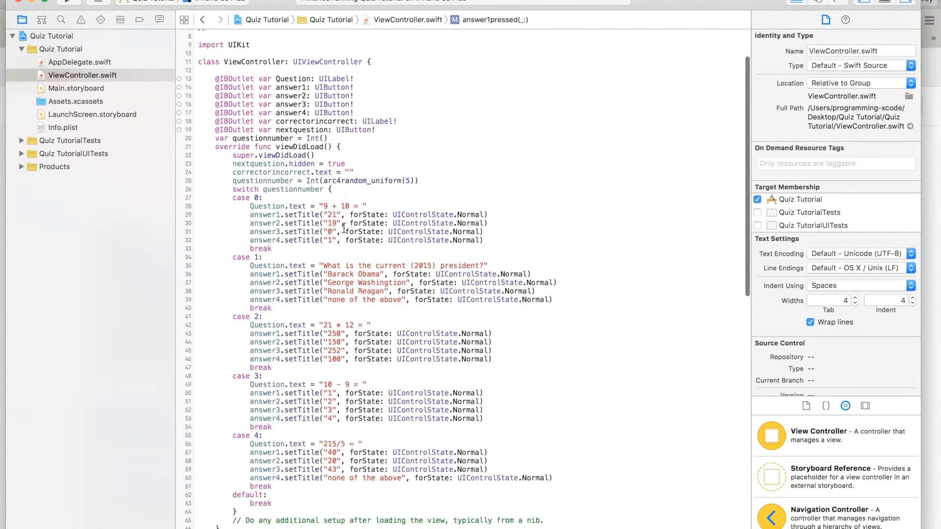
scroll("down", 3)
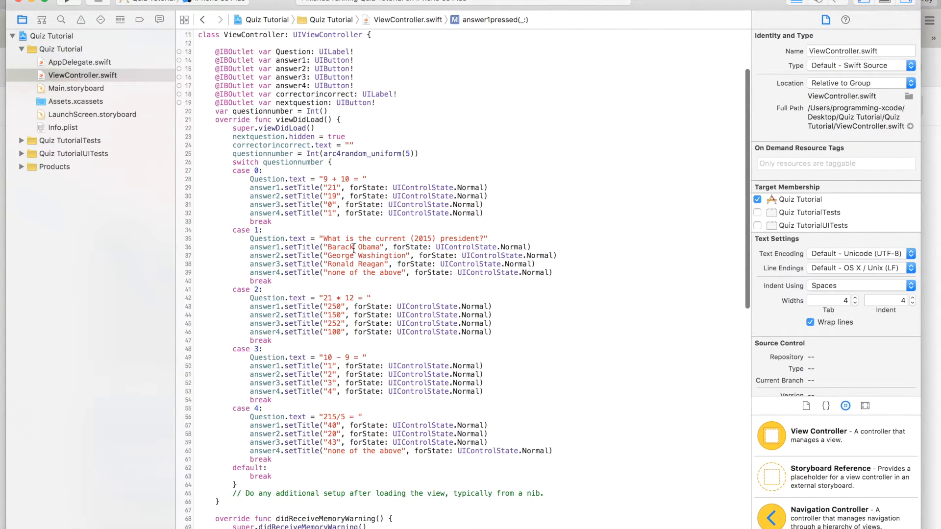
scroll("down", 3)
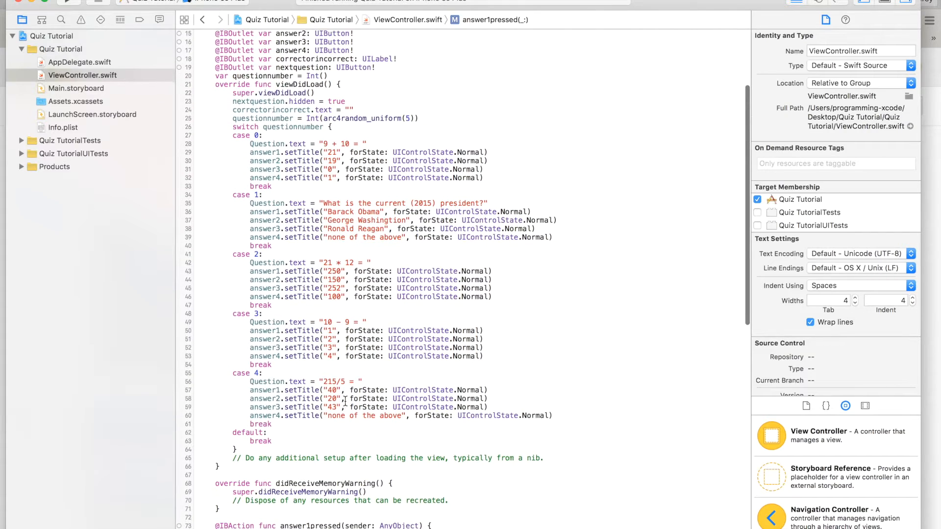
scroll("down", 3)
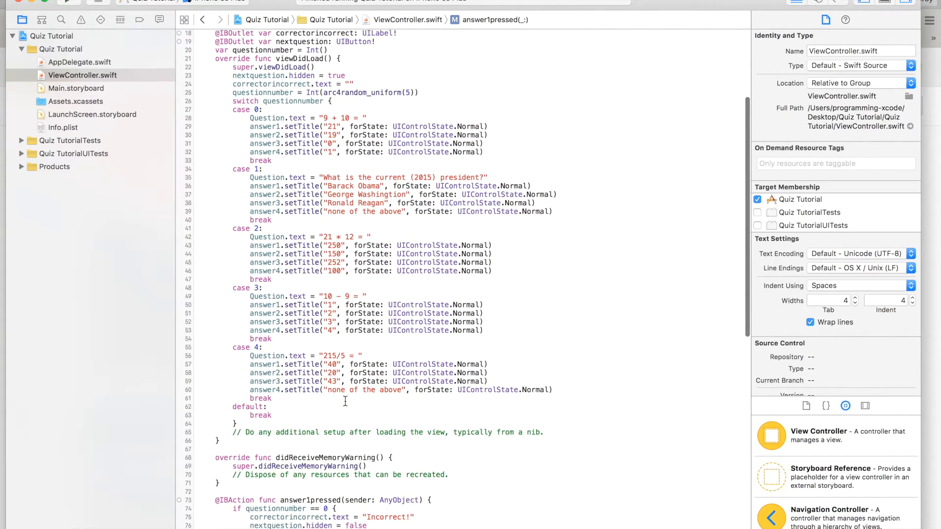
scroll("down", 3)
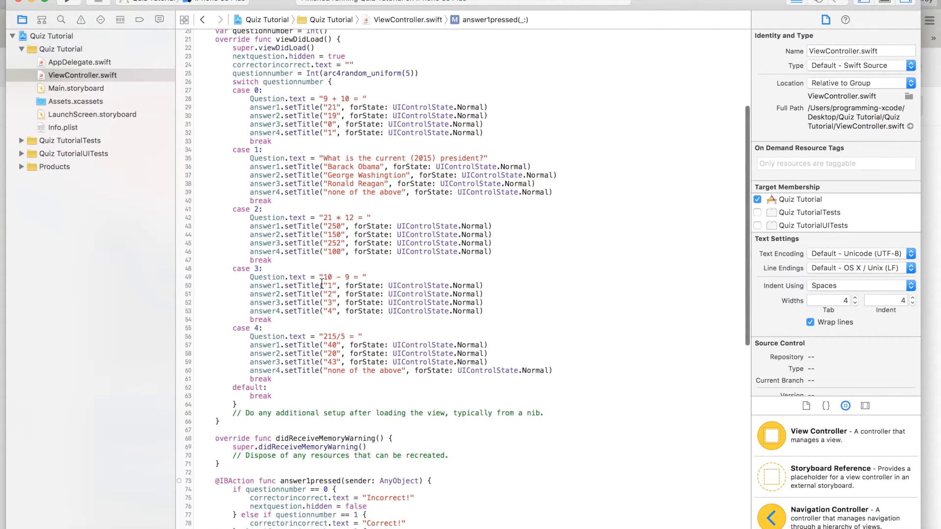
mouse_move(301, 302)
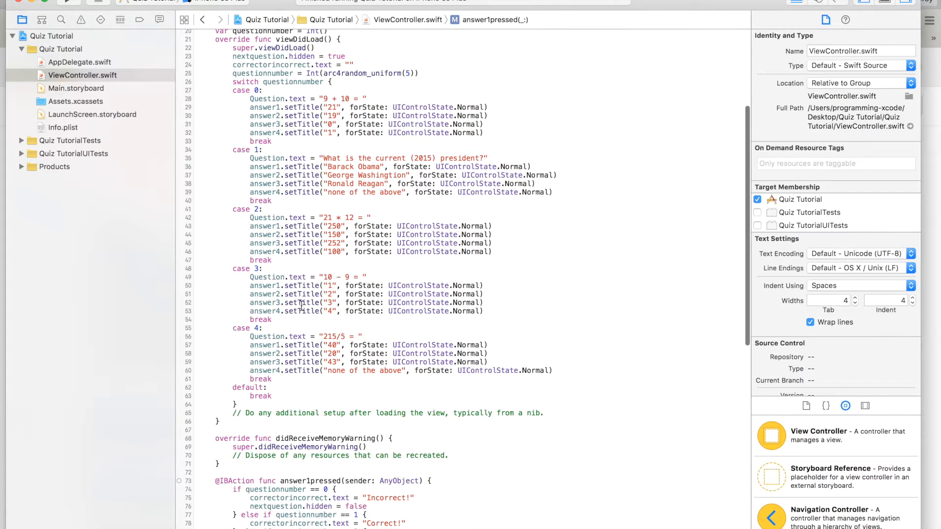
scroll("down", 3)
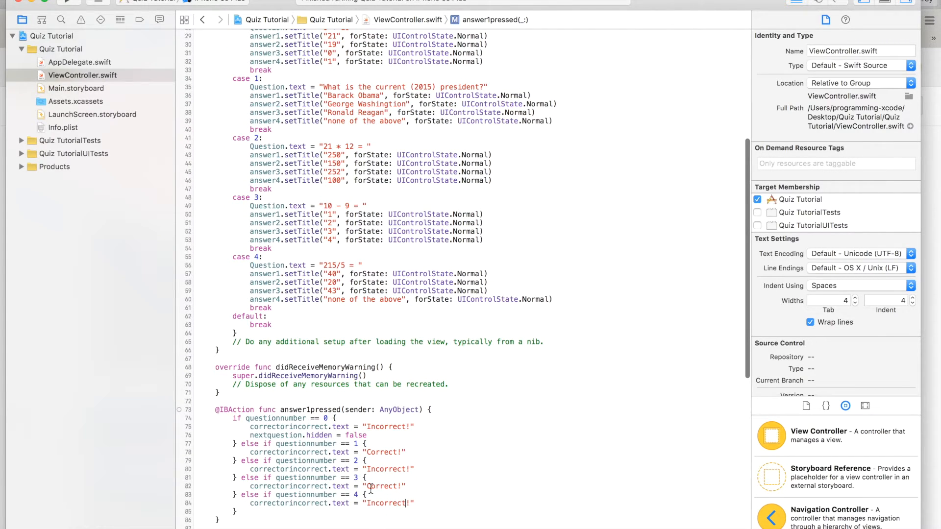
scroll("down", 3)
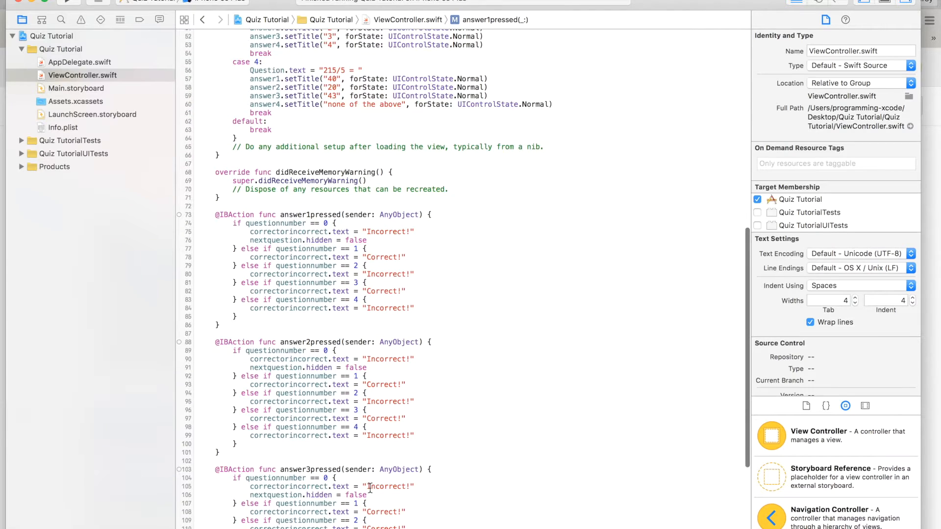
scroll("down", 3)
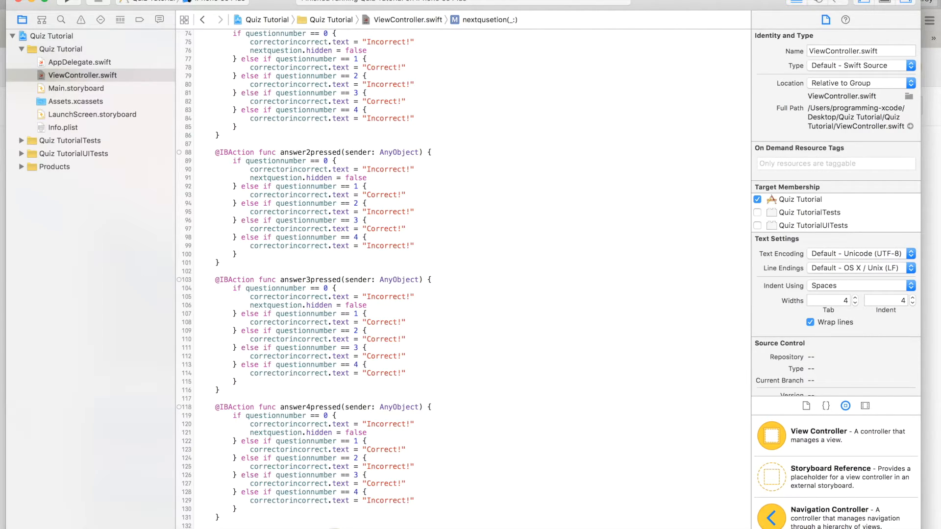
Step: Make the nextqusetion action call viewDidLoad() using the autocomplete suggestion
scroll("down", 3)
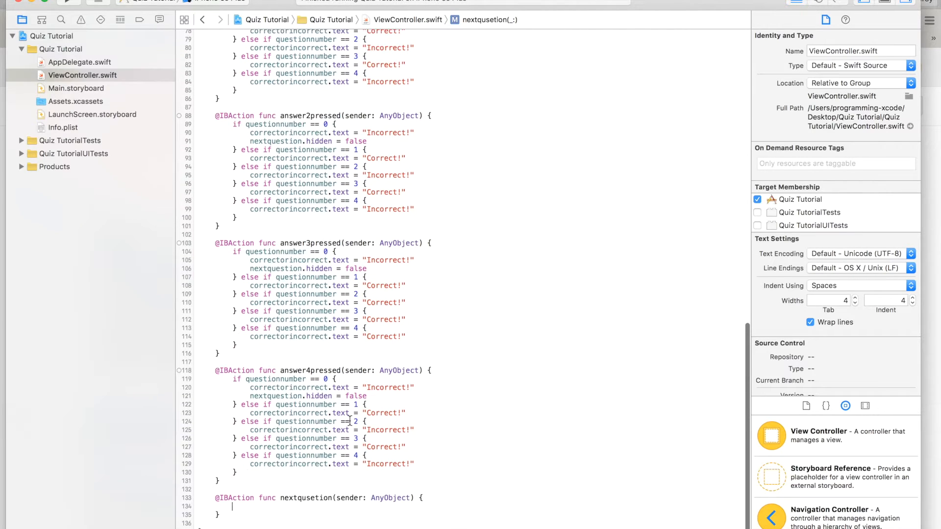
type("vie")
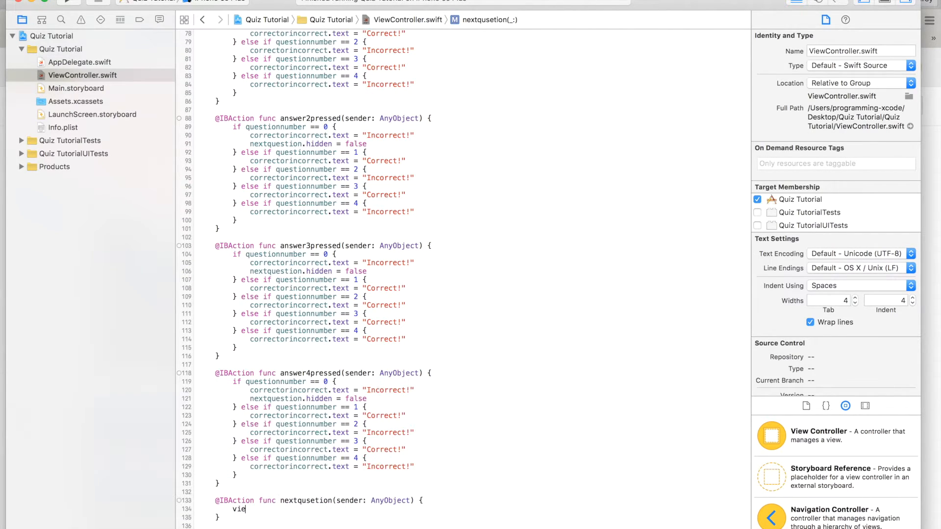
type("w")
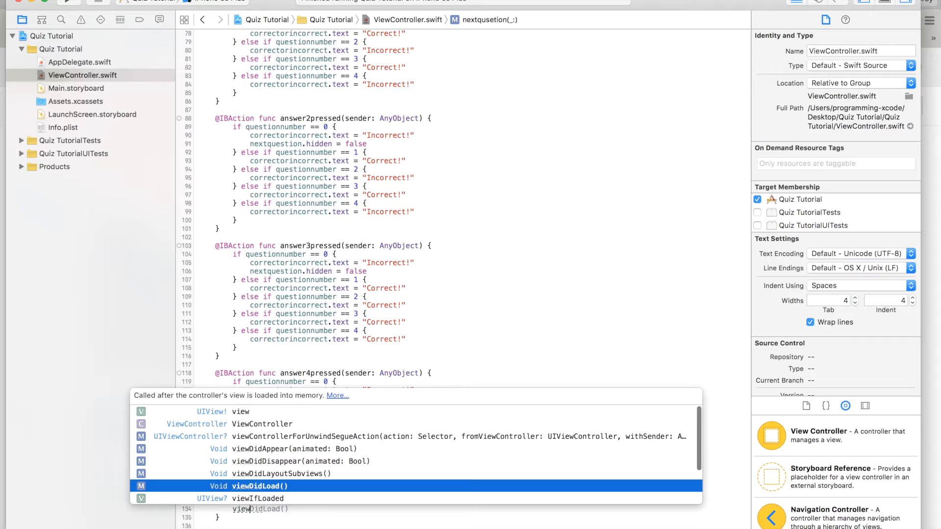
key("Return")
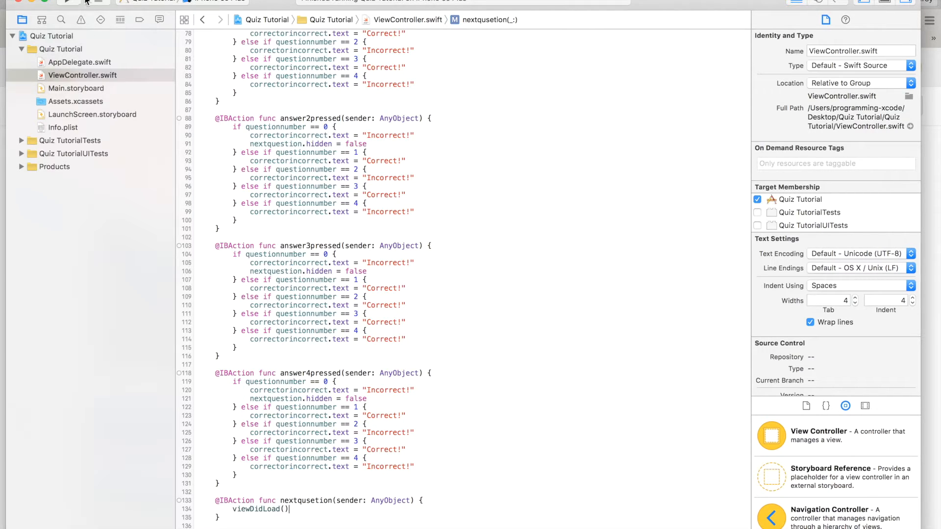
left_click(76, 89)
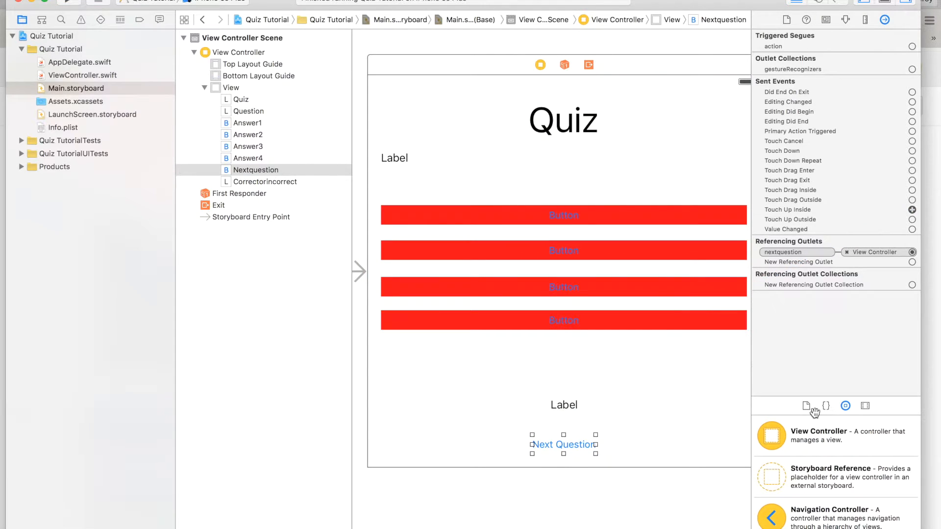
Step: Add missing constraints to all storyboard views, then return to ViewController.swift
left_click(913, 210)
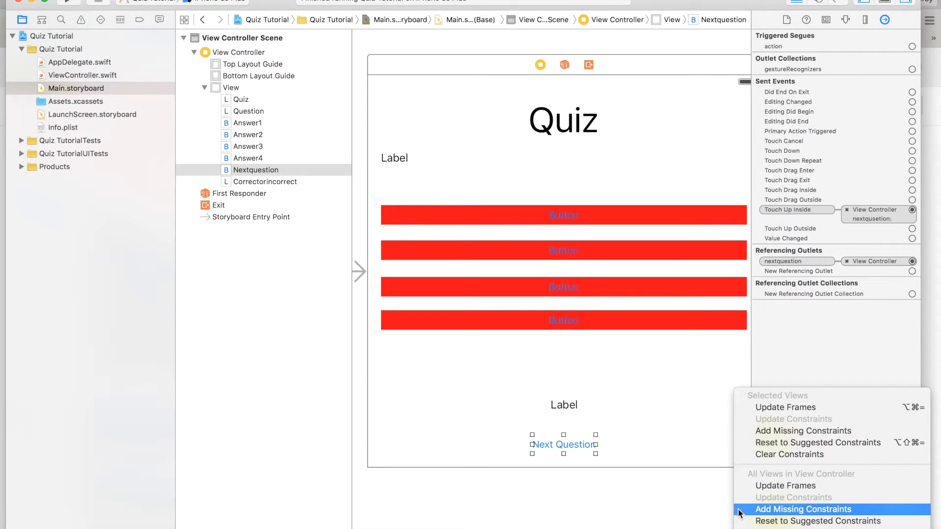
left_click(800, 509)
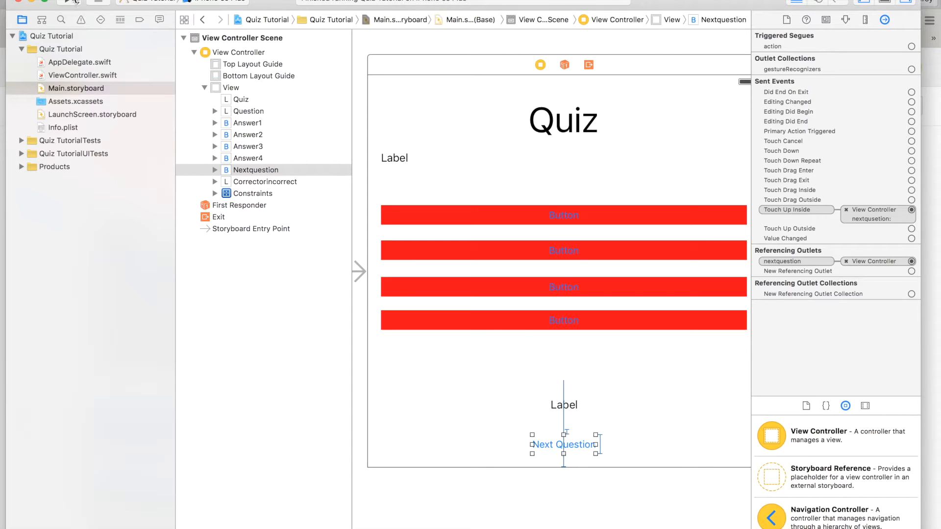
left_click(68, 4)
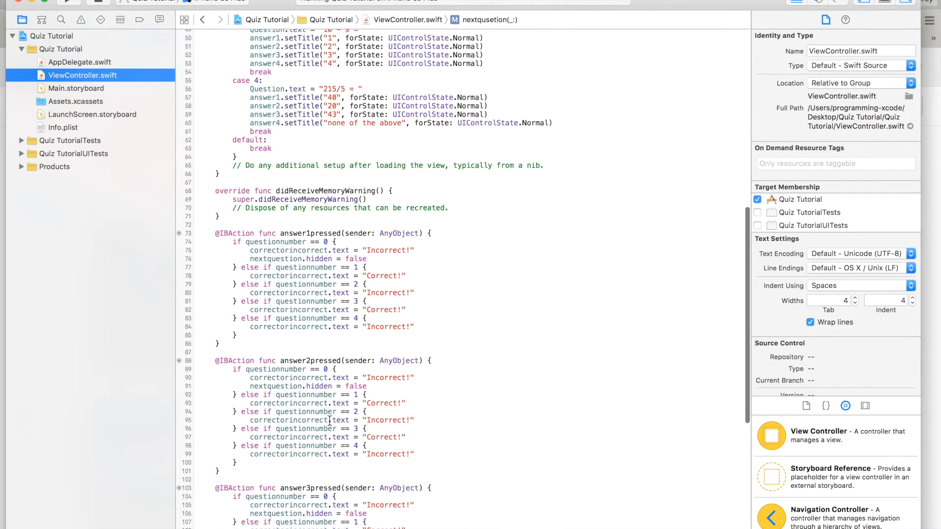
Step: Change answer2pressed's question 0 message to 'Correct!'
scroll("down", 3)
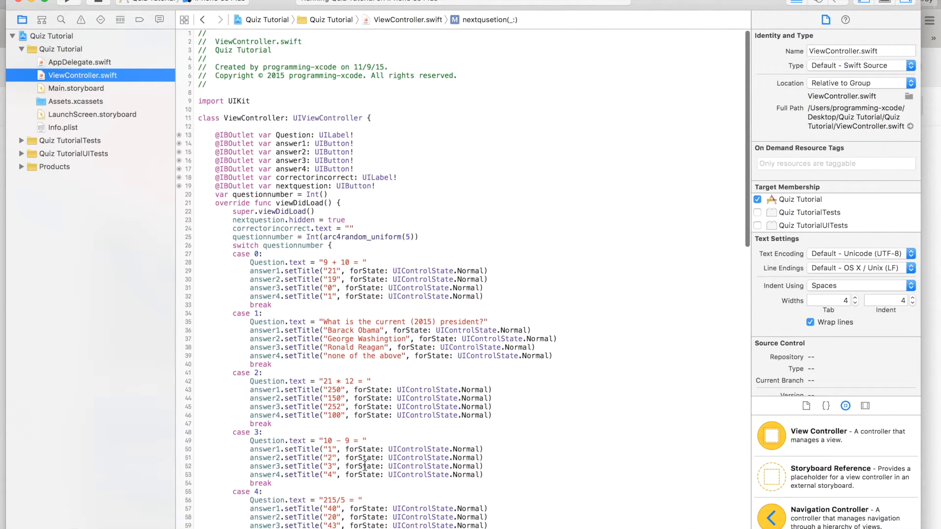
scroll("down", 3)
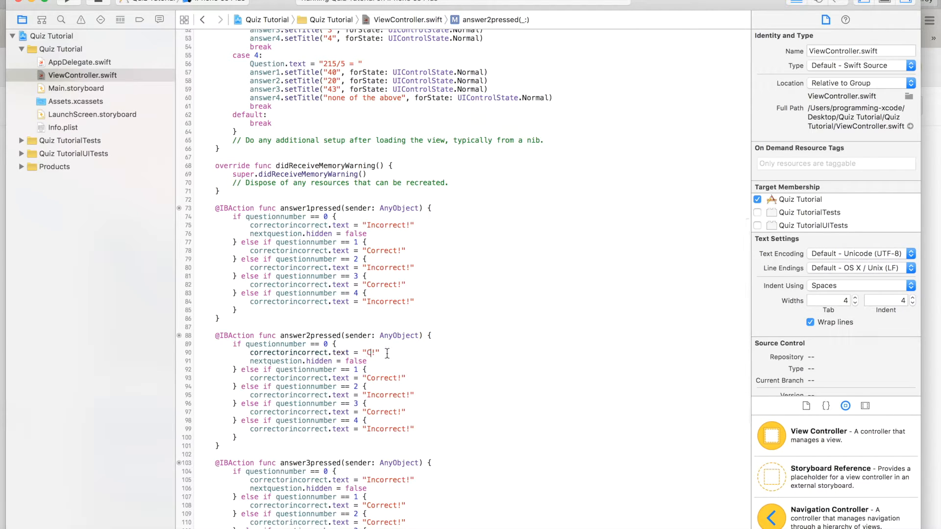
type("Corre")
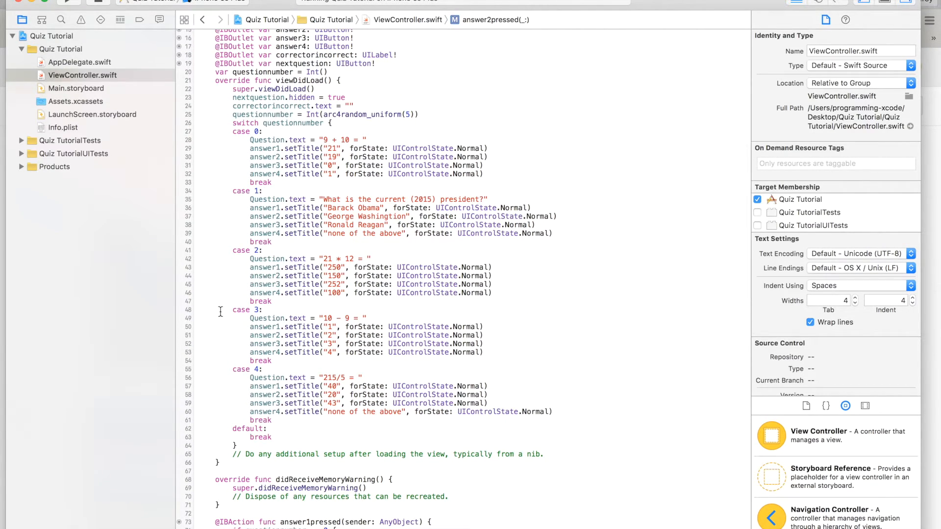
scroll("down", 3)
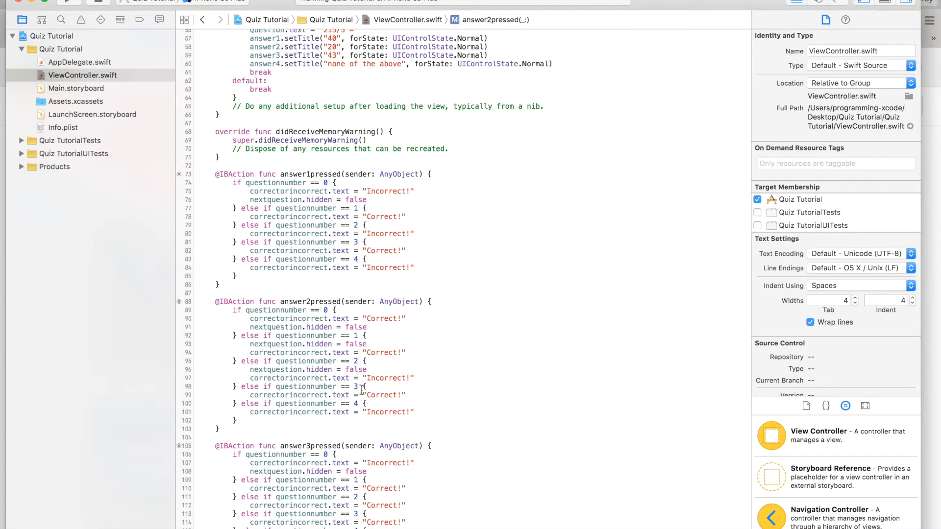
Step: Add nextquestion.hidden = false to the branches of answers 2, 3 and 4
type("nextquestion.hidden = false")
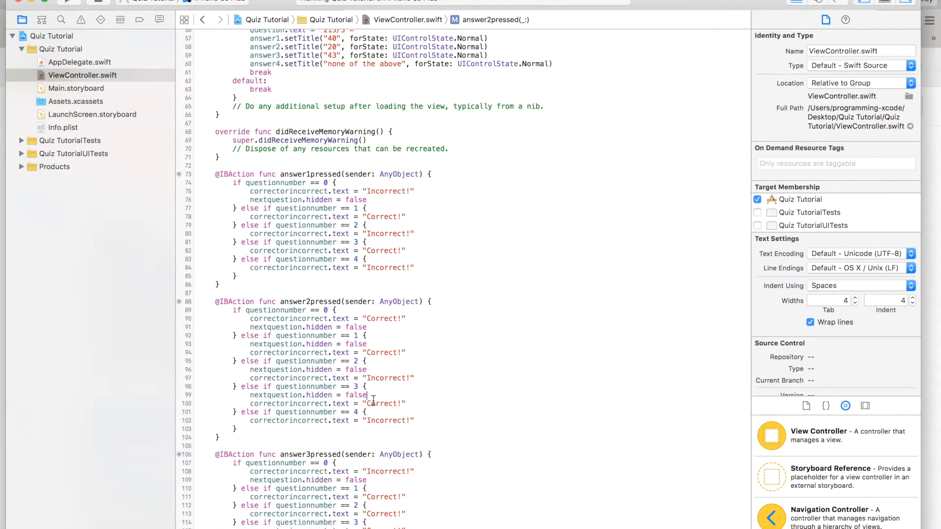
scroll("down", 3)
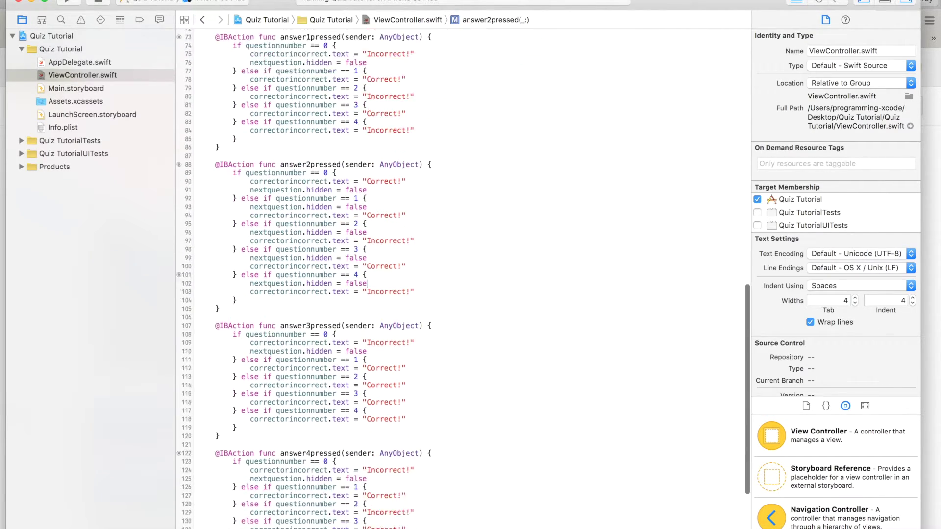
scroll("down", 3)
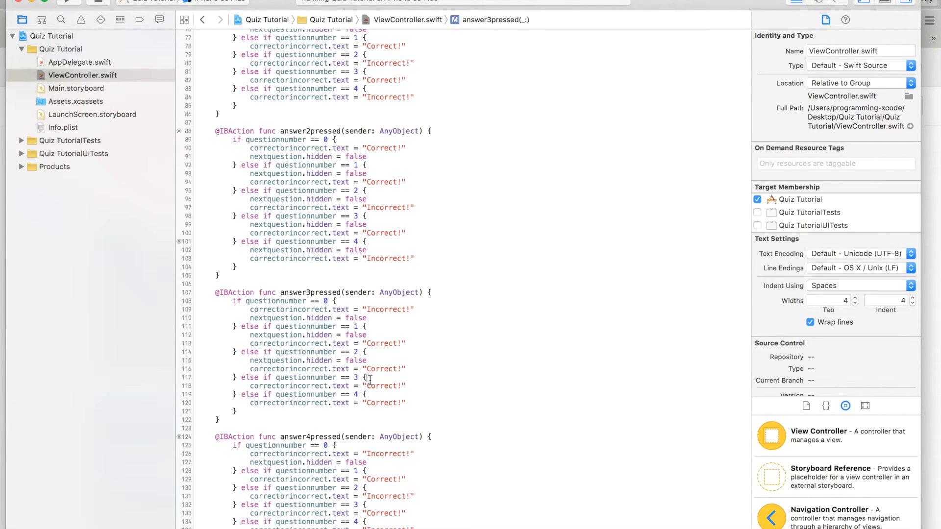
type("nextquestion.hidden = false")
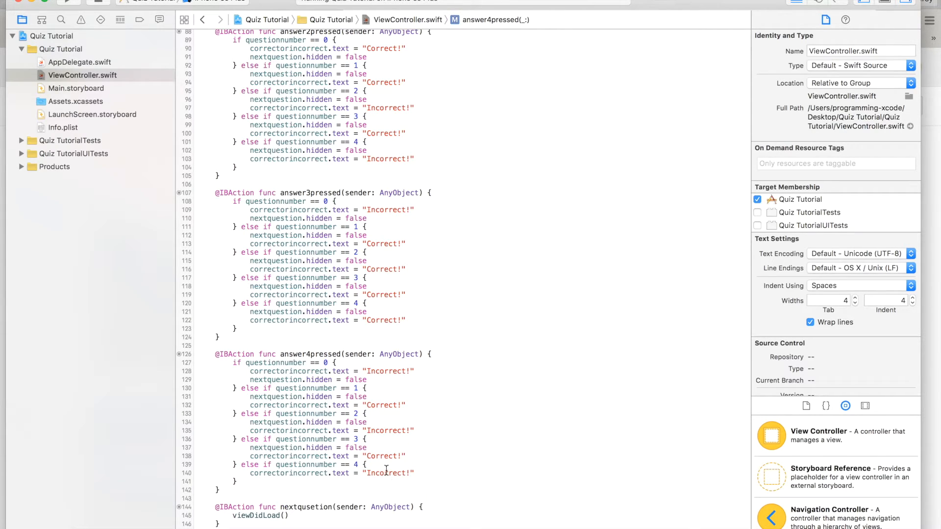
type("nextquestion.hidden = false")
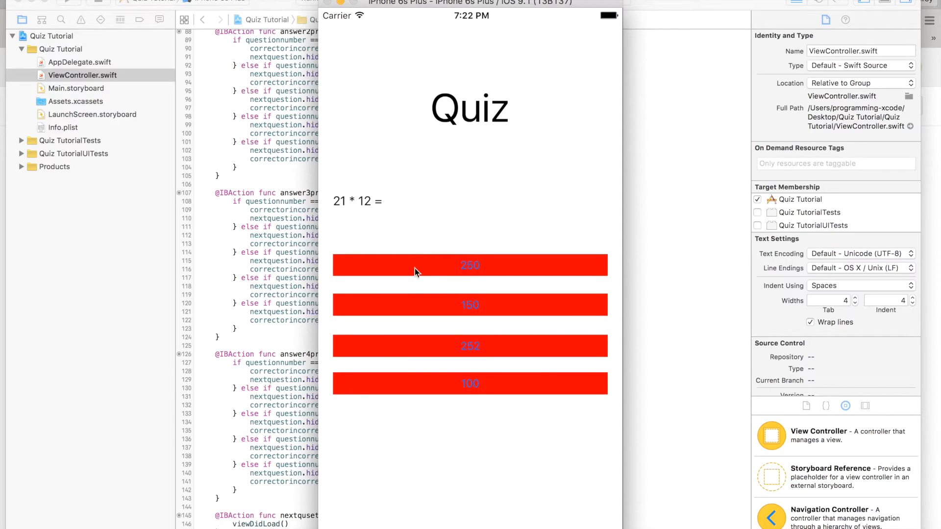
Step: Answer 250 and Barack Obama in the simulator, then add nextquestion.hidden = false to answer1pressed
left_click(470, 346)
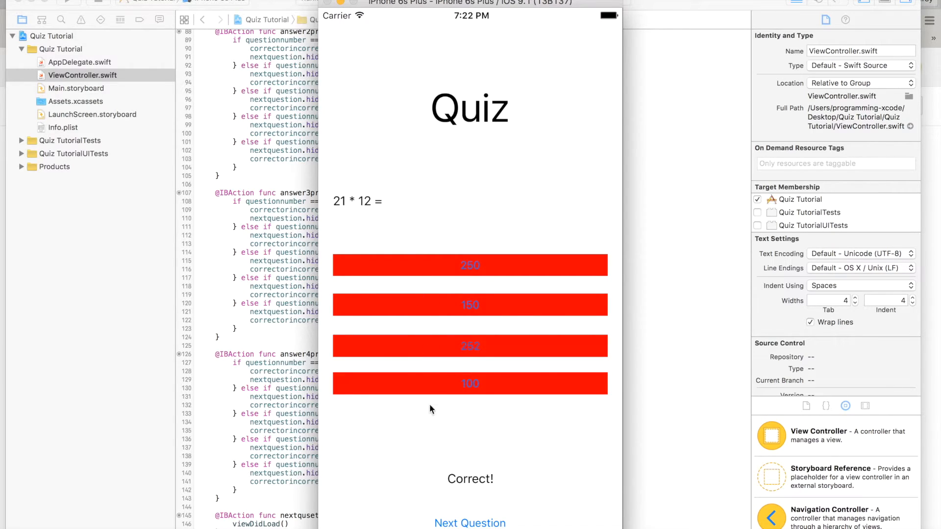
left_click(470, 523)
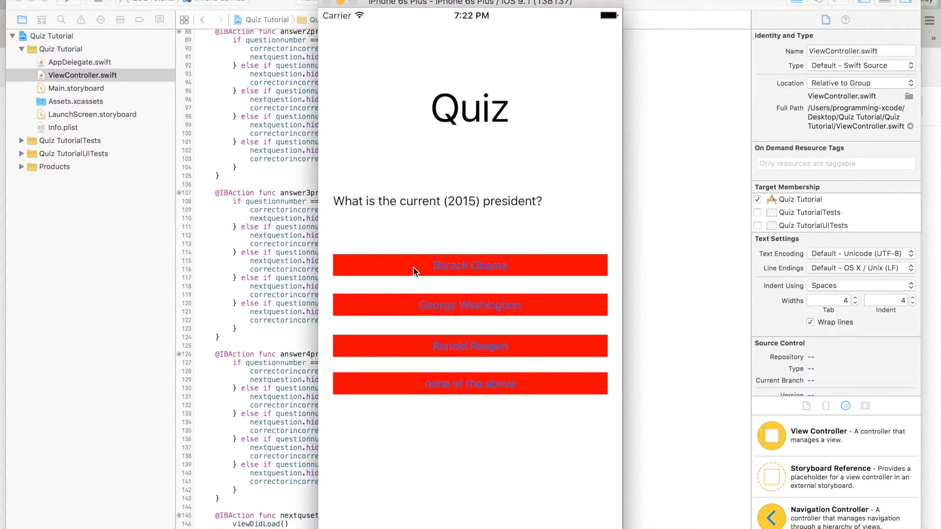
left_click(471, 265)
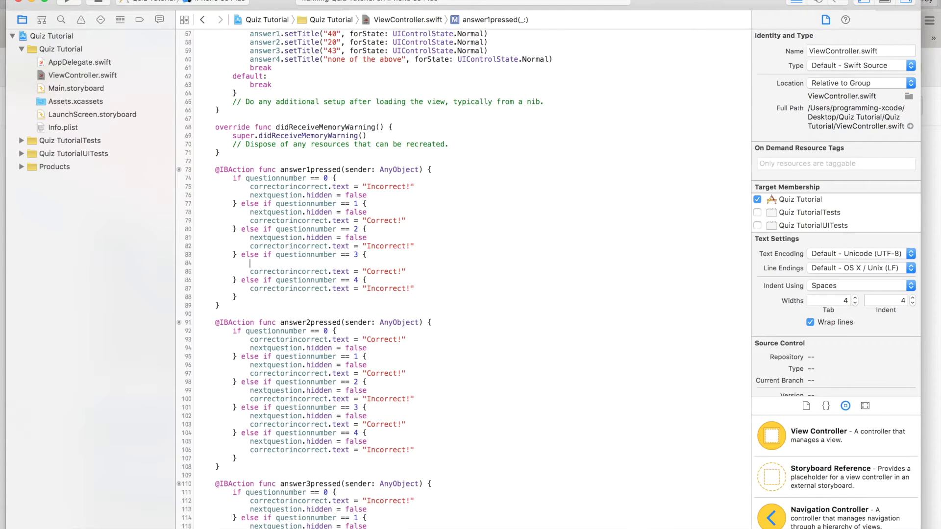
type("nextquestion.hidden = false")
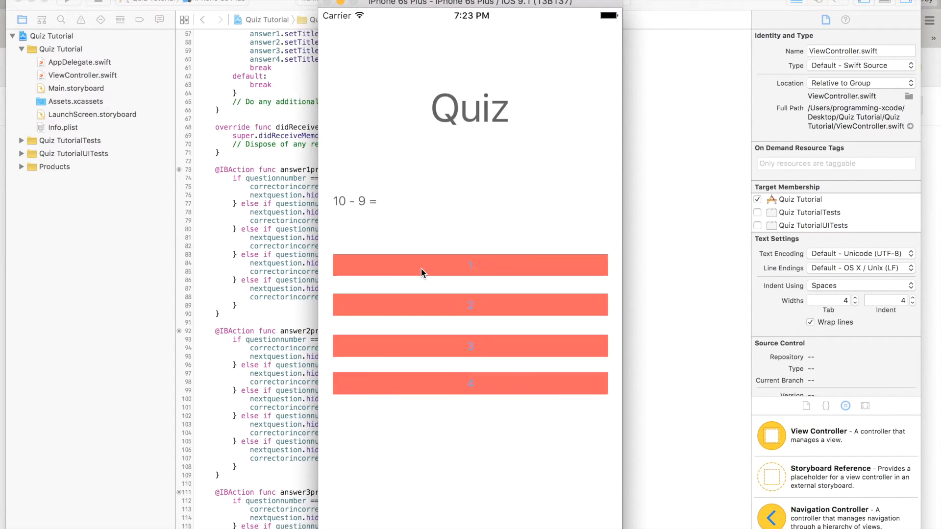
Step: In the simulator, answer the 9 + 10 and 10 - 9 questions, advancing with Next Question
left_click(470, 266)
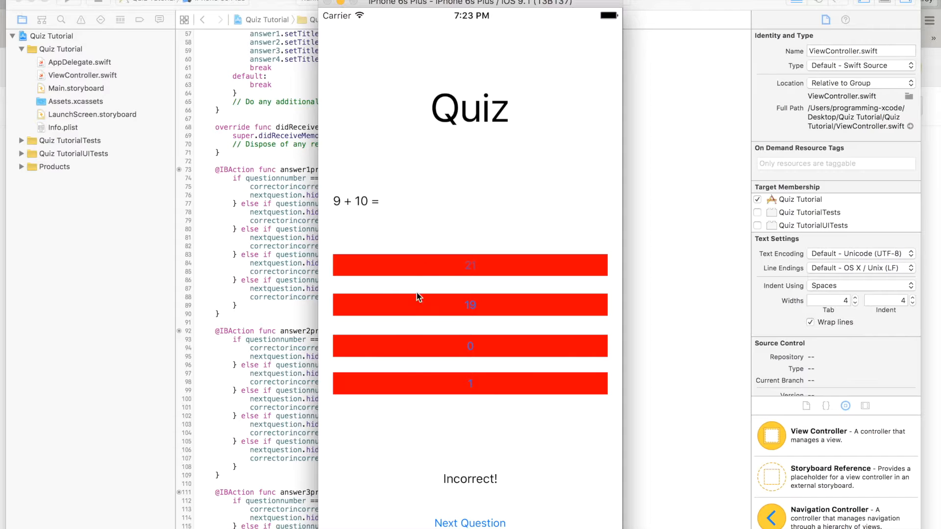
left_click(470, 523)
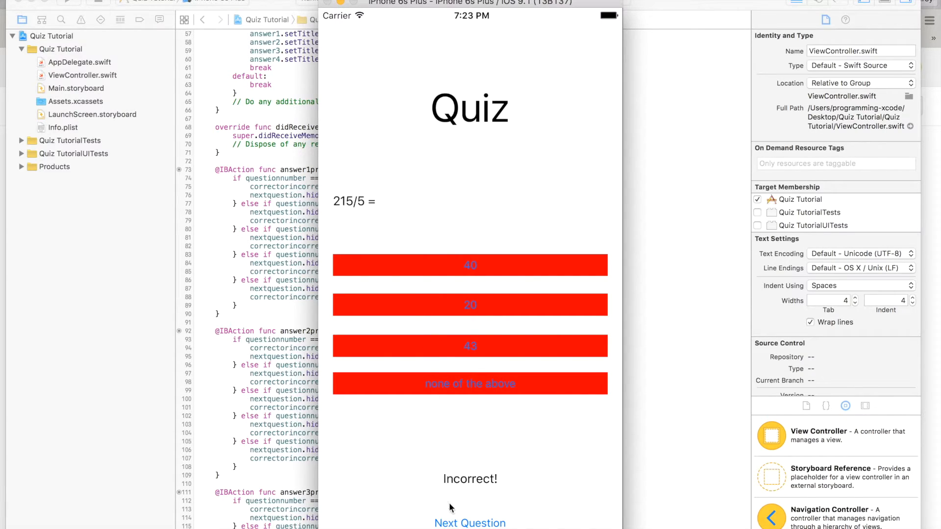
left_click(470, 523)
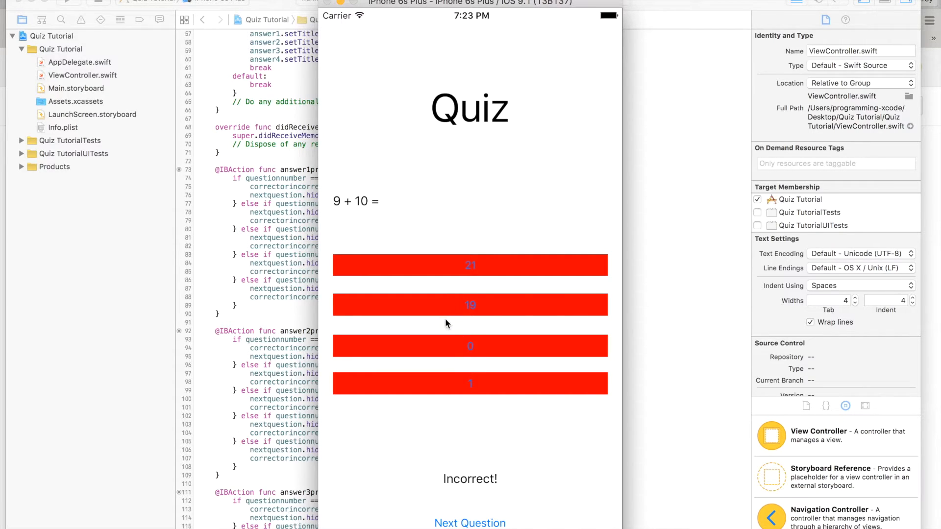
left_click(471, 523)
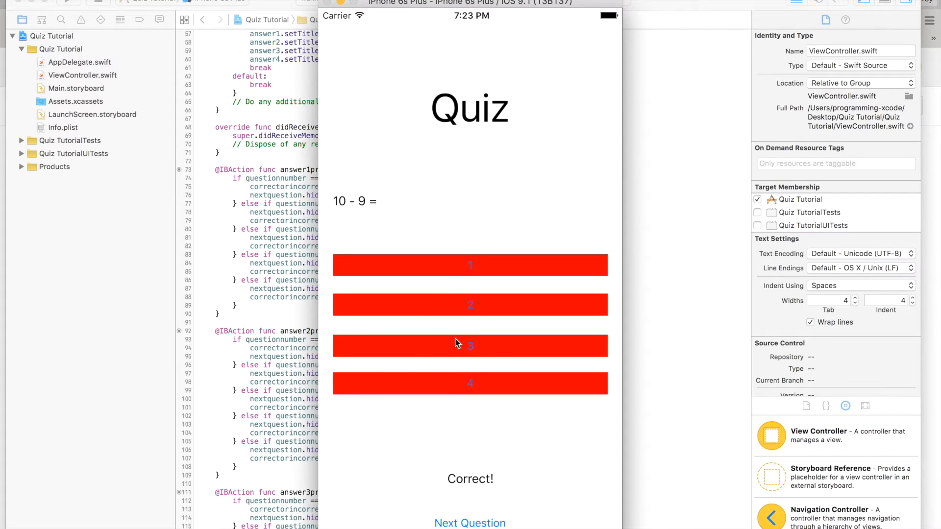
mouse_move(257, 392)
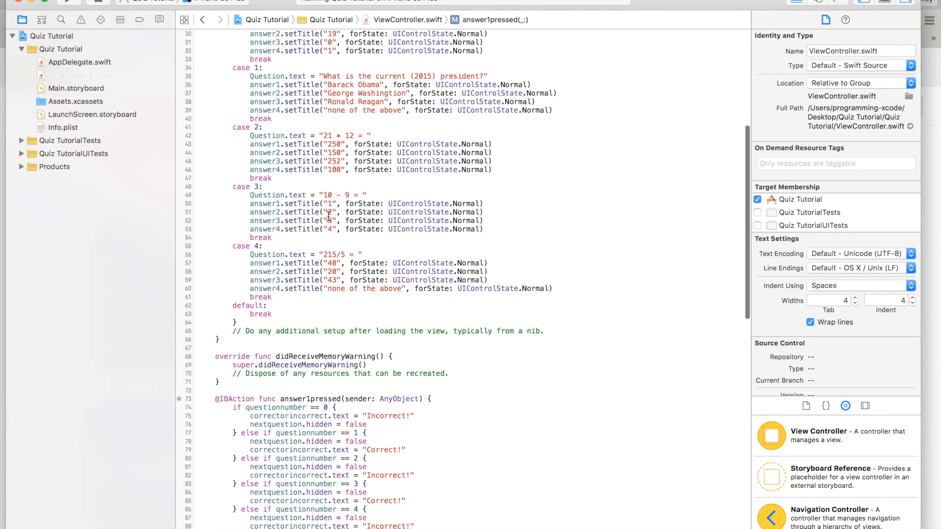
Step: Set answer3pressed's question 3 message to 'Incorrect!' and rerun the quiz
scroll("down", 3)
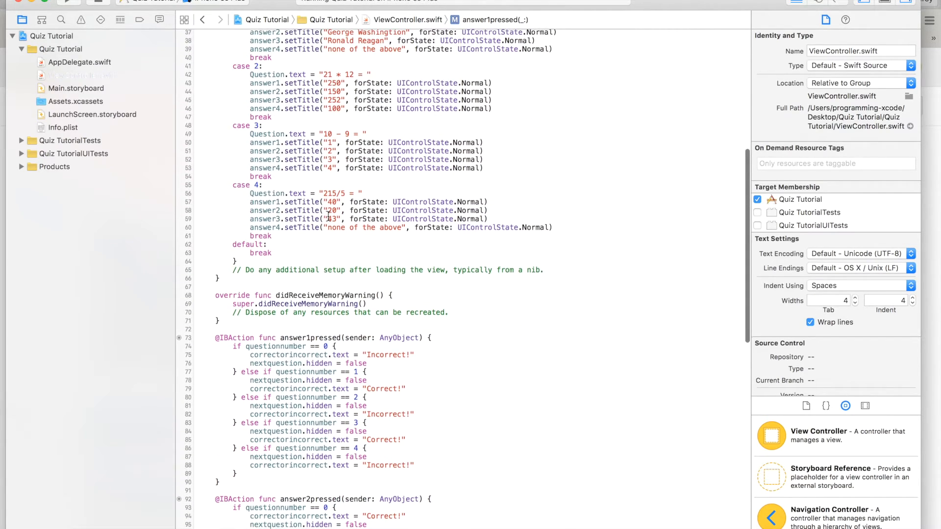
scroll("down", 3)
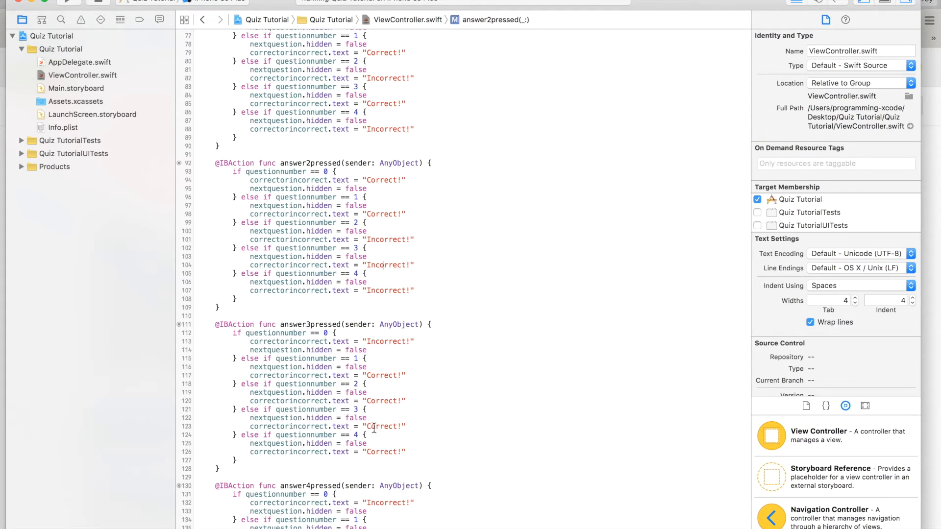
mouse_move(372, 433)
type("Inc")
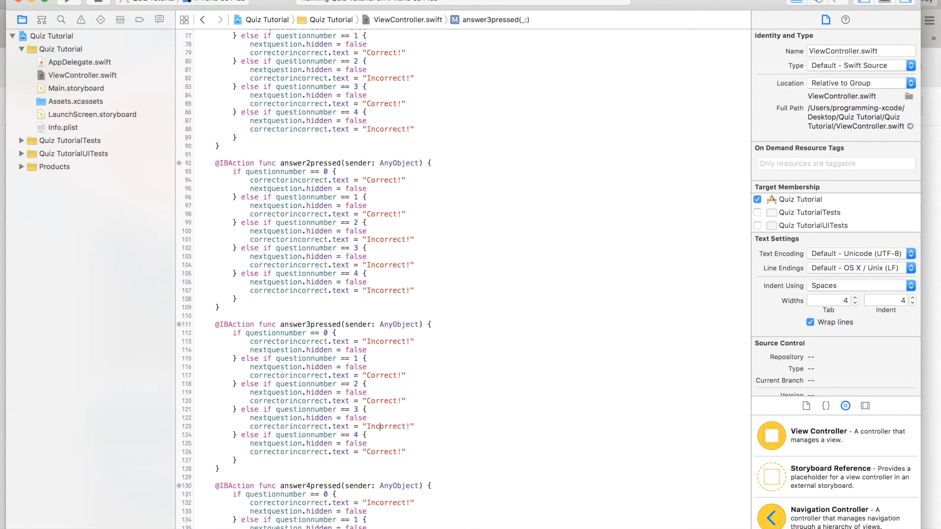
scroll("down", 3)
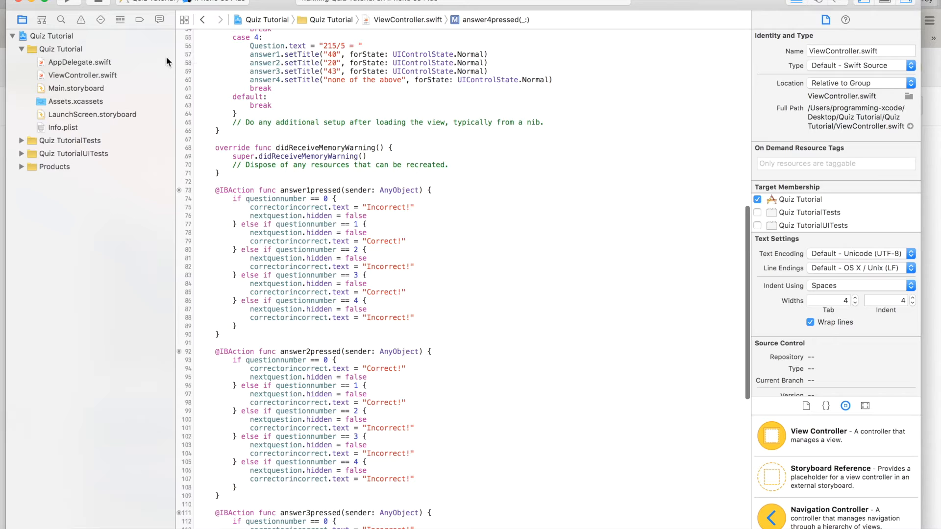
left_click(65, 5)
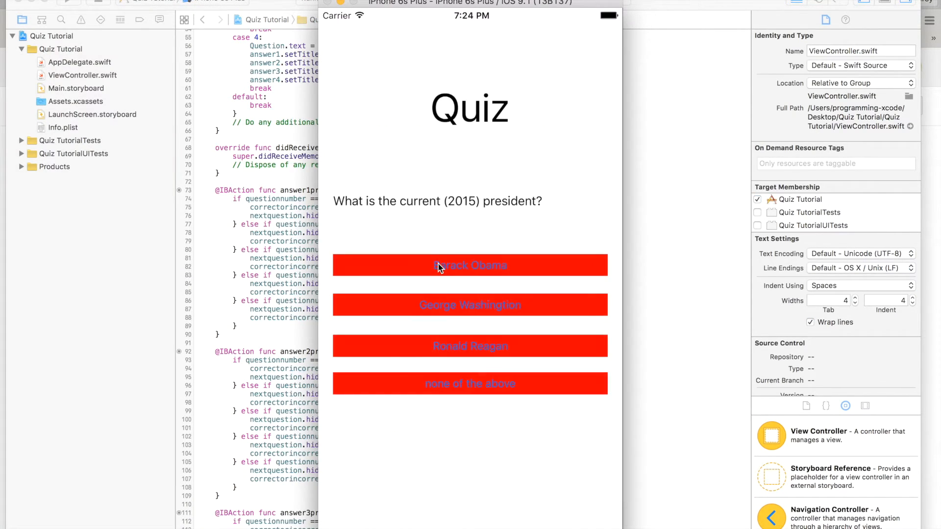
Step: Choose Barack Obama for the 2015 president question in the simulator
left_click(470, 265)
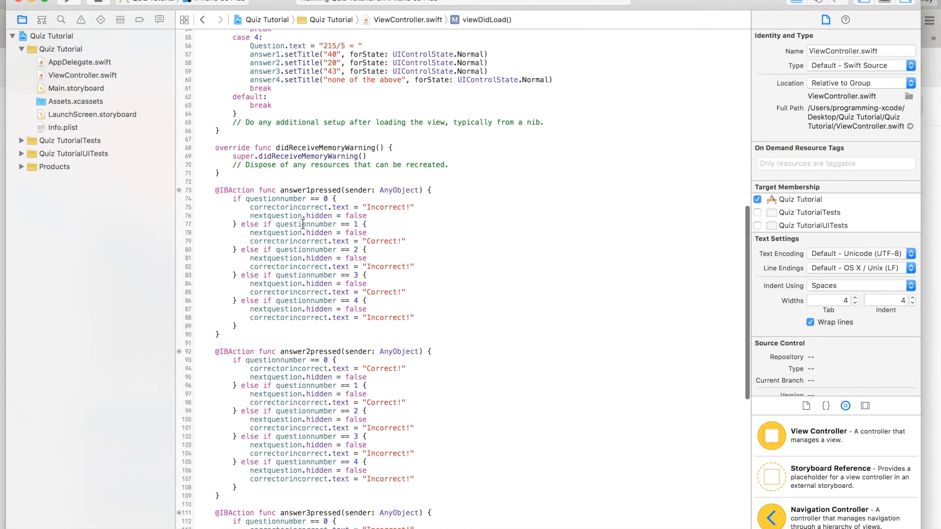
Step: Change the wrong-answer feedback for question 1 in answer2pressed to "Incorrect!"
scroll("down", 3)
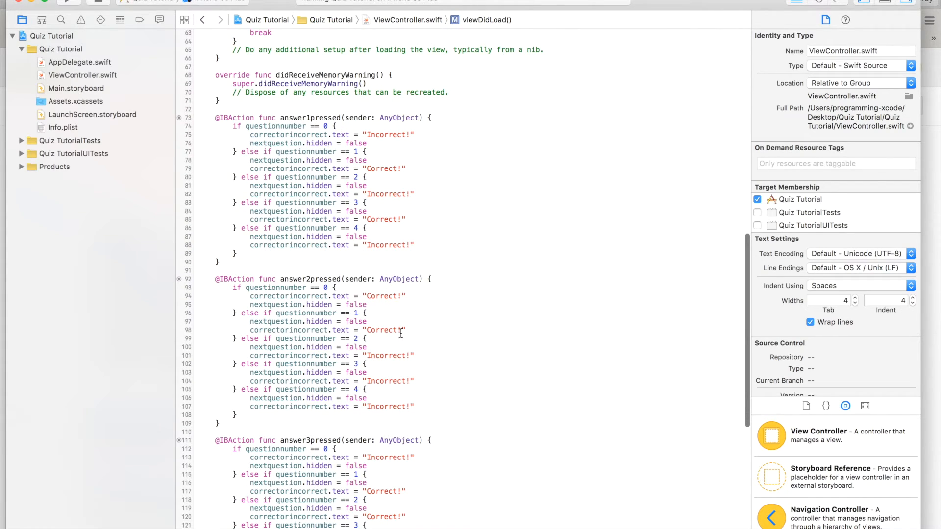
left_click(370, 330)
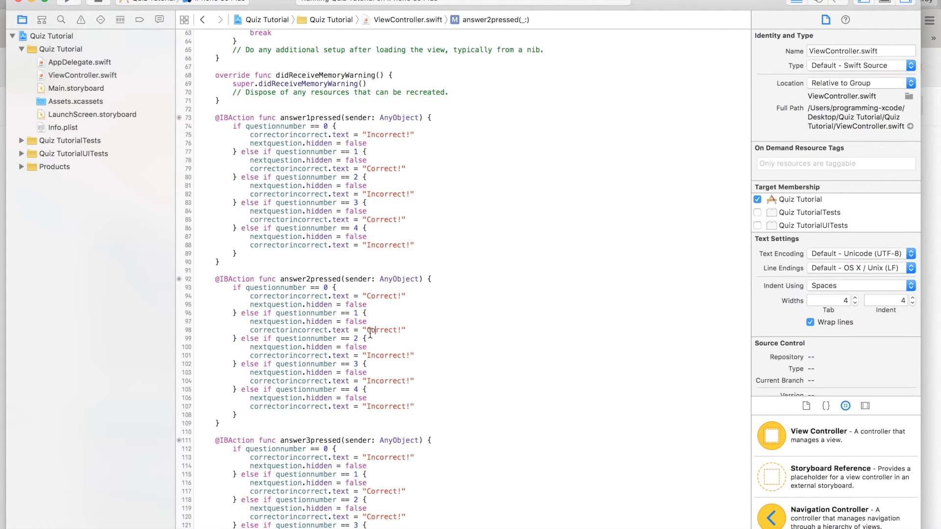
type("Incorrect!")
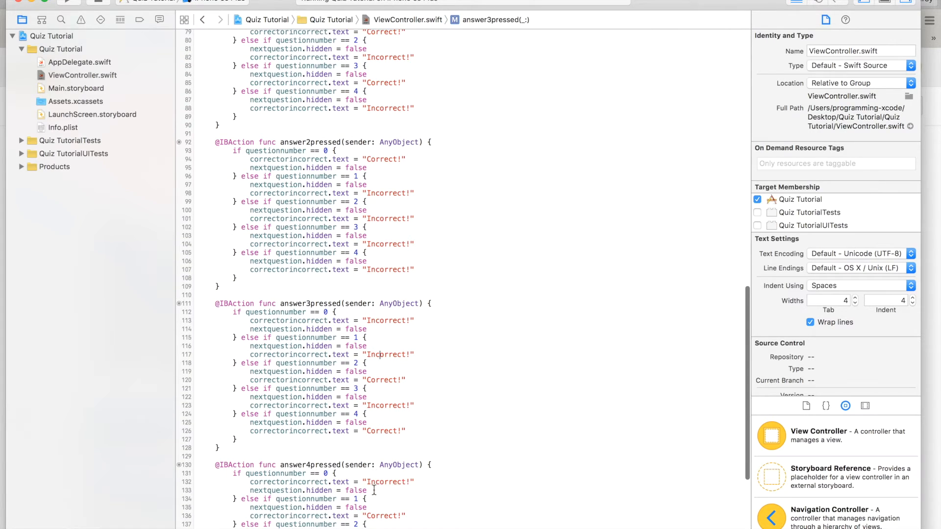
scroll("down", 3)
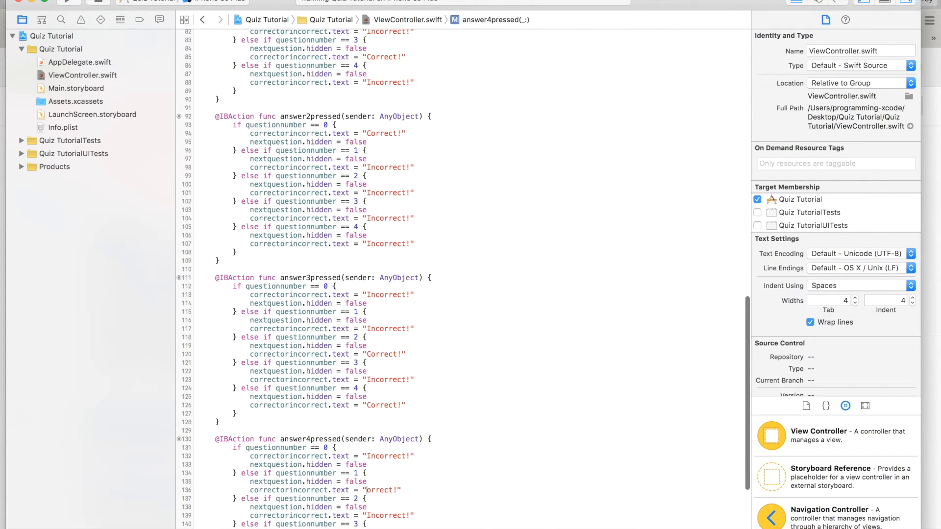
scroll("down", 3)
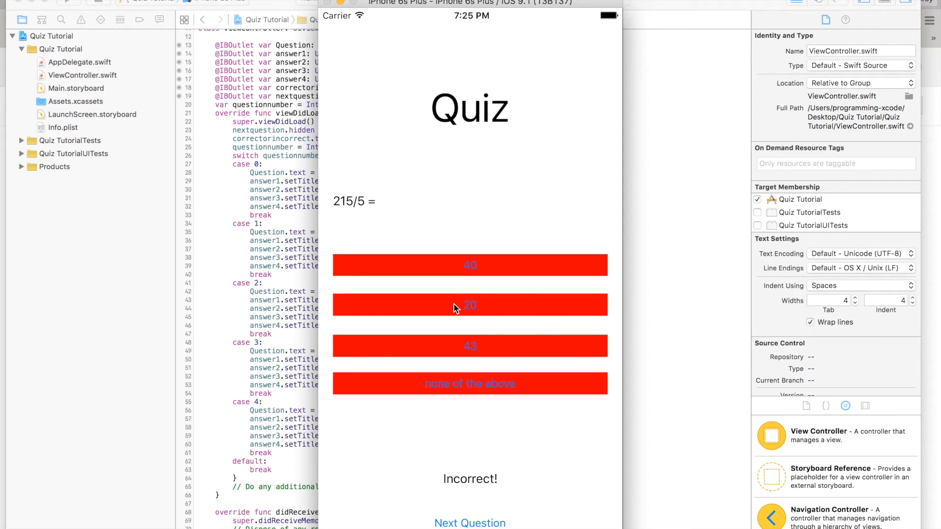
mouse_move(448, 353)
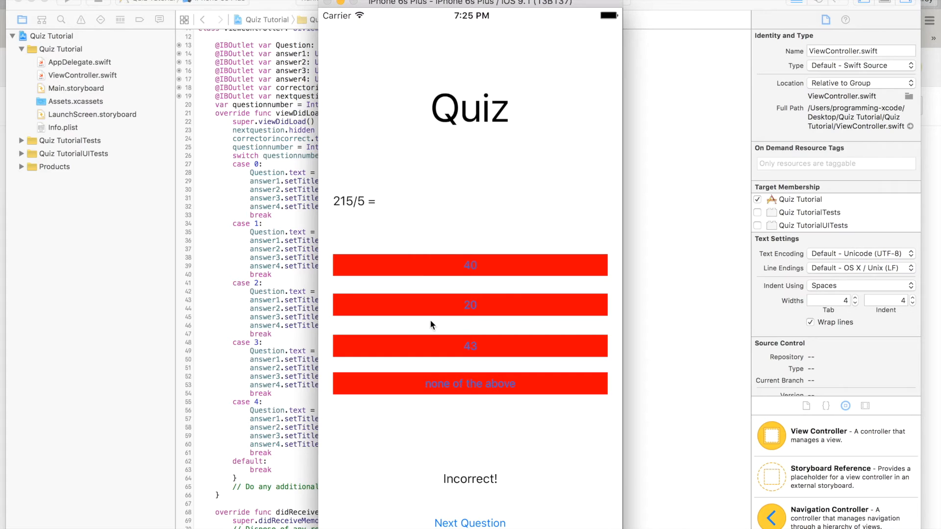
left_click(469, 523)
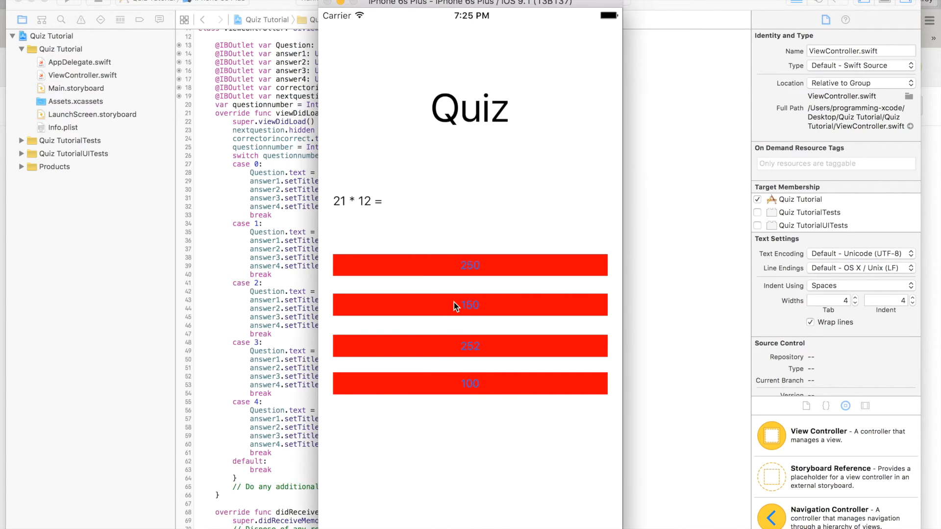
left_click(470, 305)
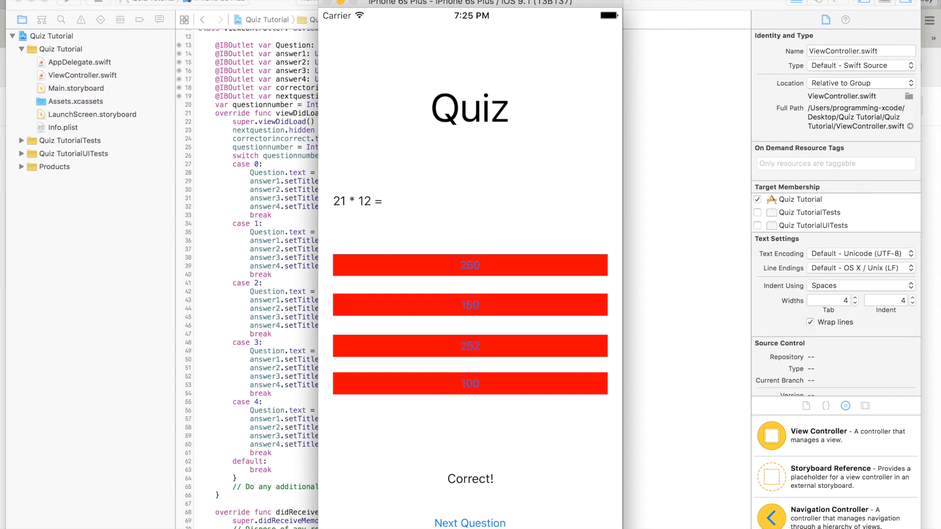
left_click(469, 523)
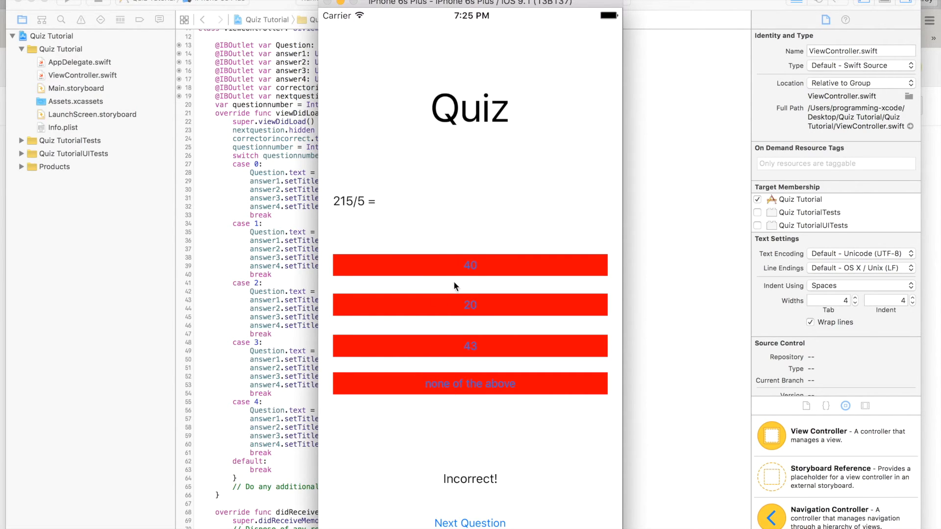
left_click(471, 346)
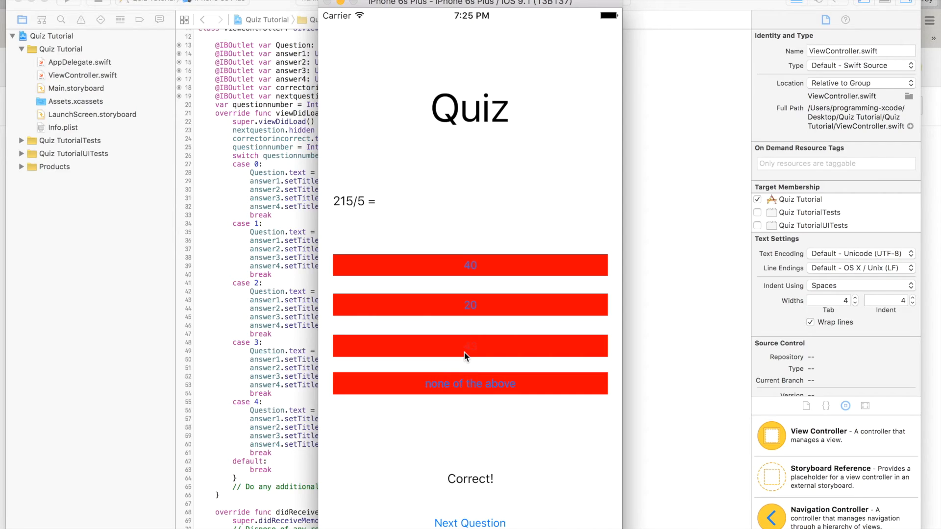
left_click(469, 523)
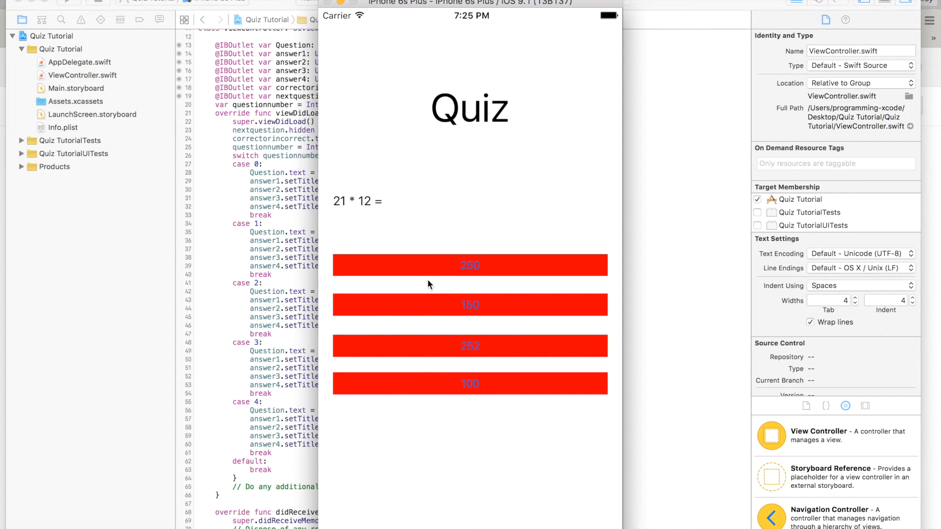
mouse_move(414, 292)
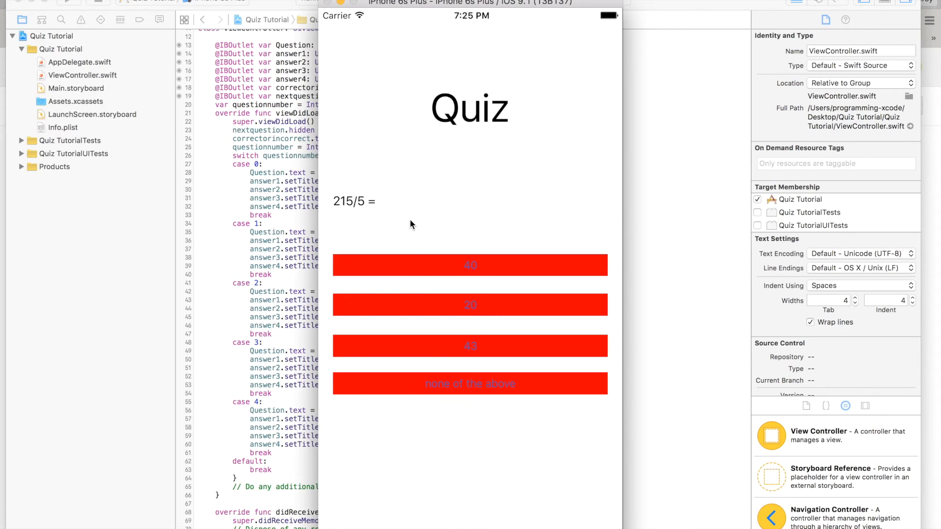
mouse_move(412, 301)
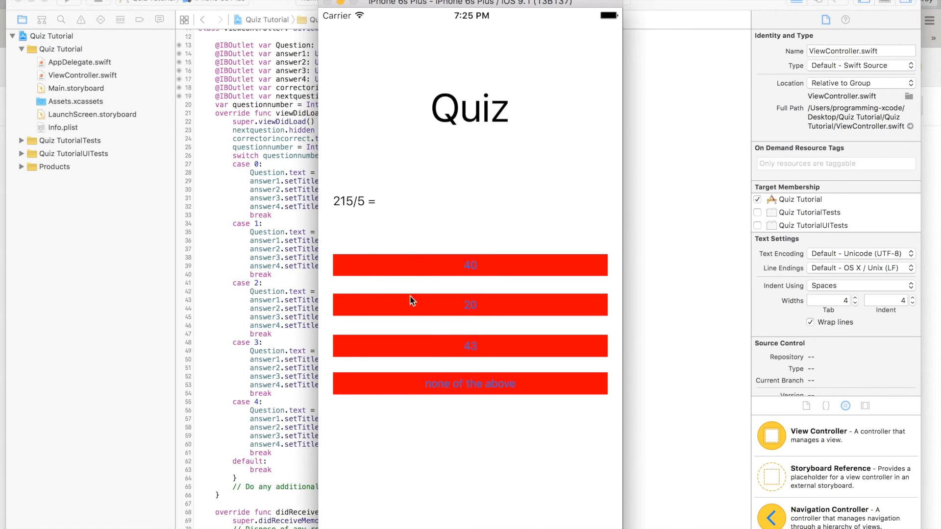
mouse_move(404, 255)
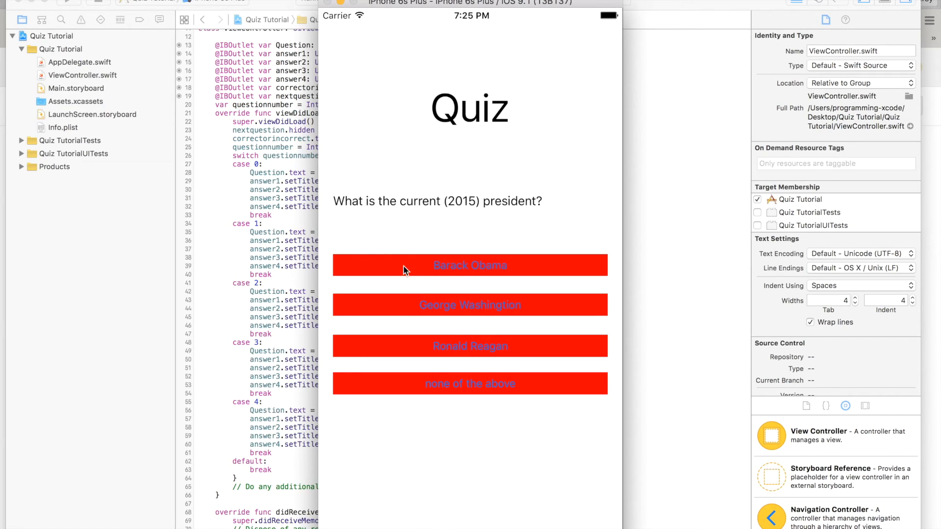
left_click(470, 304)
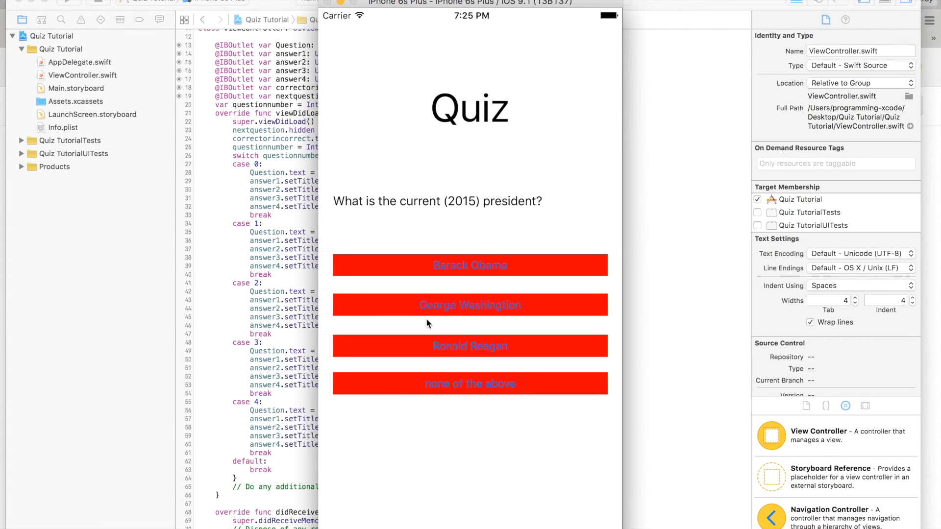
left_click(470, 347)
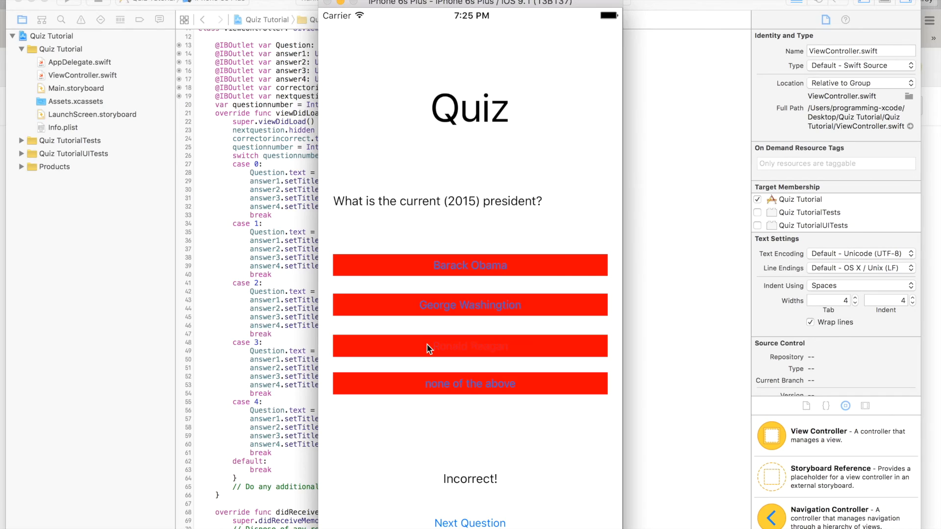
left_click(470, 523)
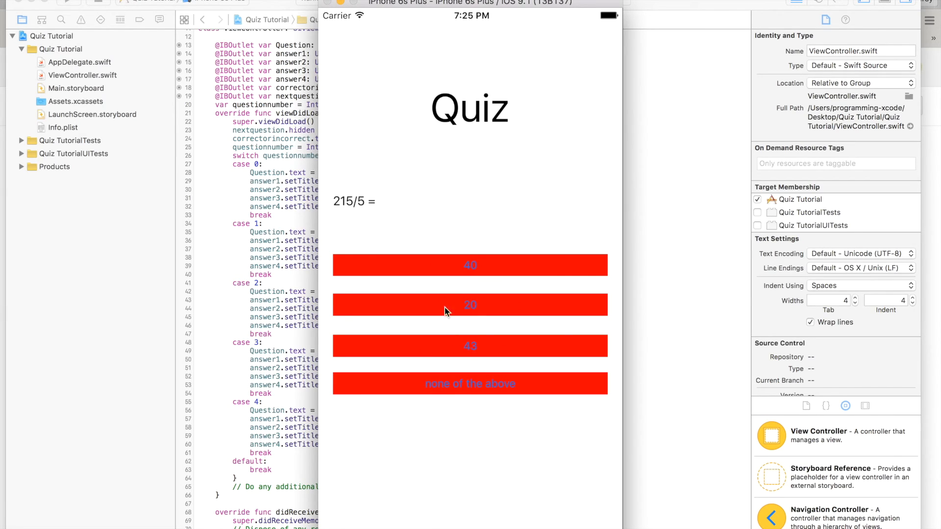
mouse_move(556, 454)
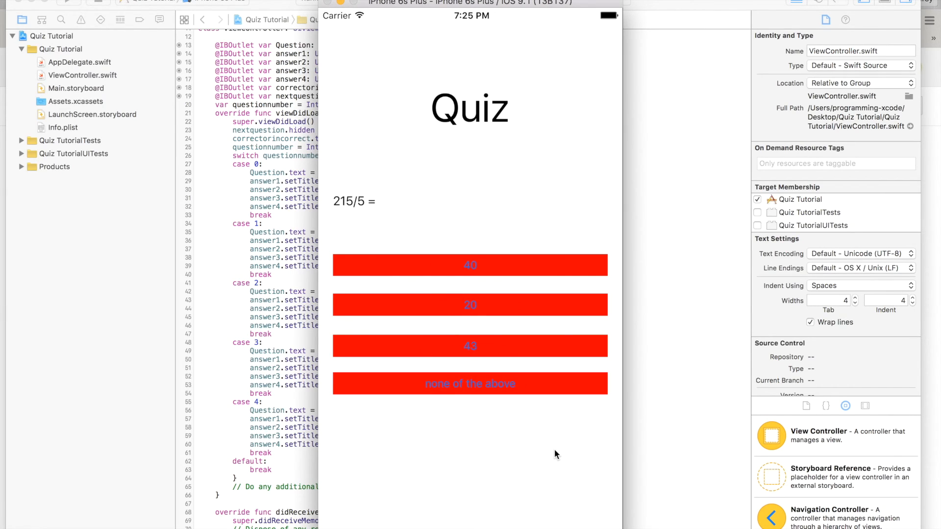